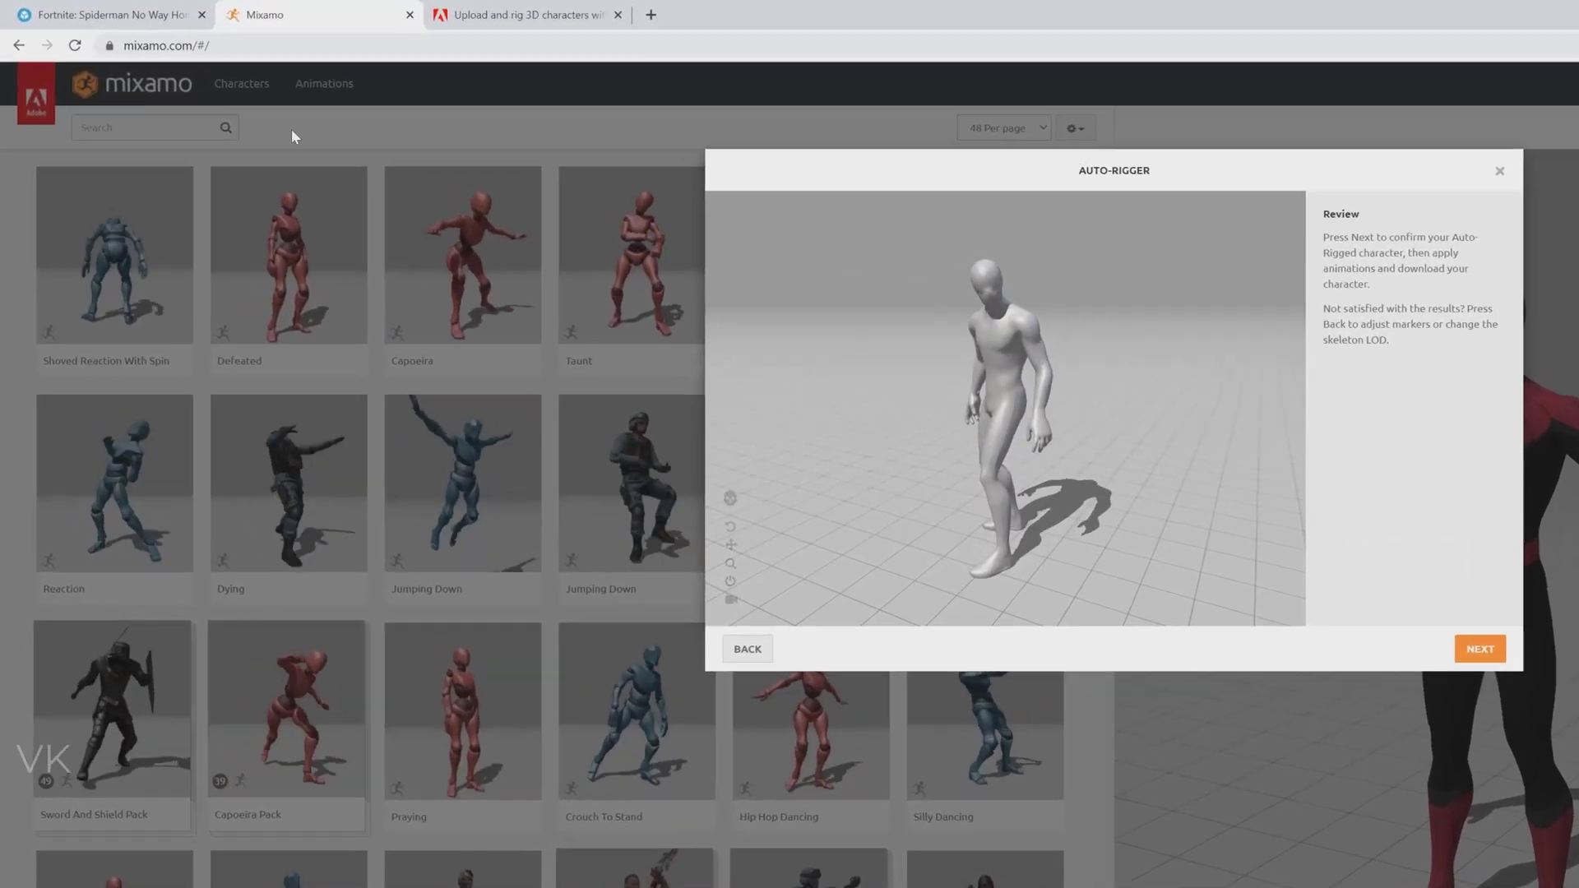
- Download the Spiderman model from Sketchfab in original OBJ format and confirm Mixamo's auto-rigged character
click(110, 14)
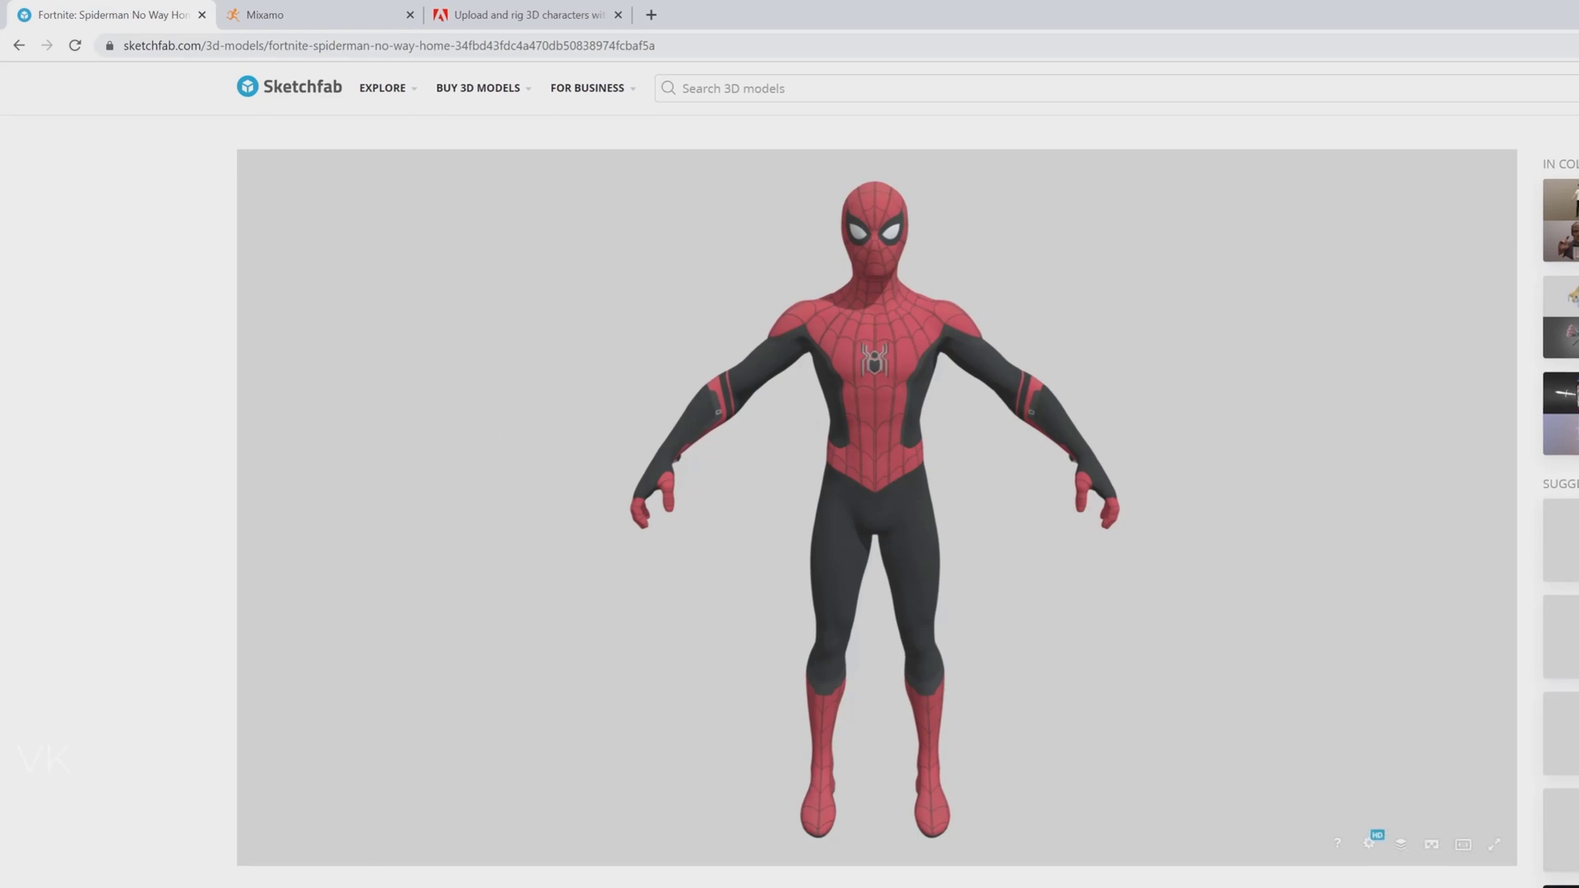
click(275, 877)
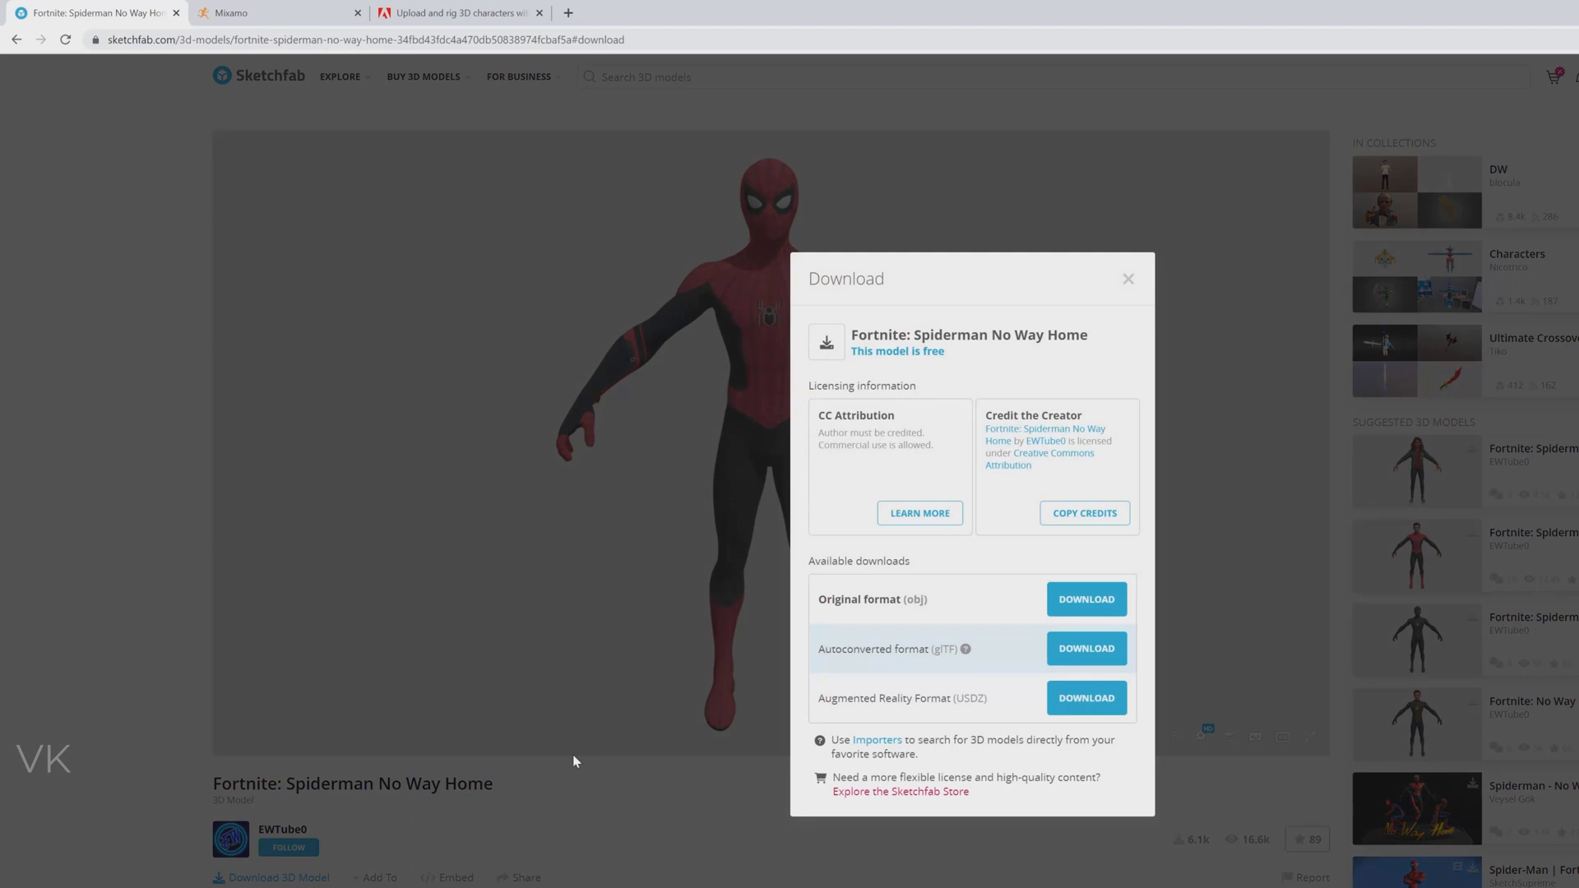
mouse_move(894, 614)
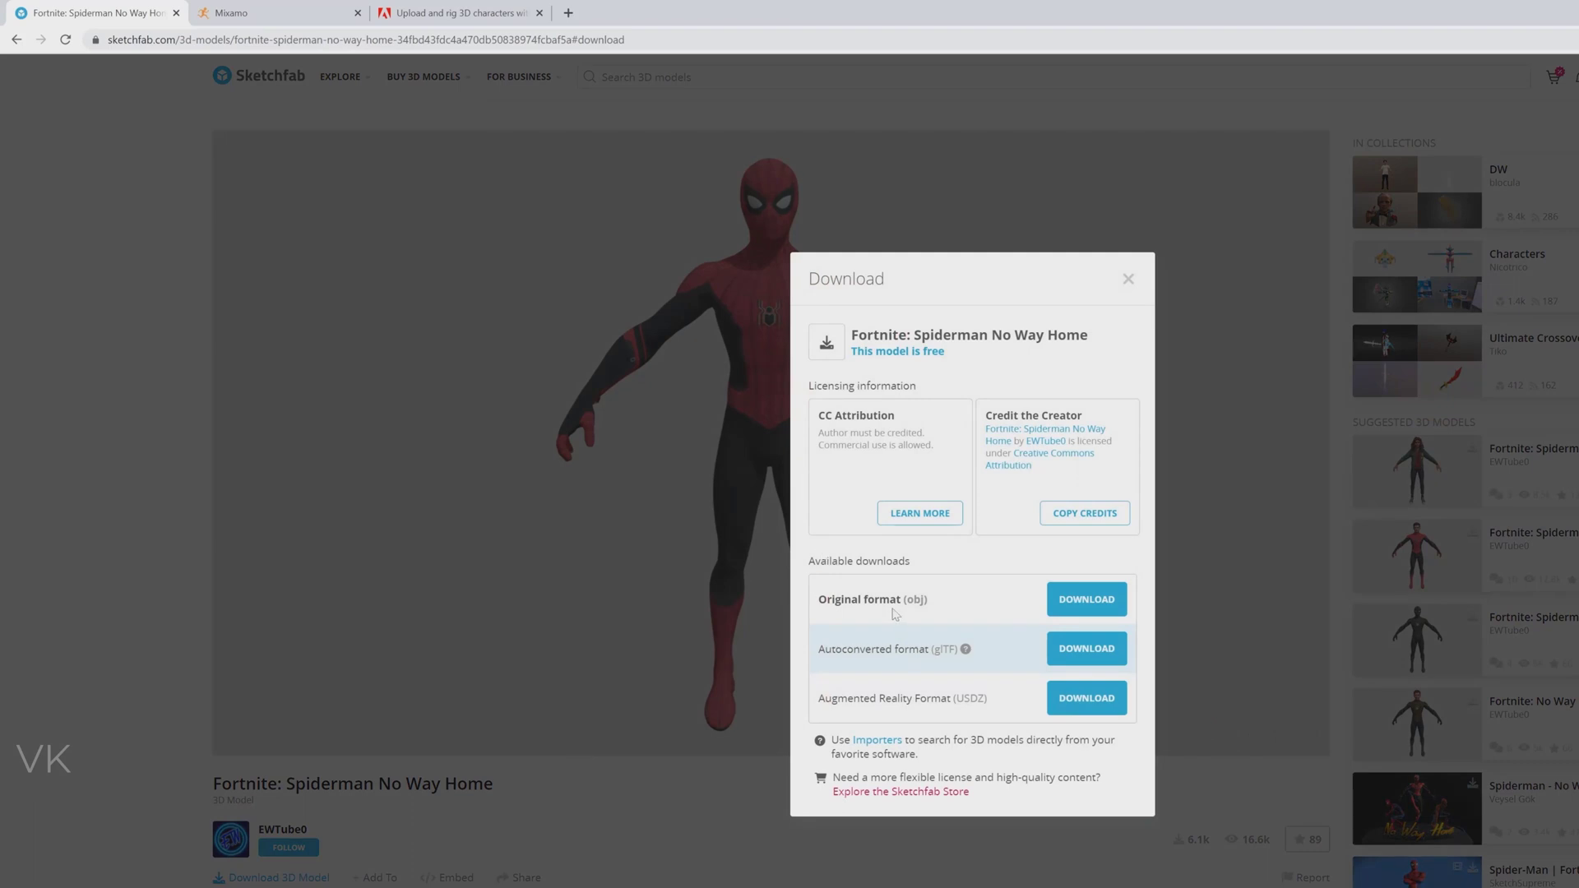
click(277, 12)
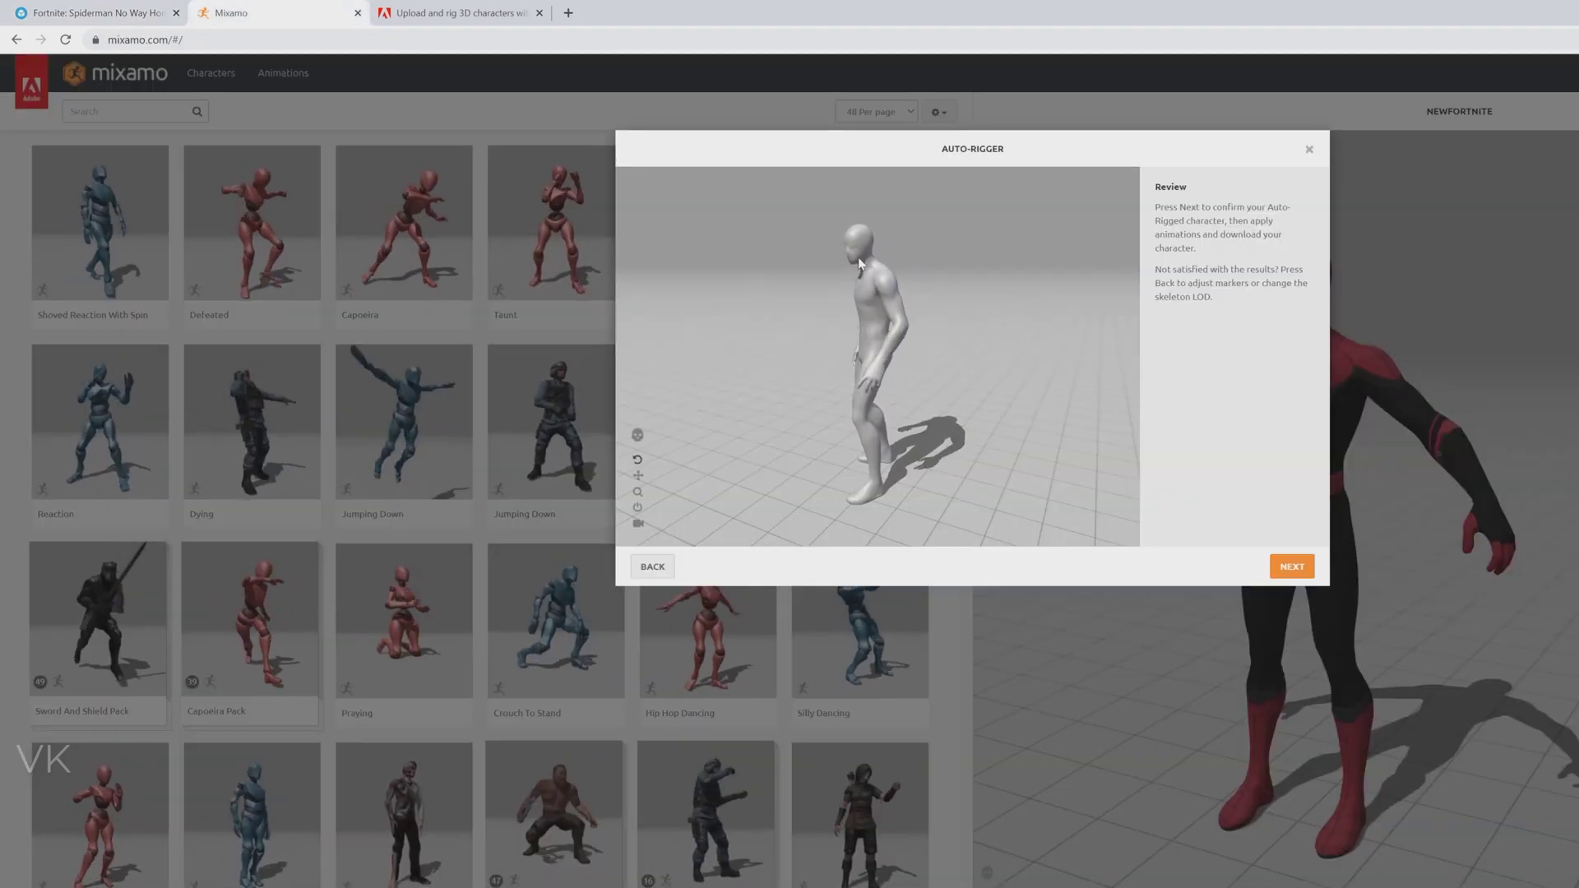
click(1291, 564)
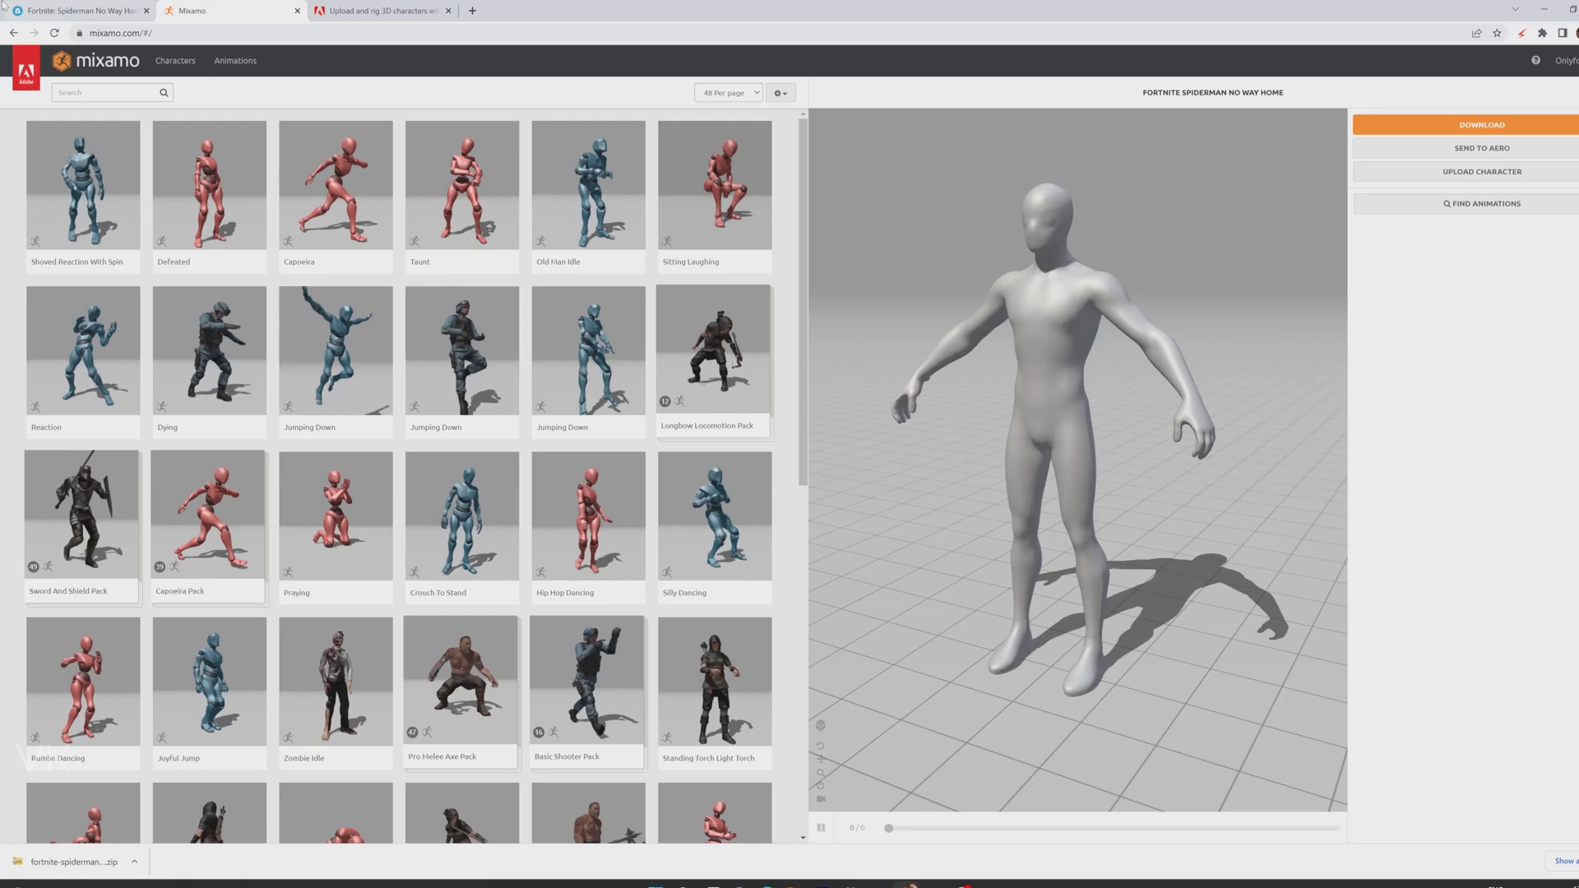
click(75, 10)
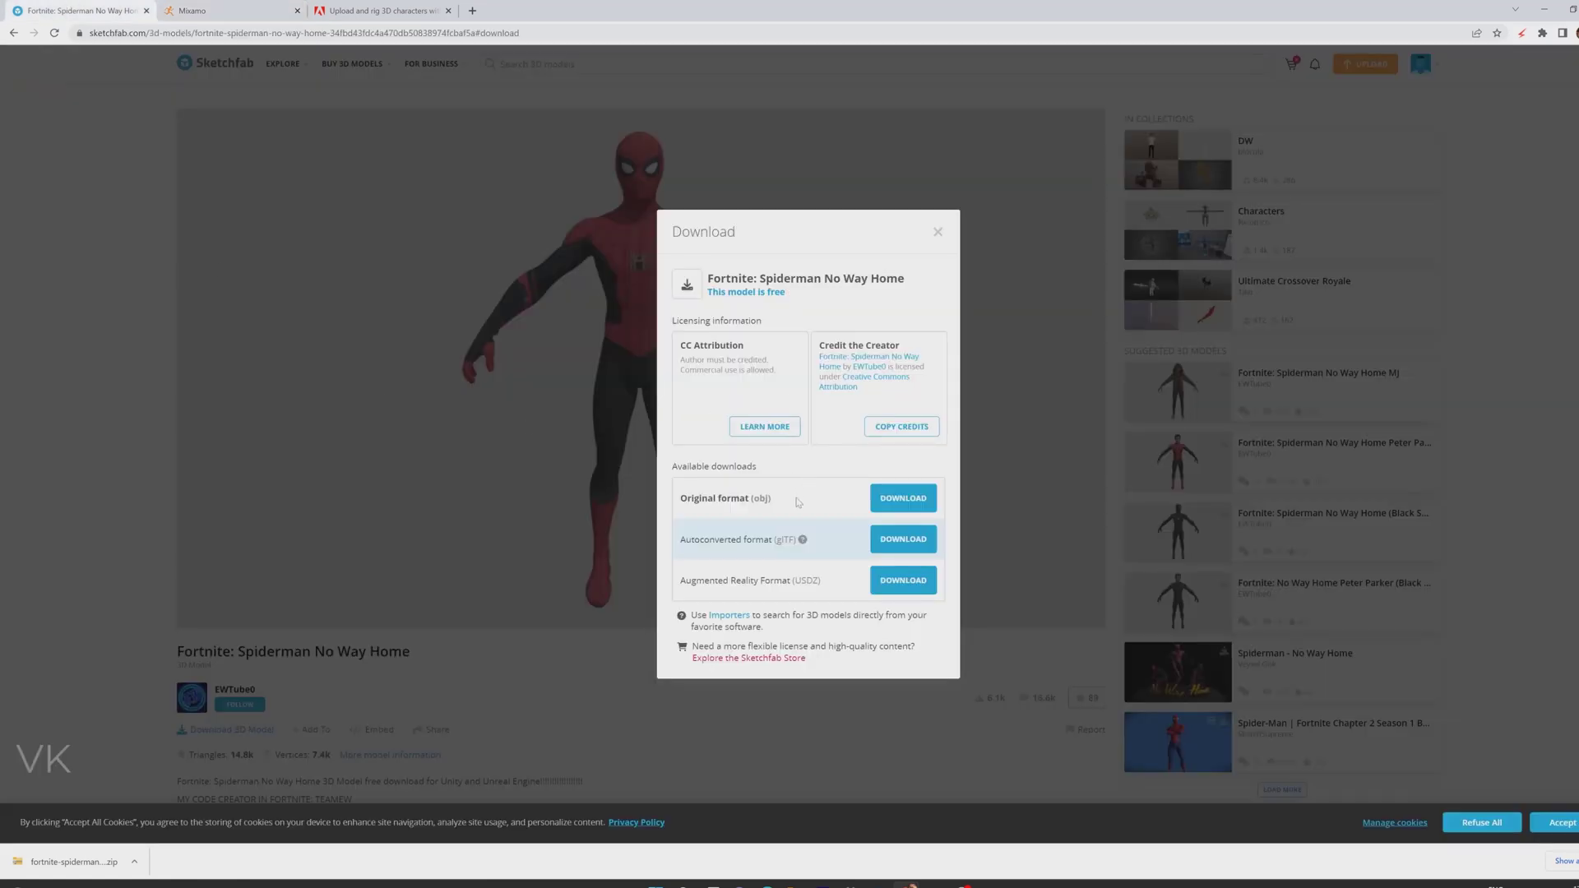
mouse_move(934, 234)
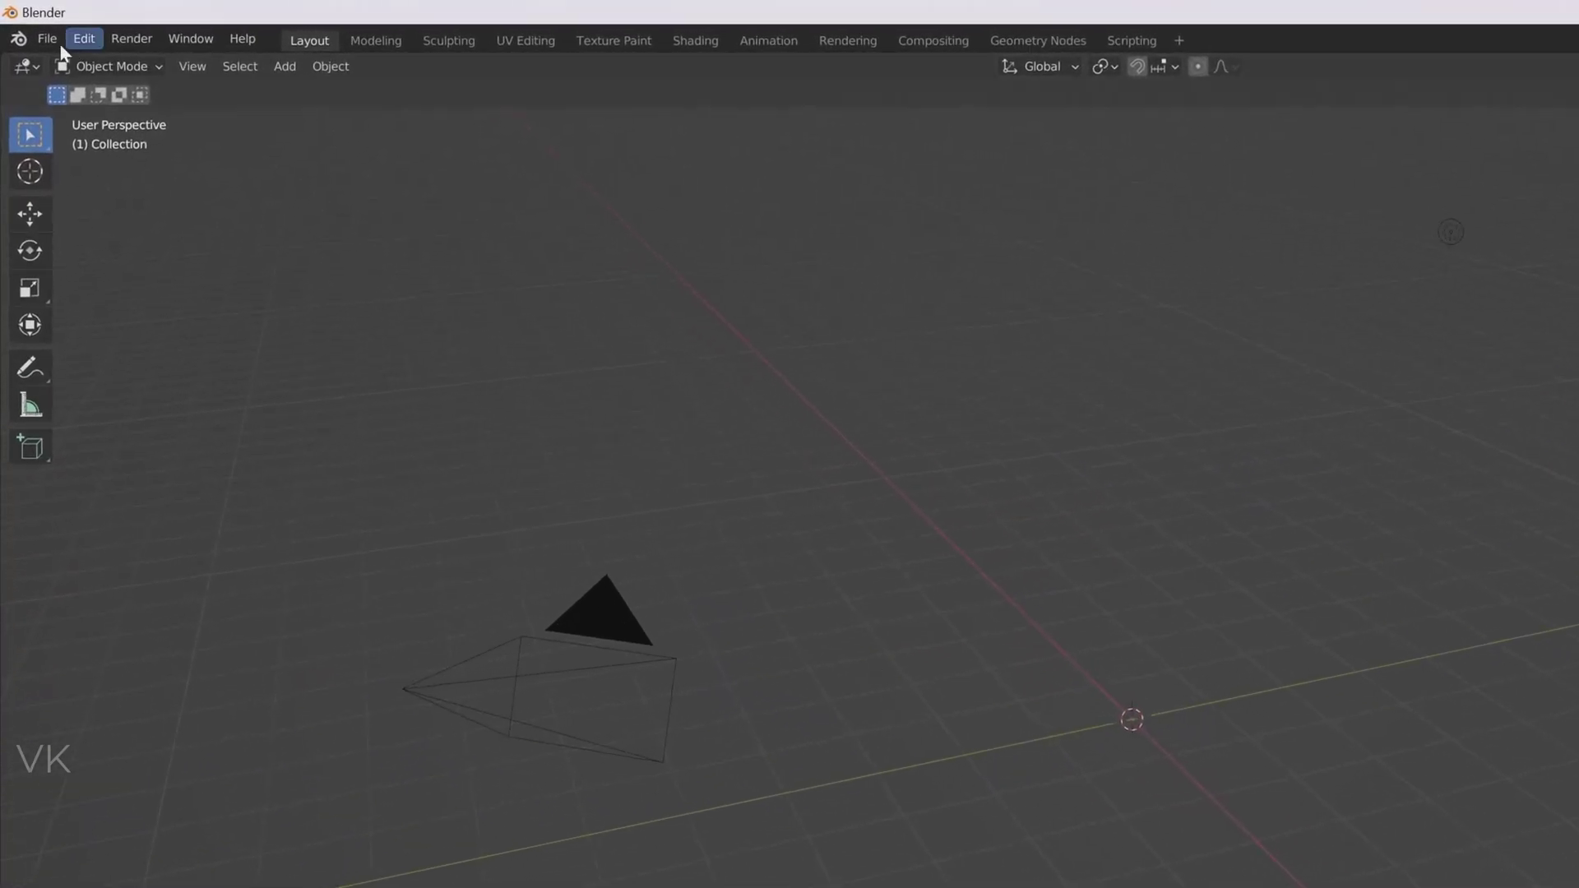
- Start a Wavefront OBJ import from the File menu
click(47, 37)
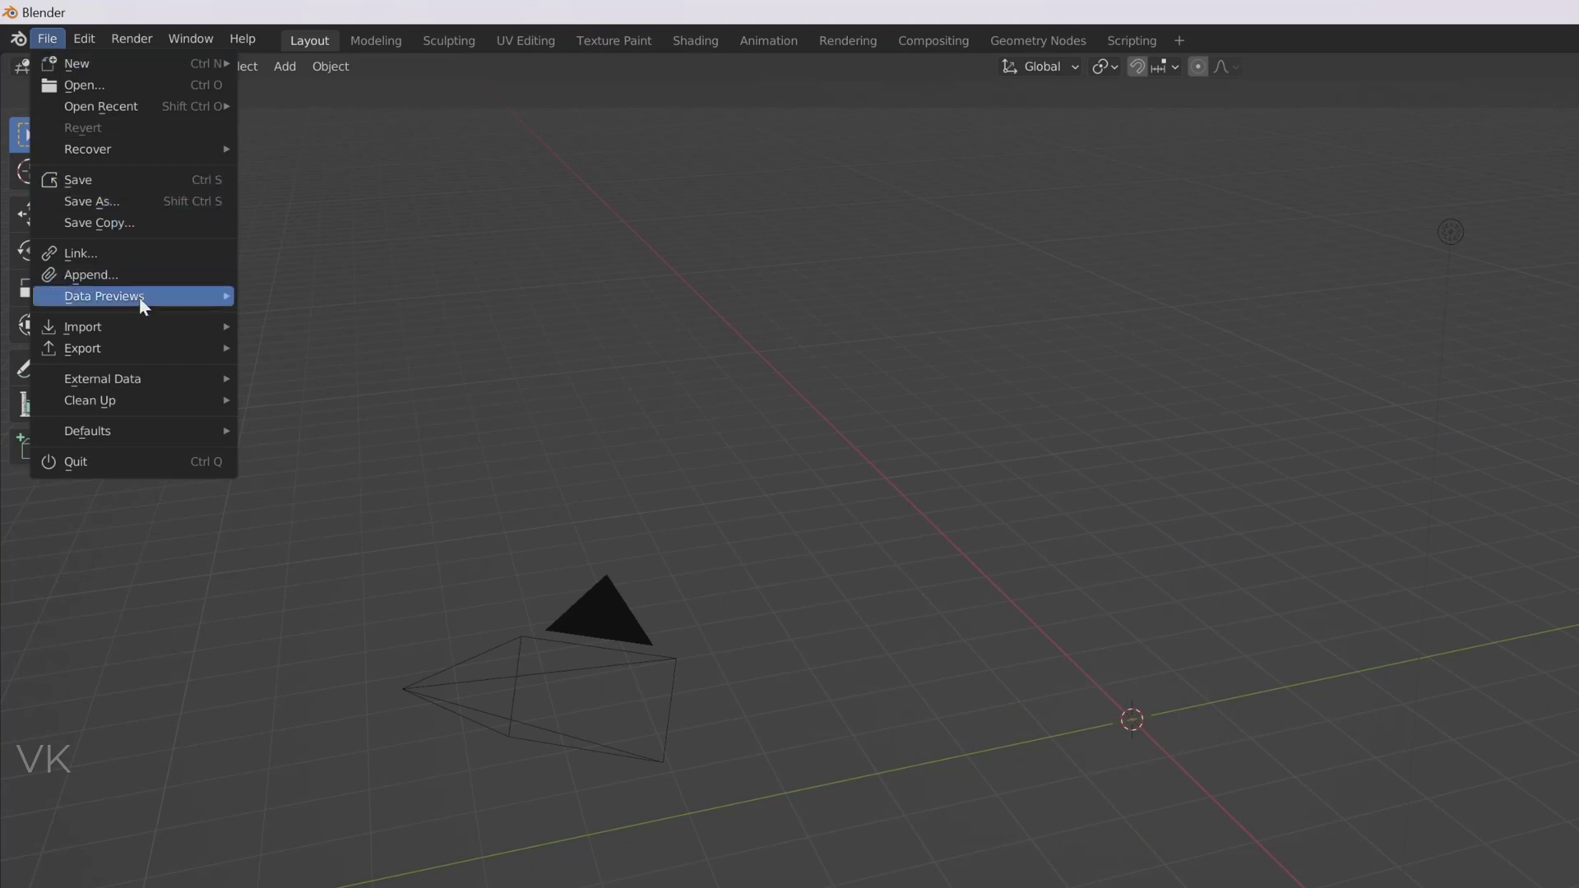
mouse_move(51, 48)
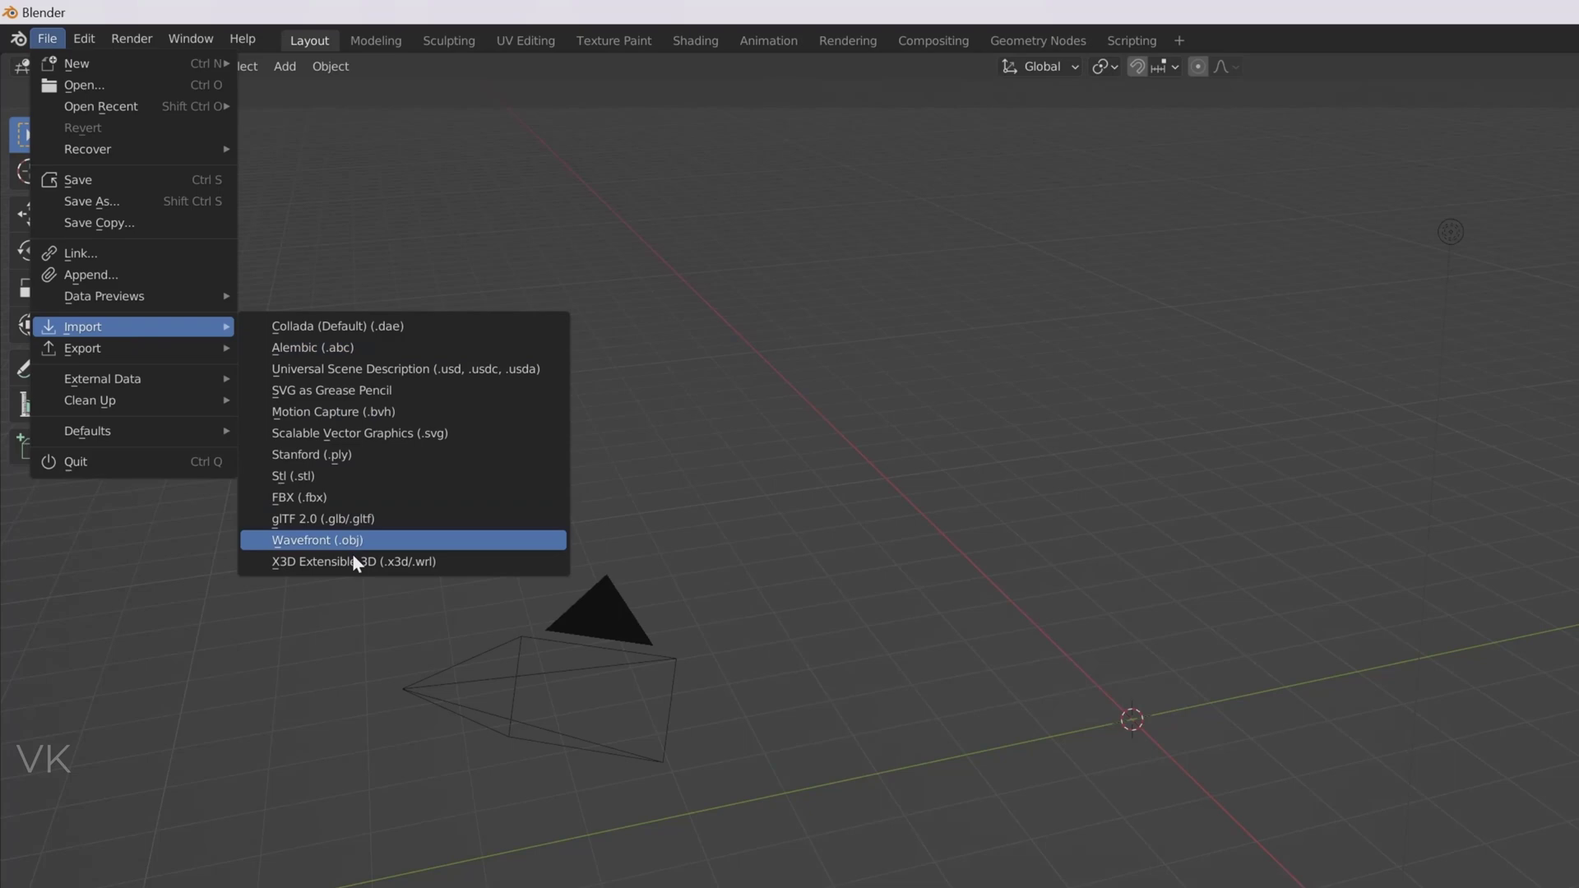
mouse_move(344, 541)
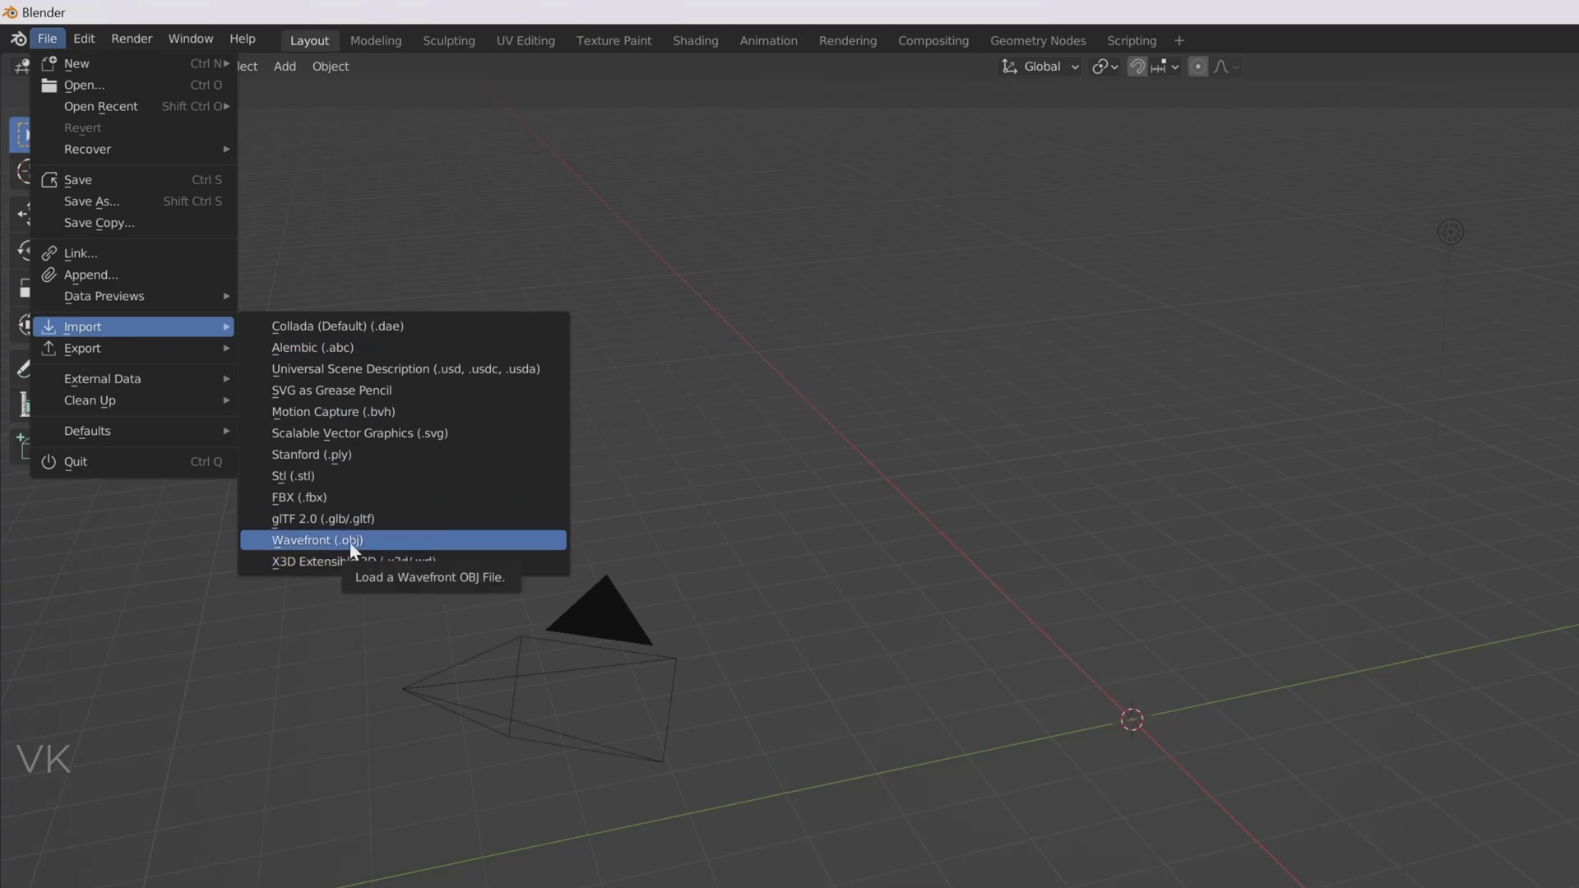
click(318, 539)
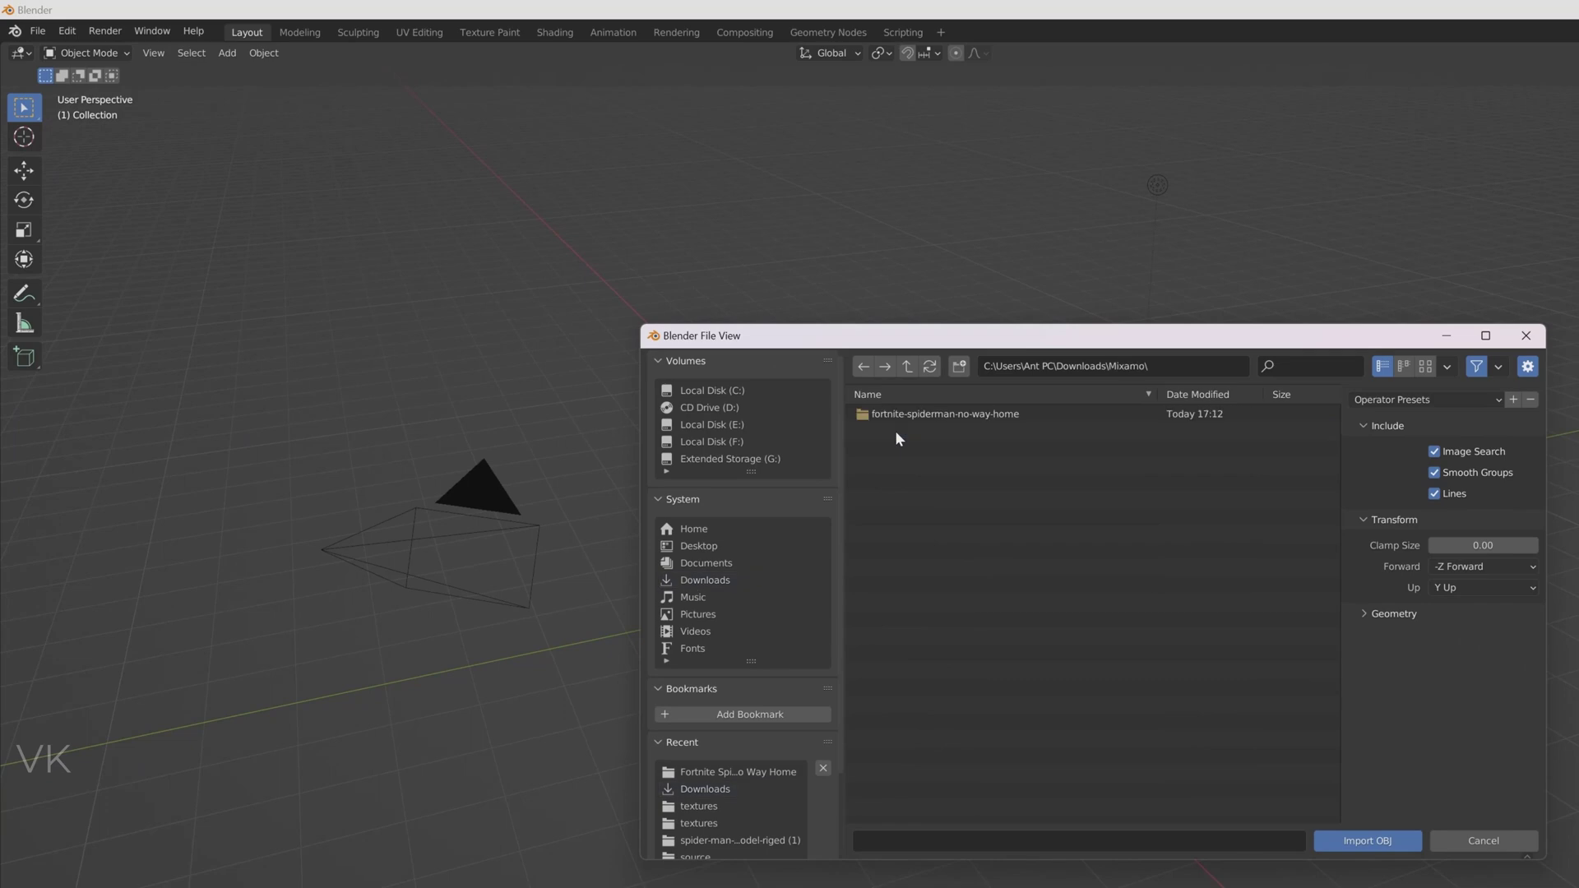
- Import Fortnite Spiderman No Way Home.obj from the model's source folder into the scene
double_click(944, 415)
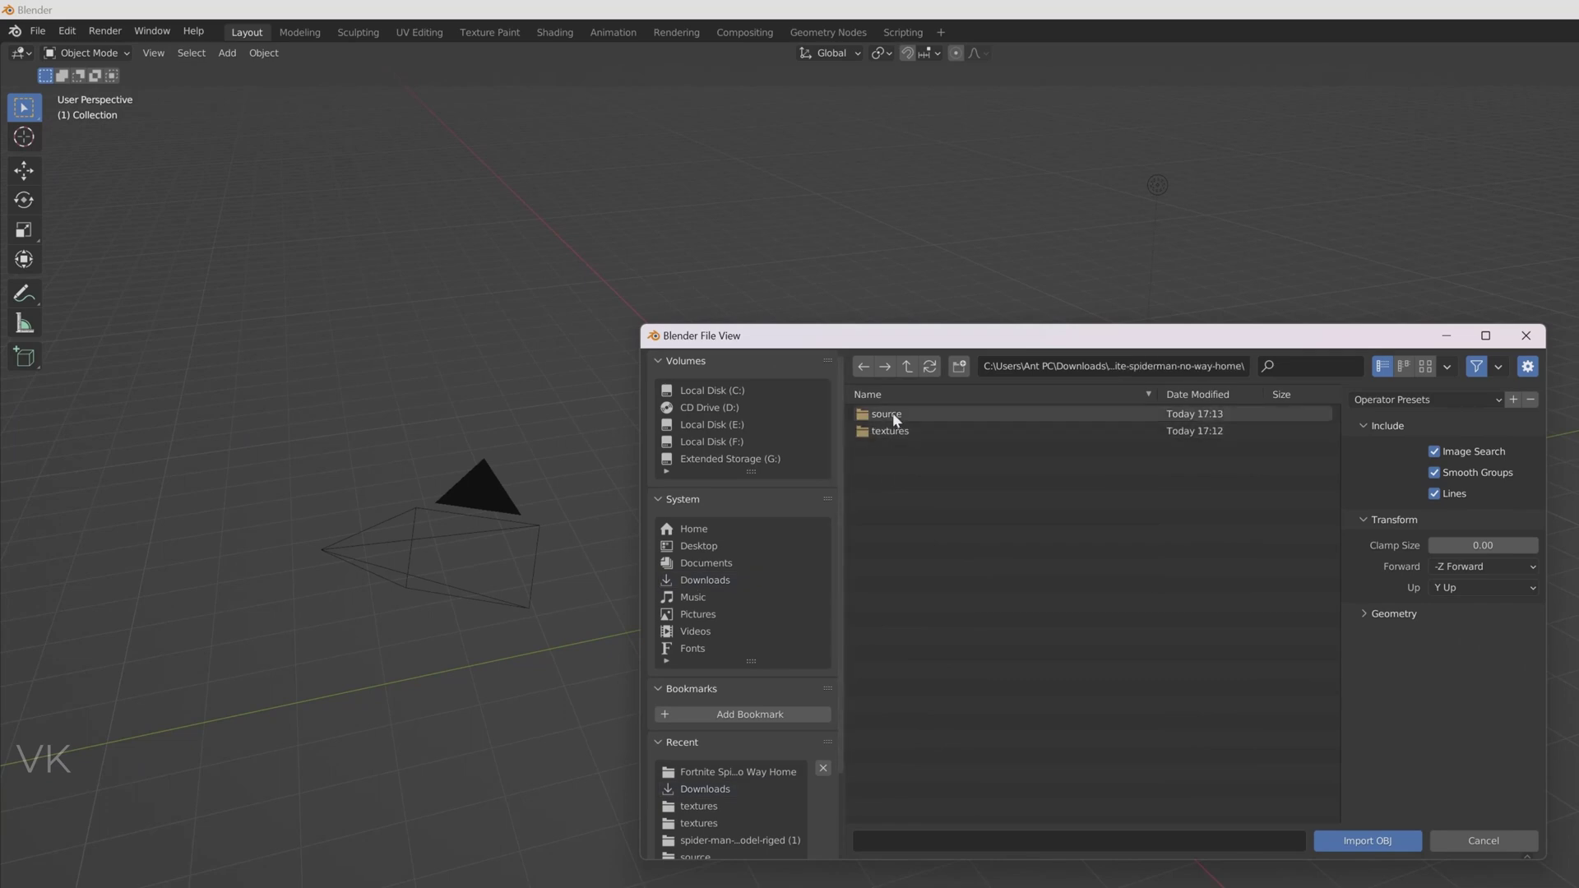
click(887, 415)
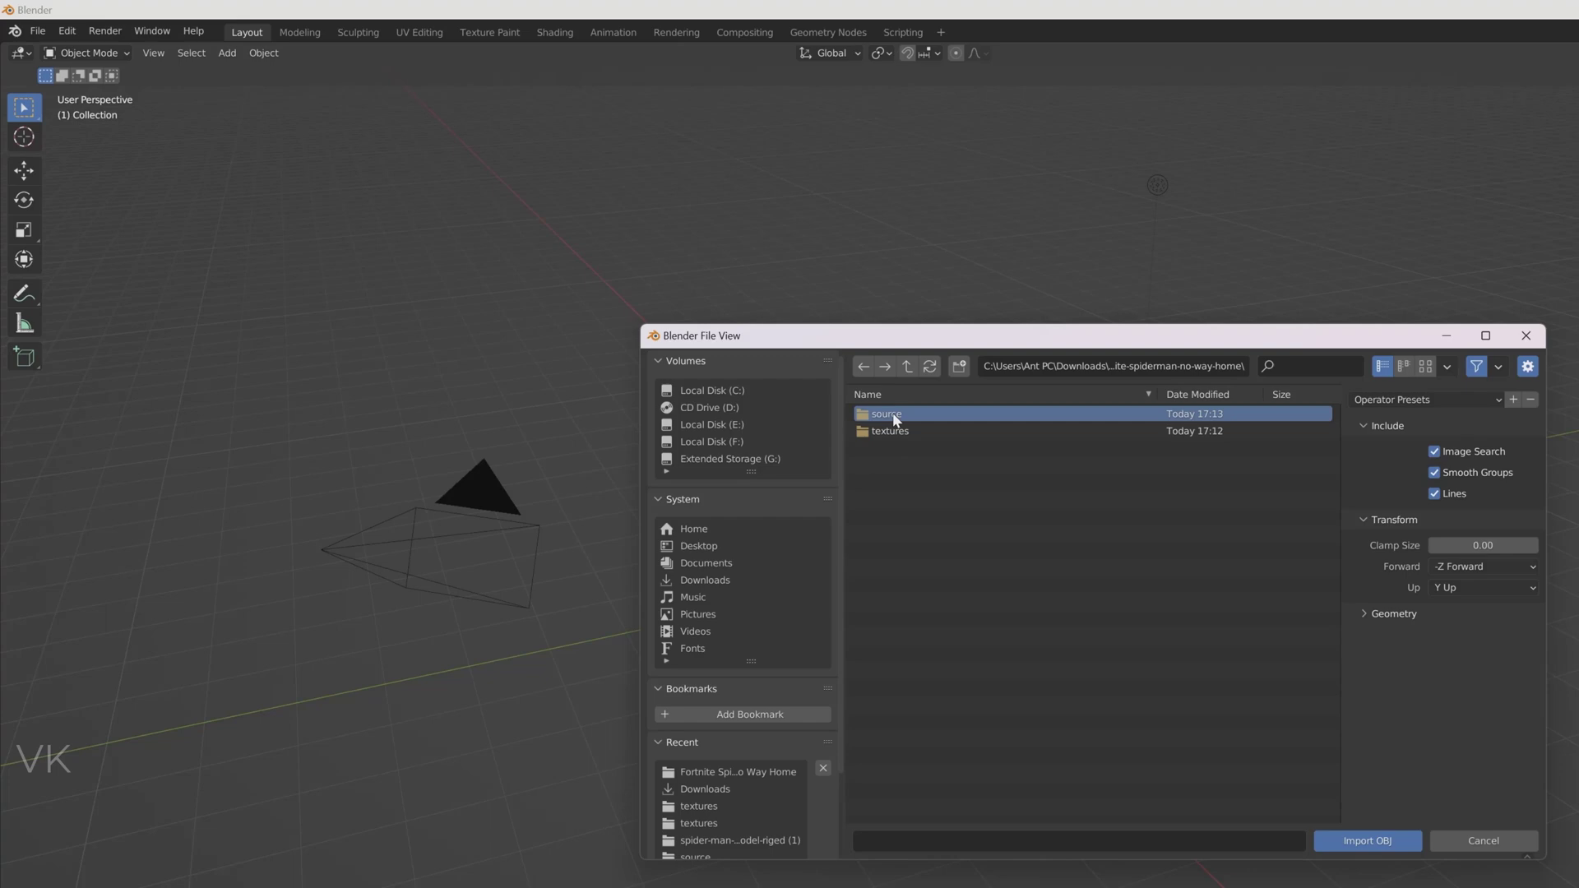
double_click(887, 413)
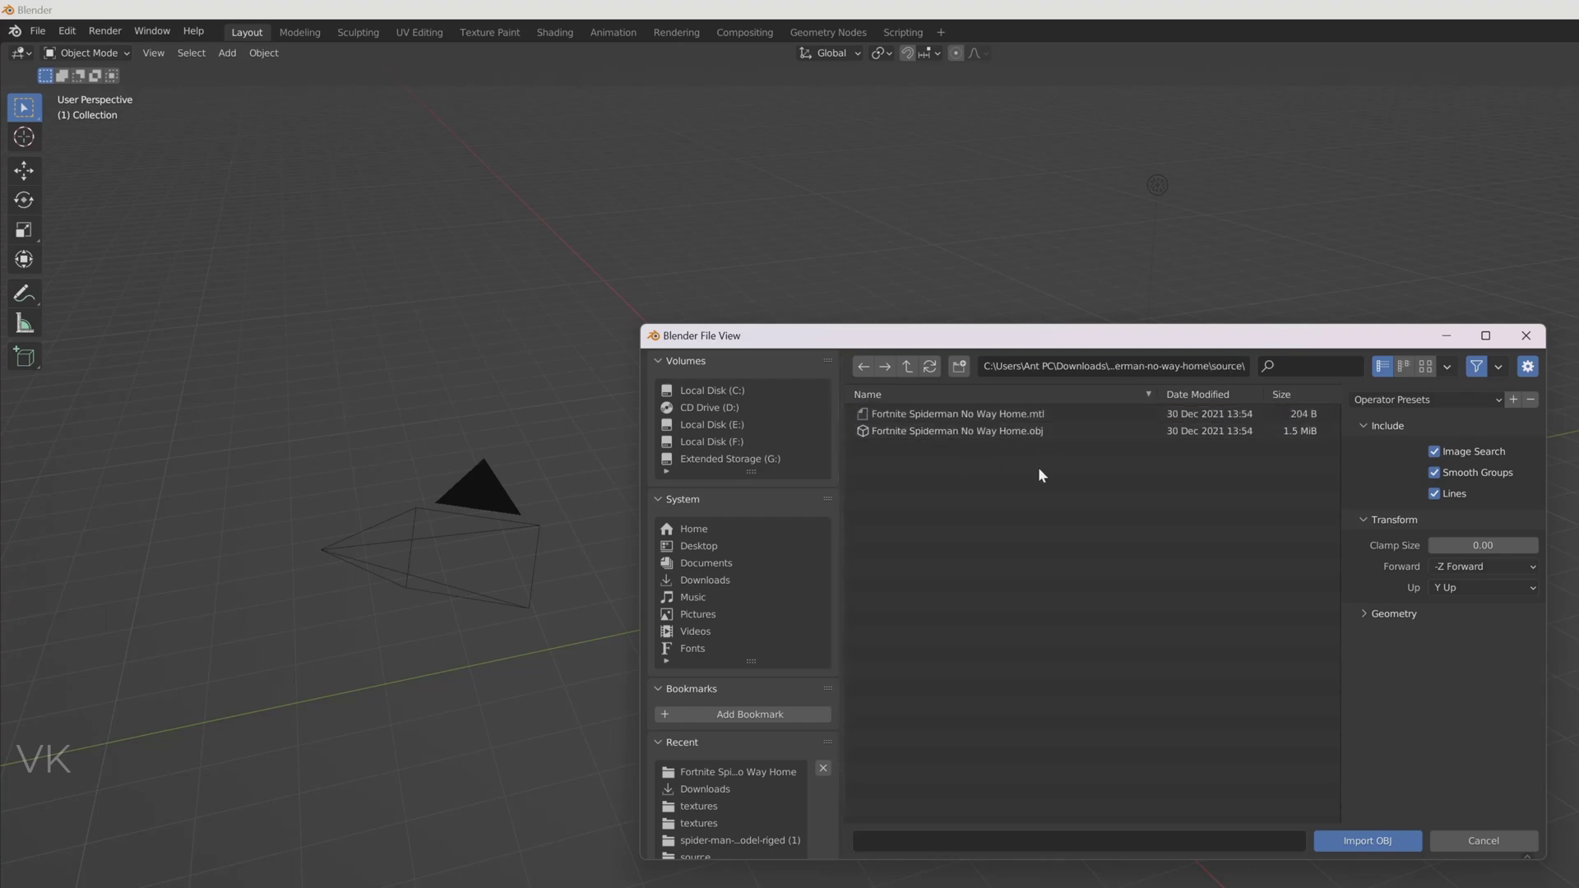
click(957, 414)
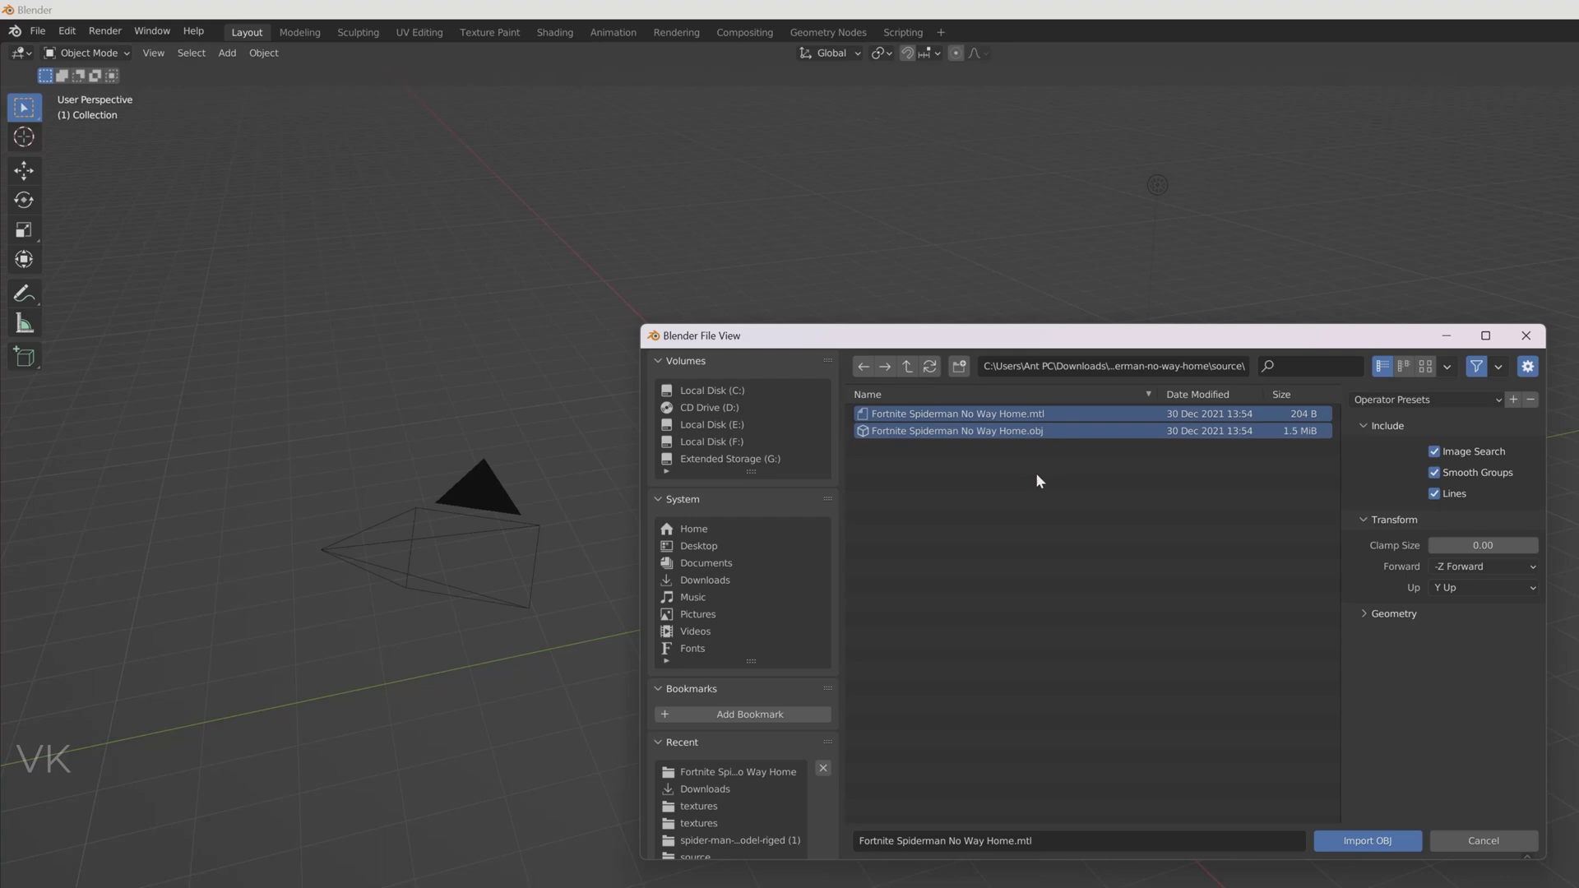
click(956, 431)
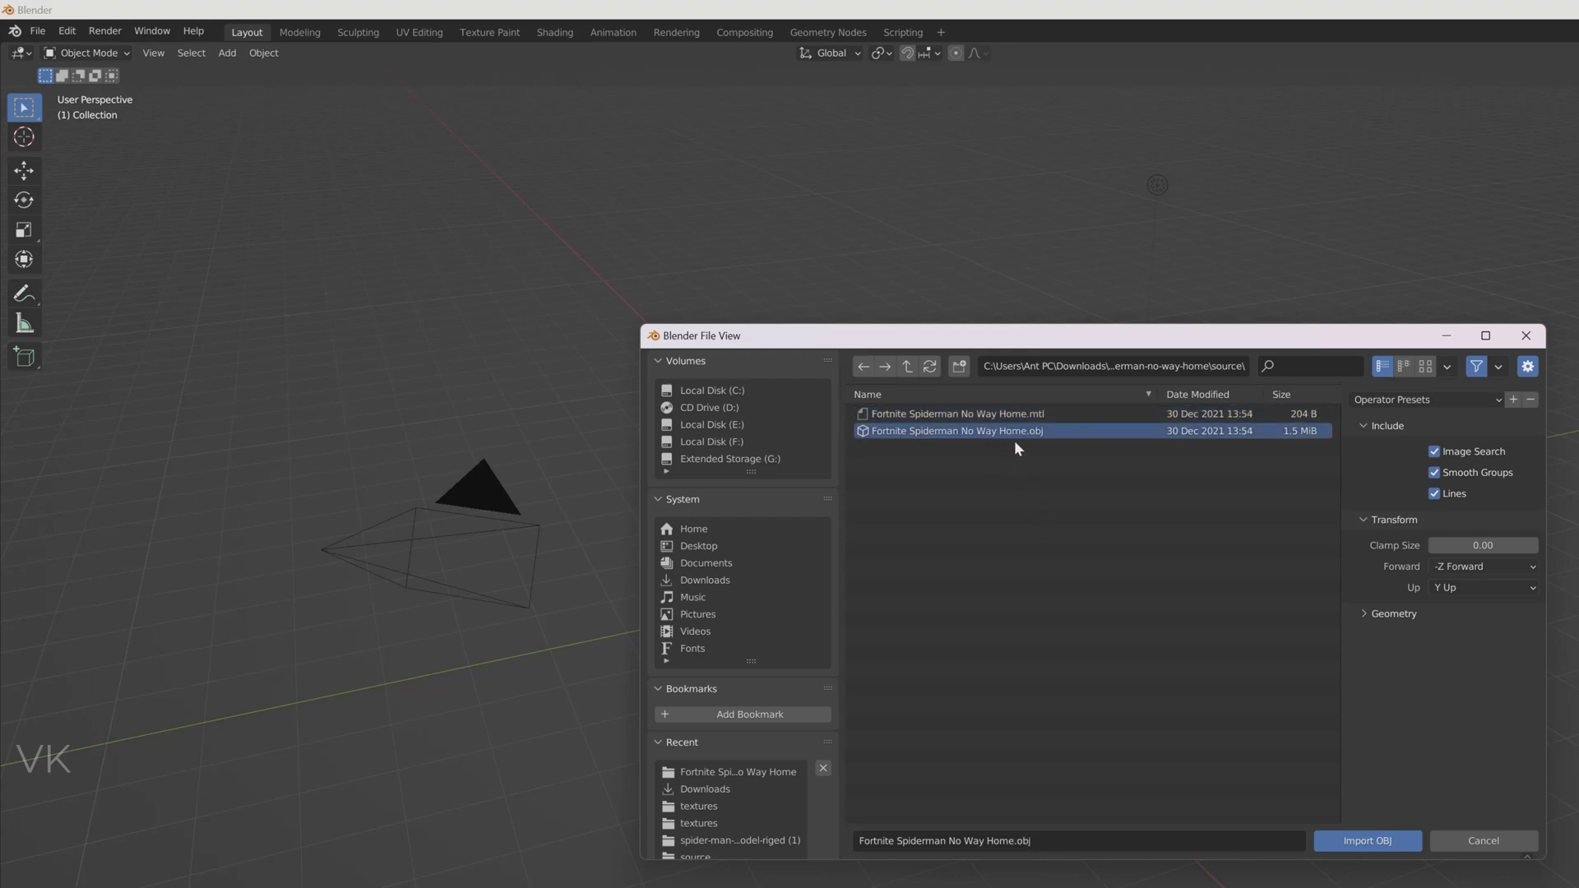
click(1365, 841)
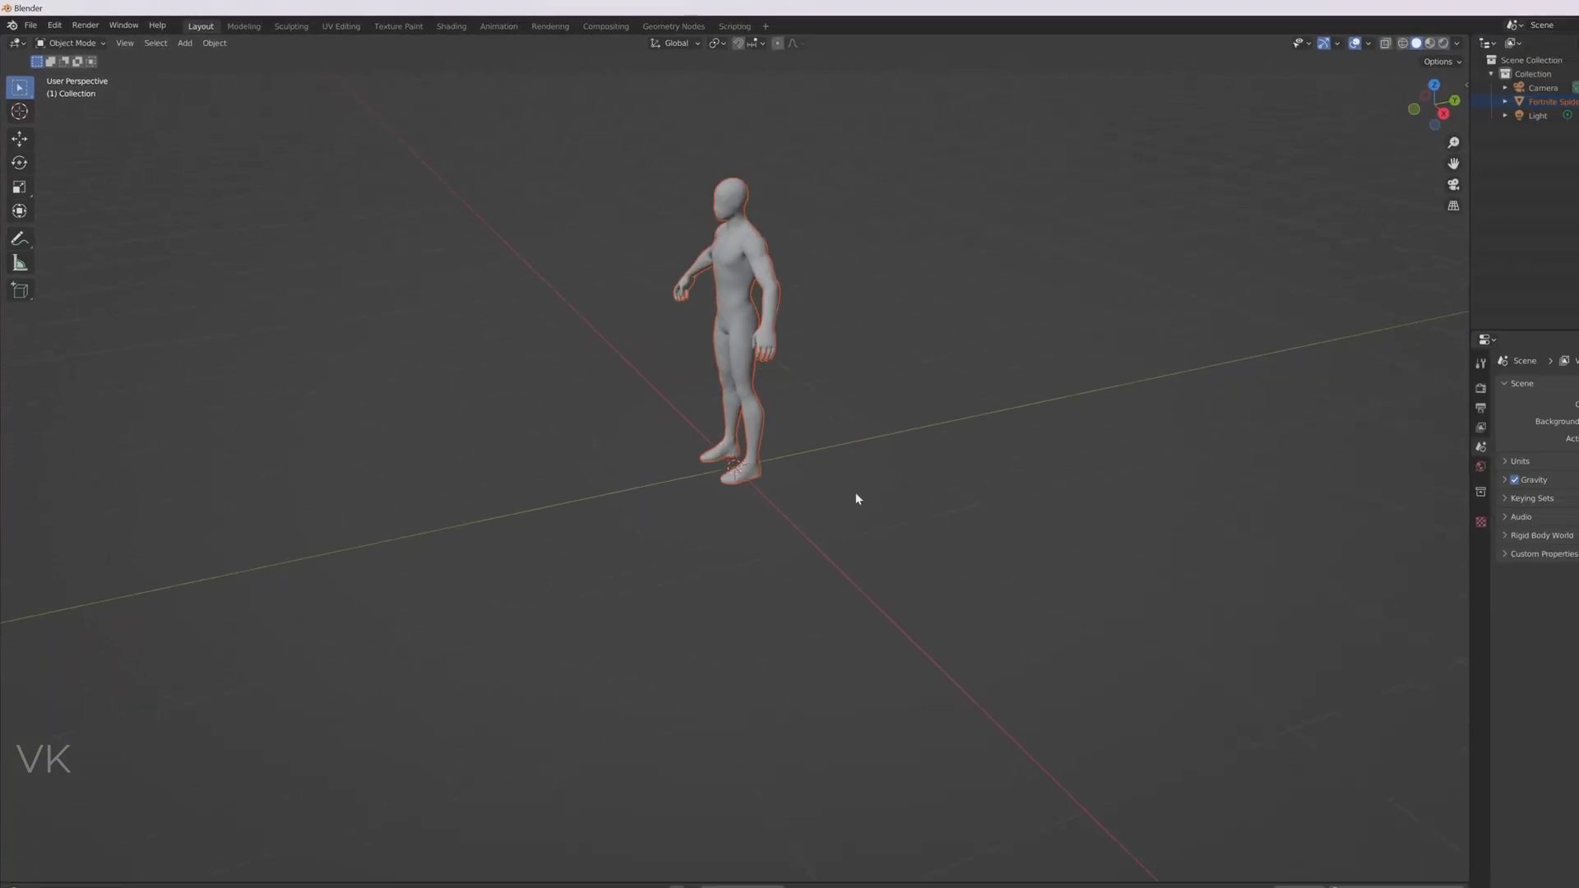
mouse_move(1402, 42)
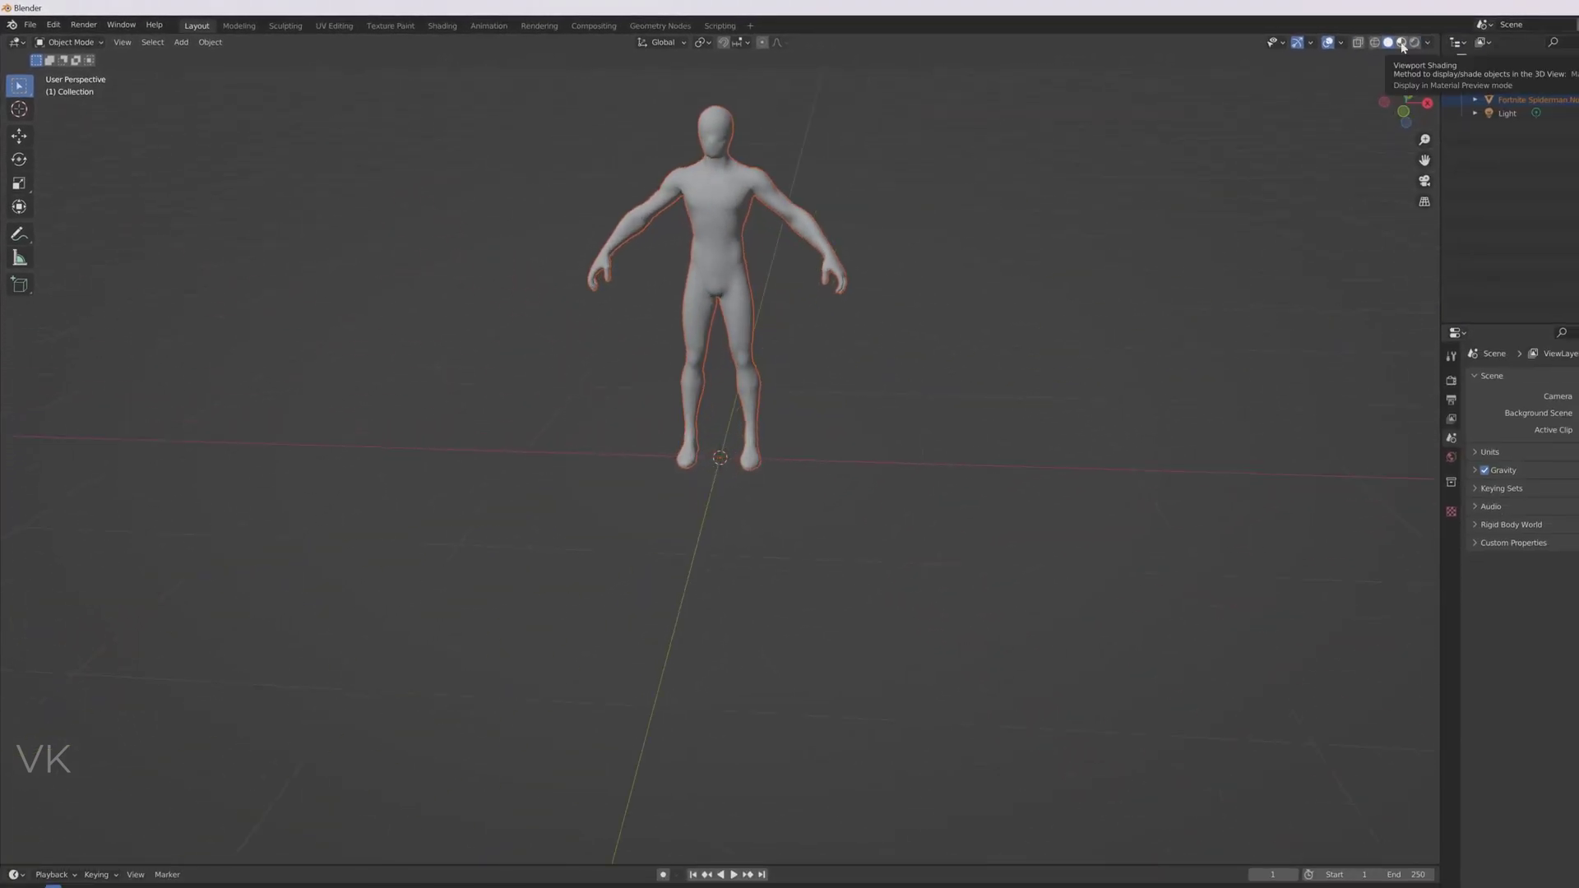
- Switch viewport shading to Material Preview so Spiderman shows its red and black textures
click(1400, 43)
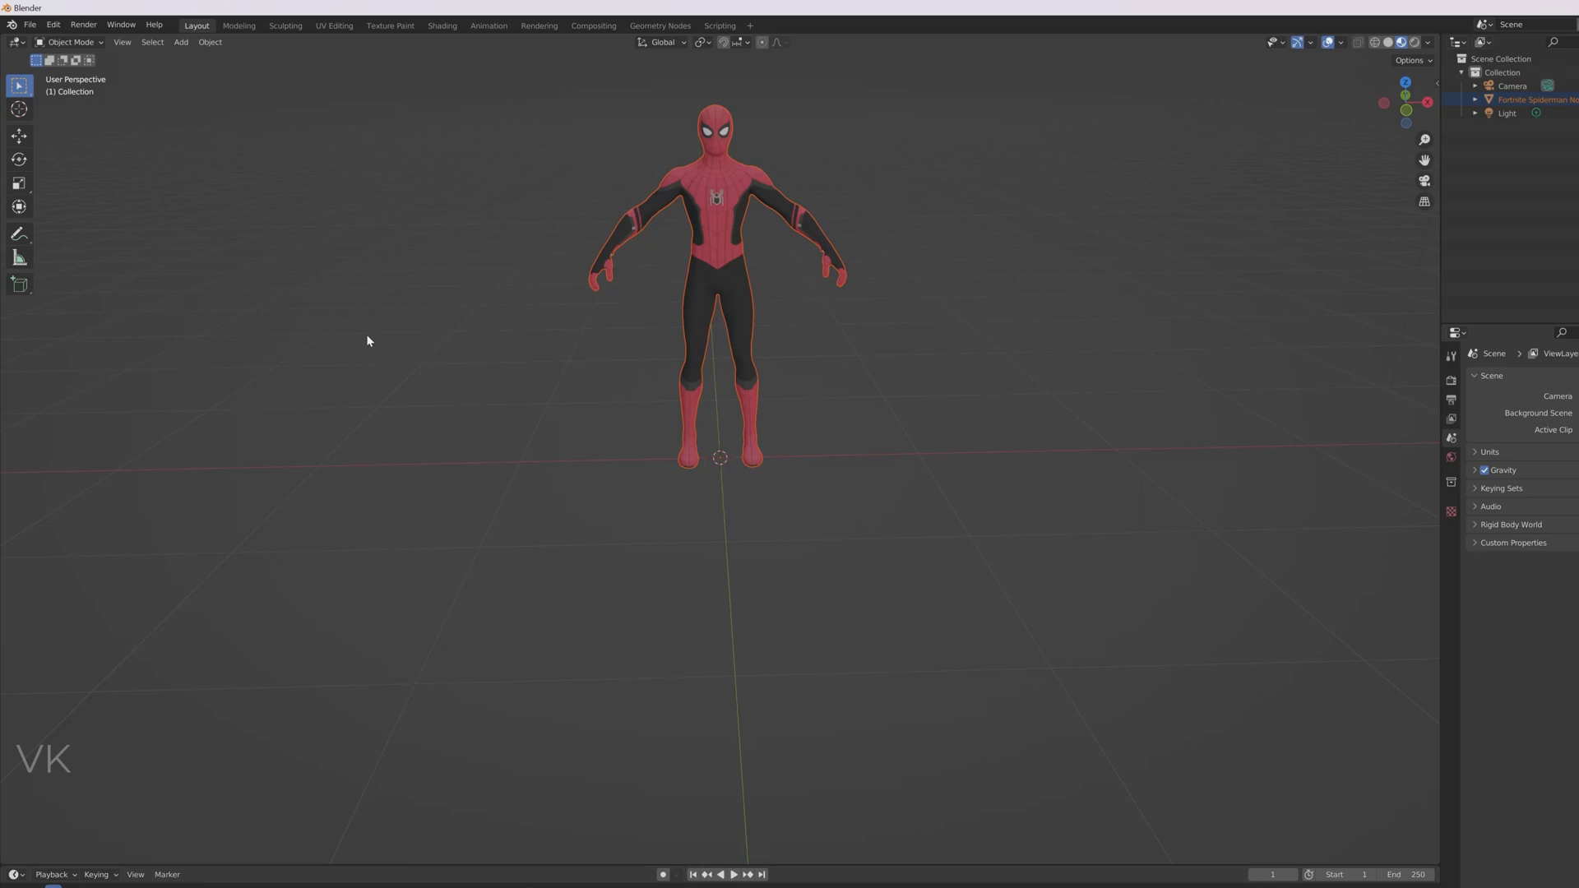
click(30, 25)
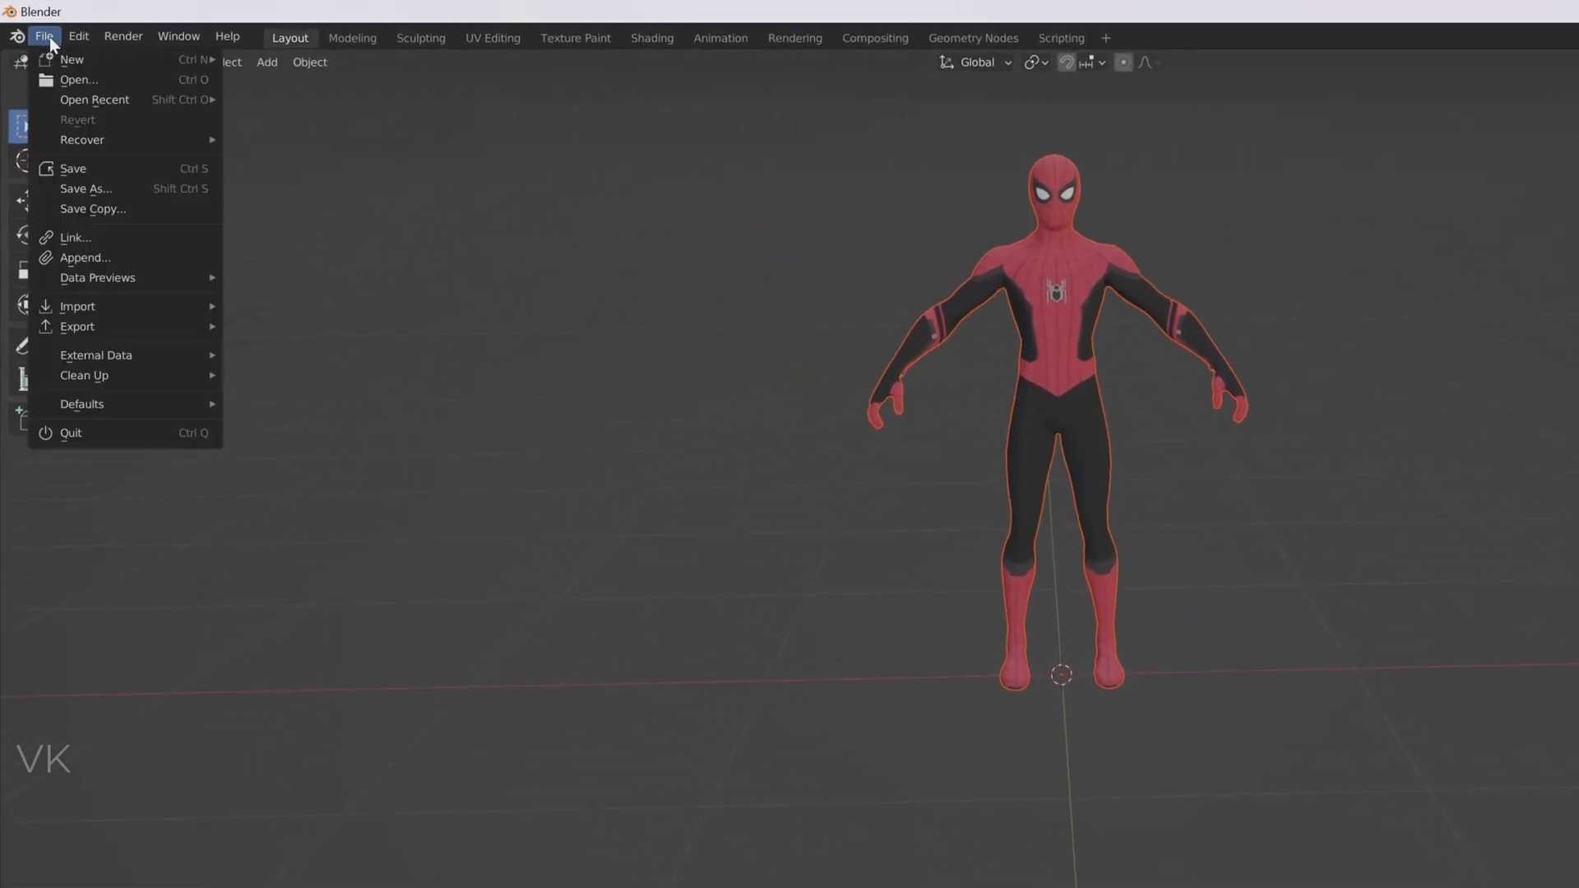
- Show the list of available export formats
click(77, 326)
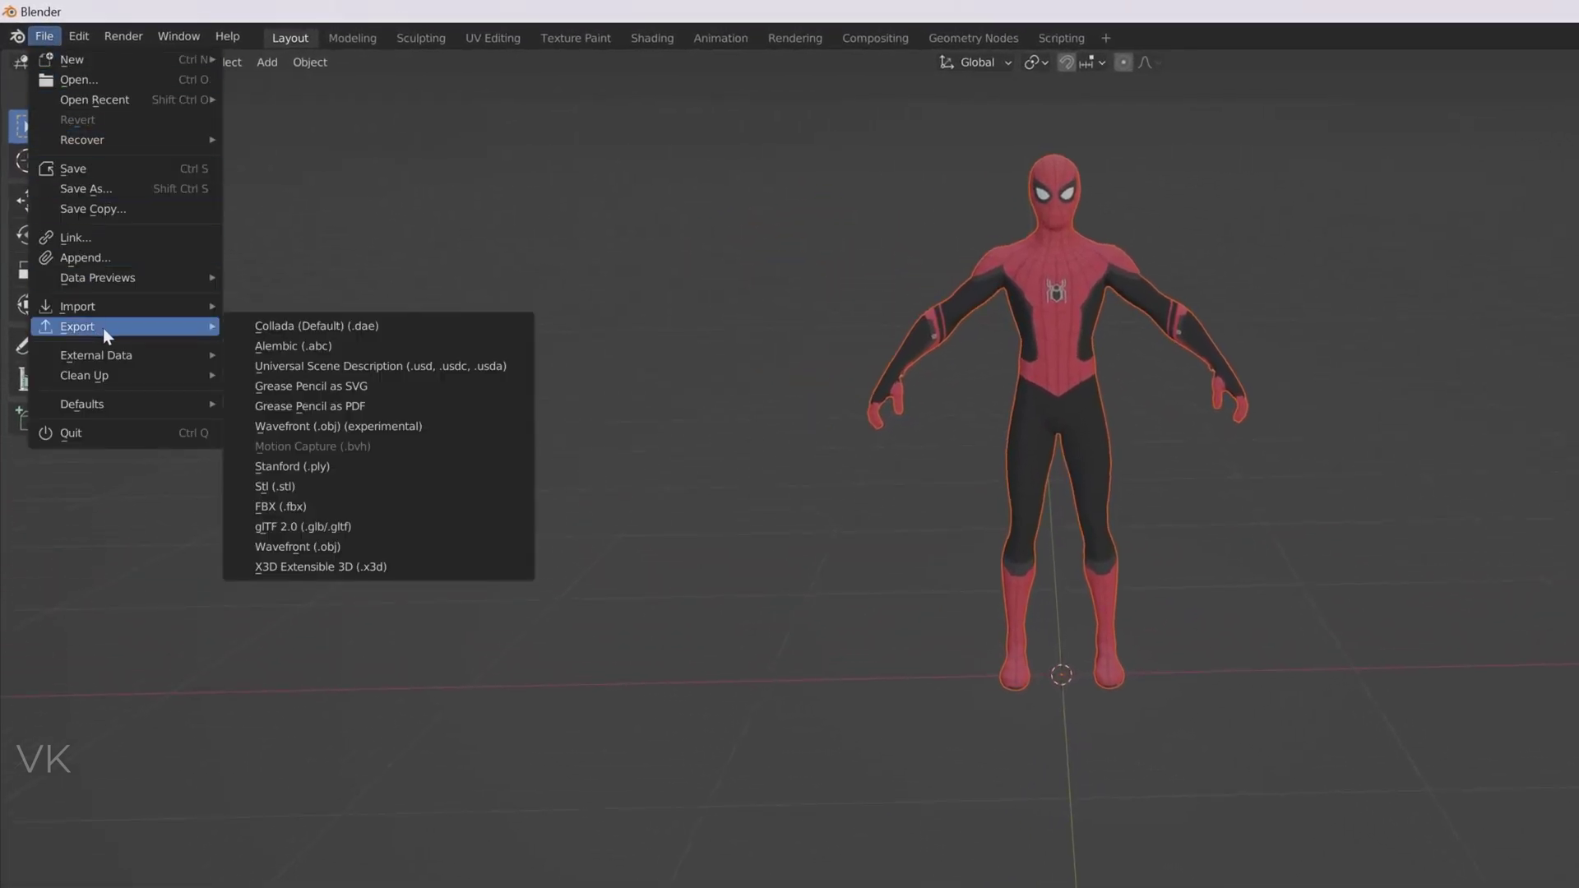
mouse_move(321, 526)
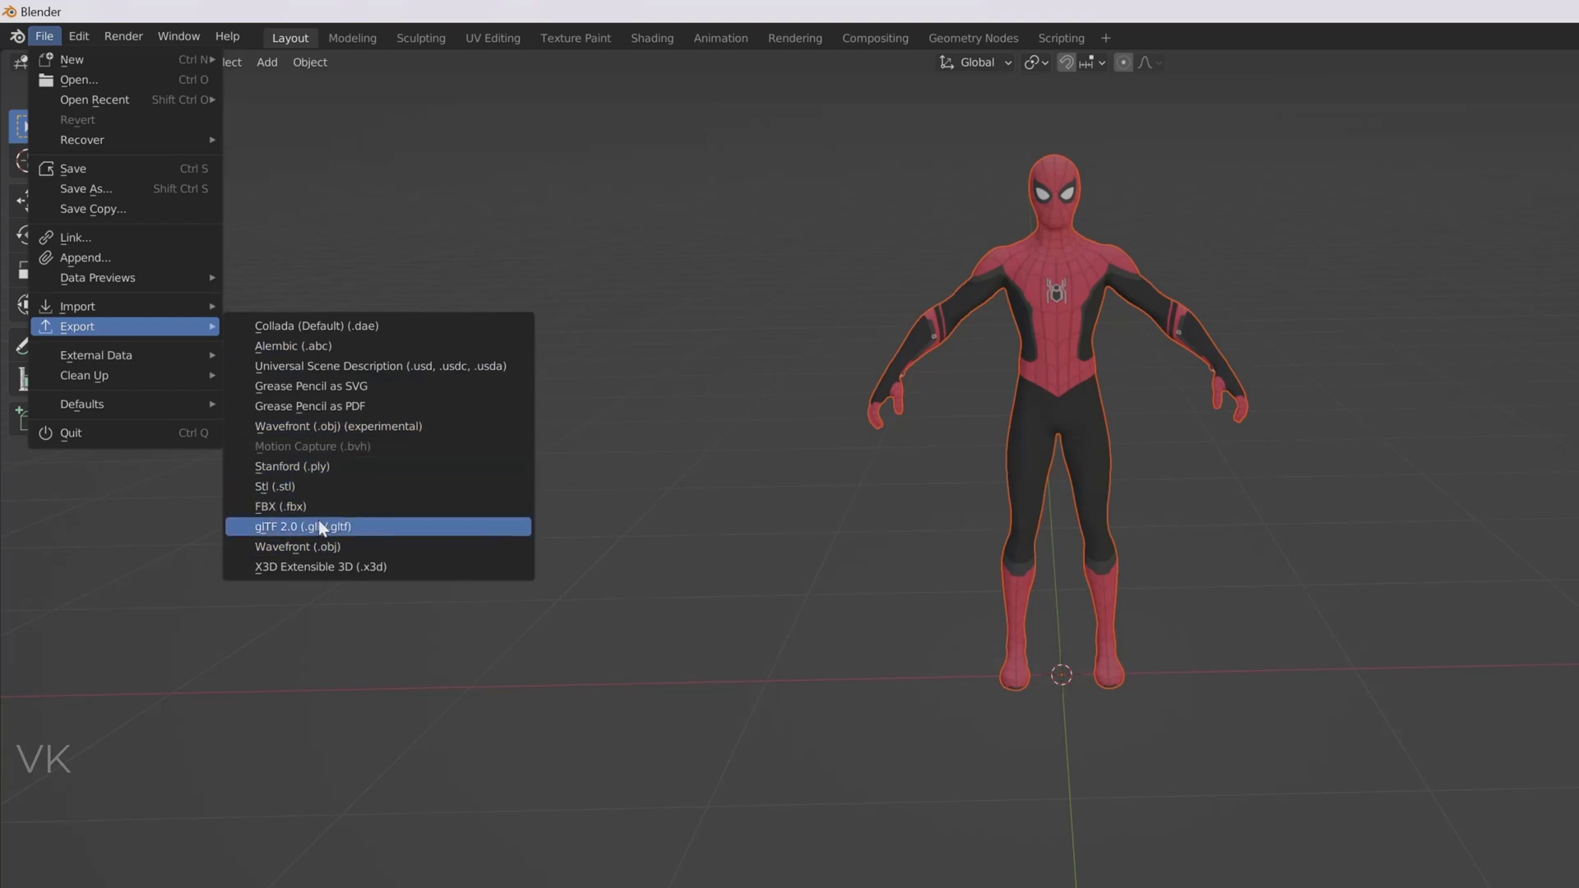
mouse_move(286, 505)
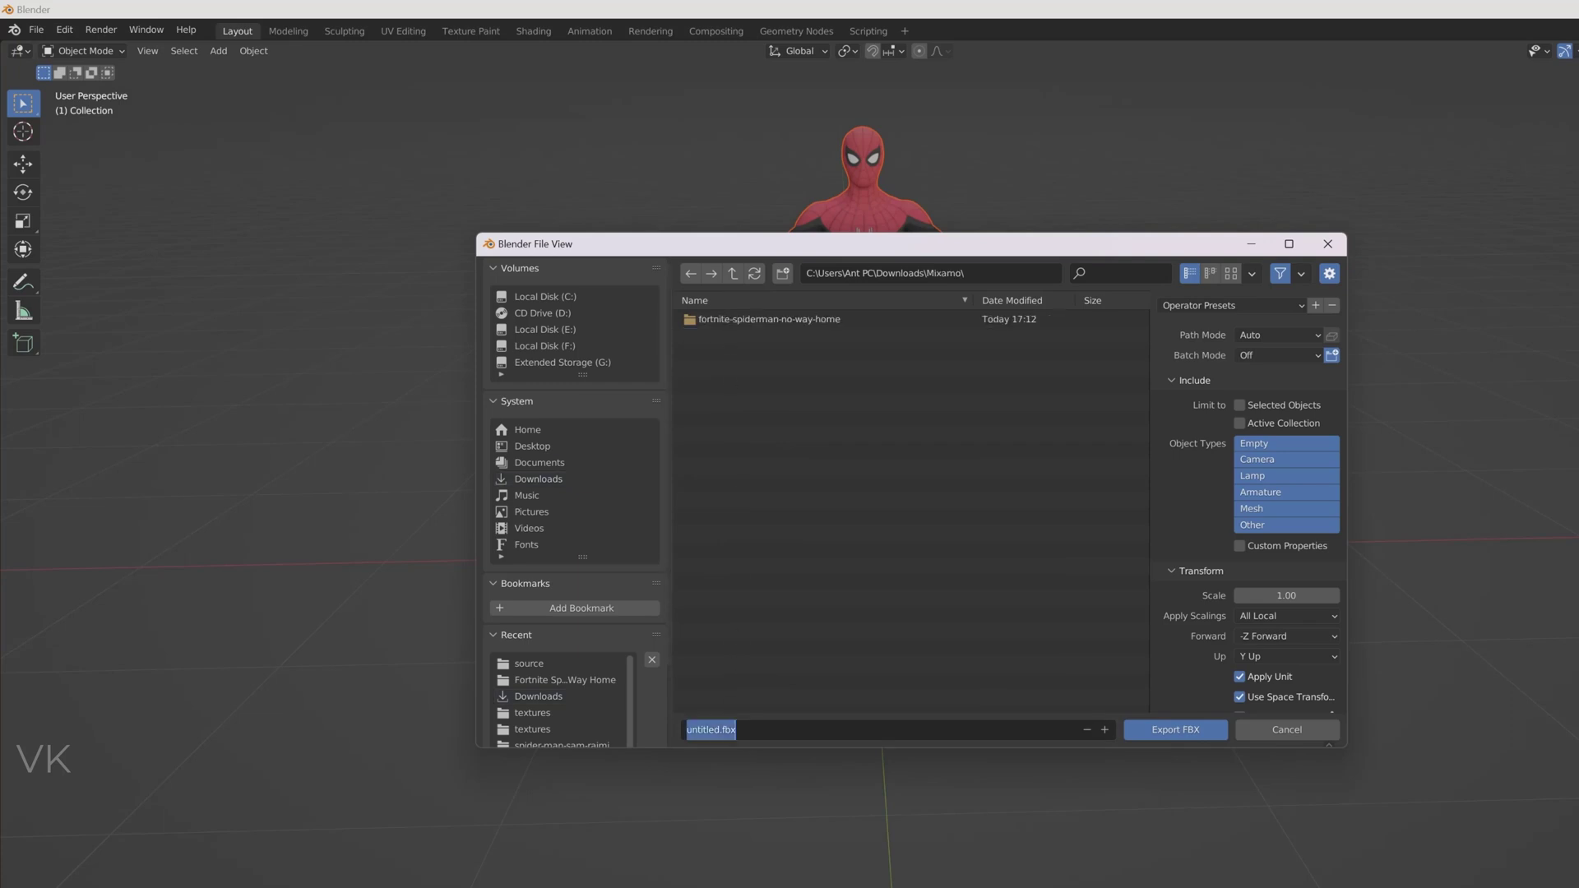
- Export the model as FBX to the Mixamo folder with path mode Copy so textures come along
text(fortnitespidermannowayhome_fbx)
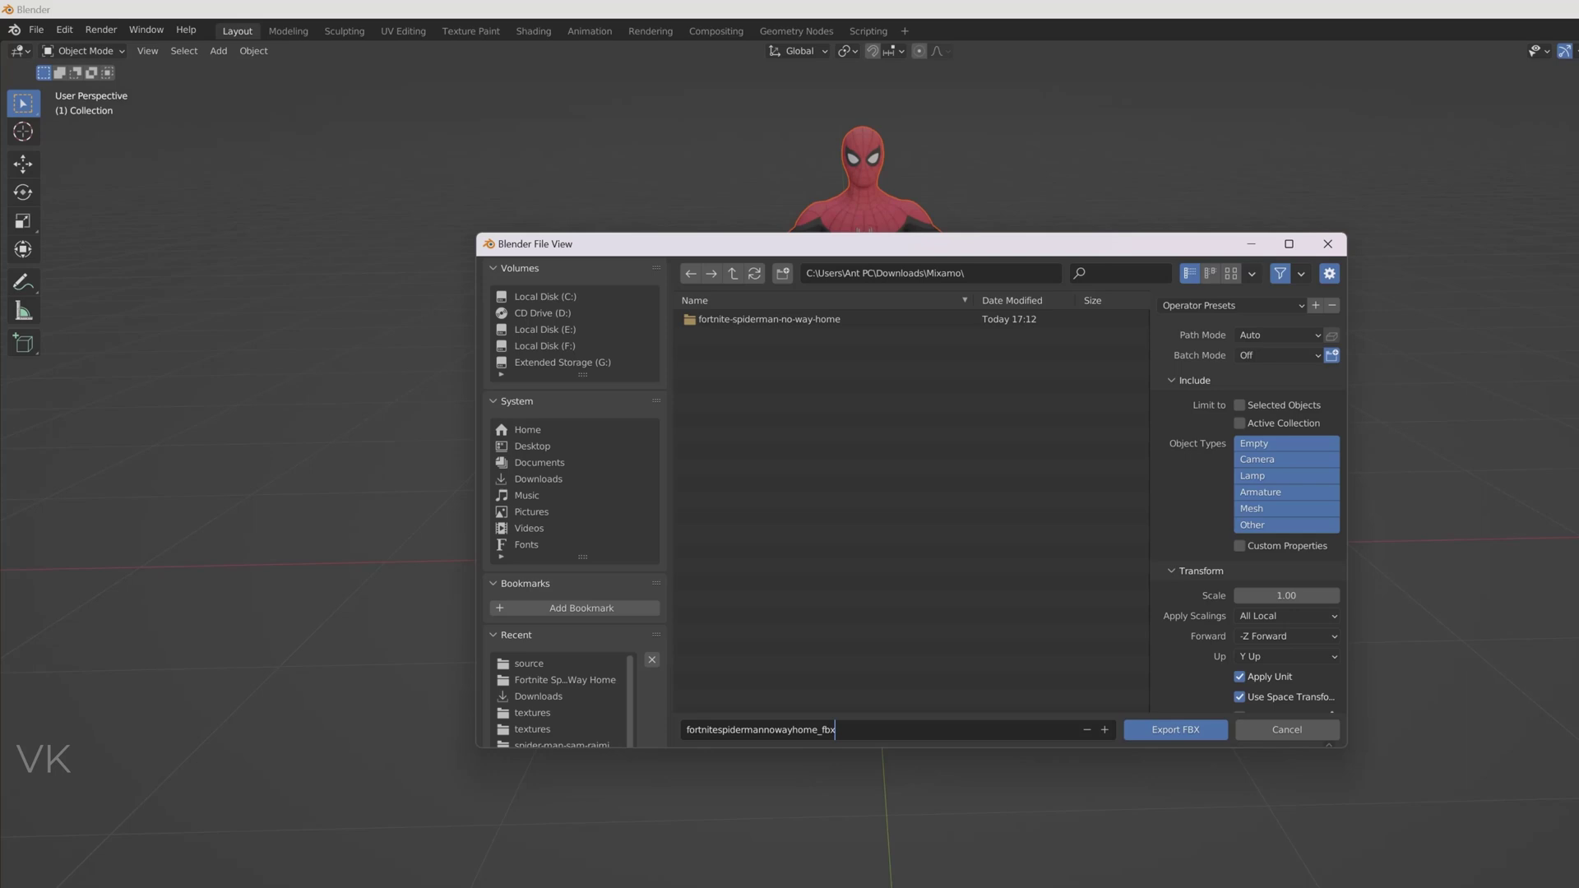
click(1276, 334)
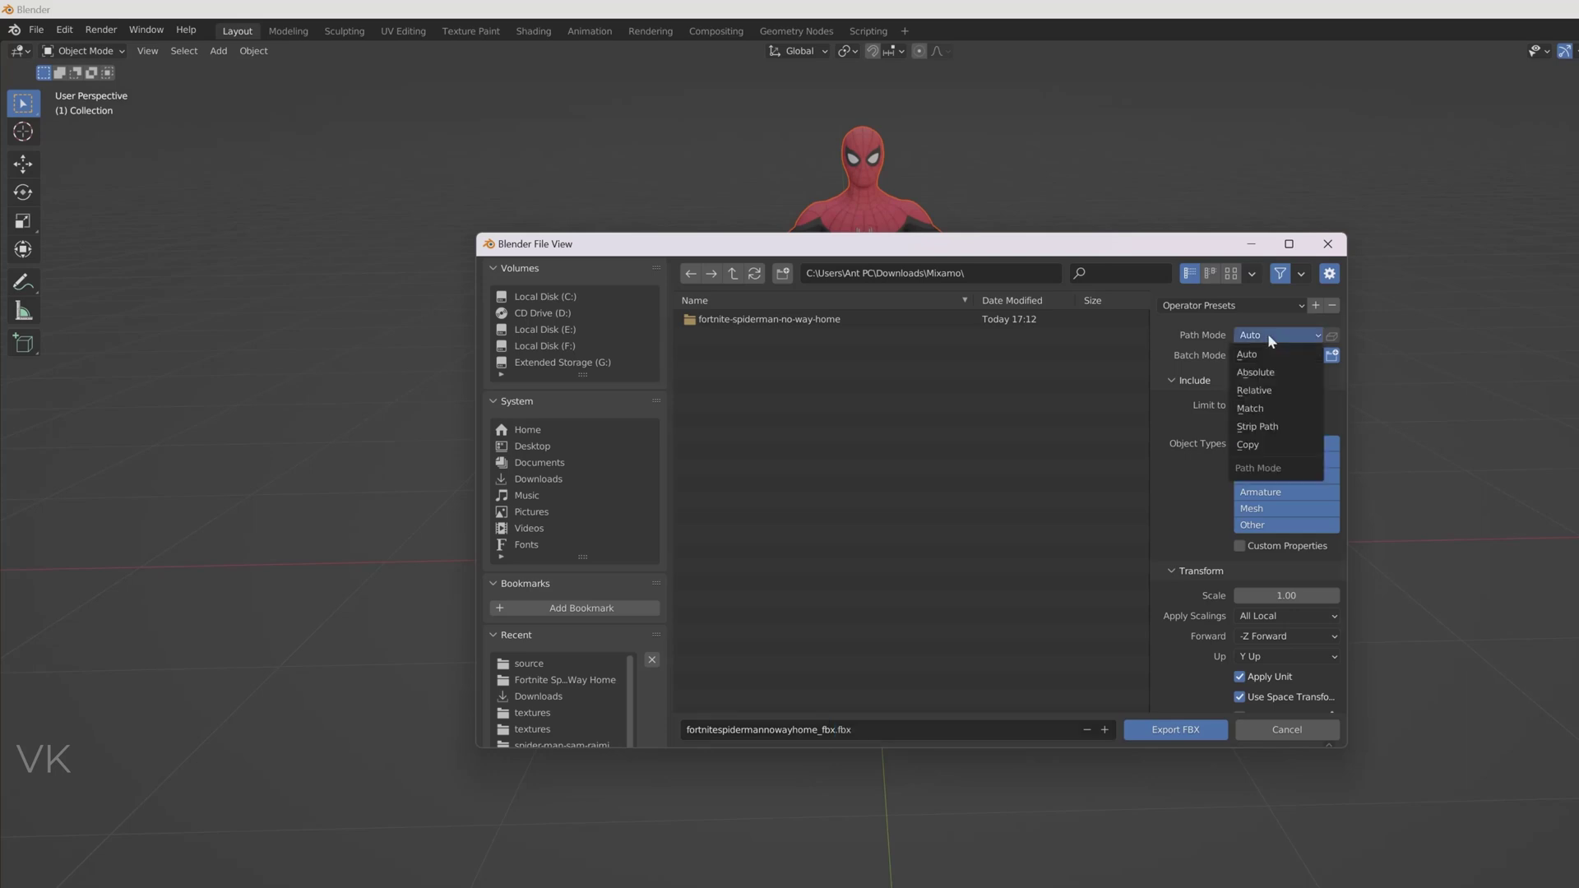
click(1250, 444)
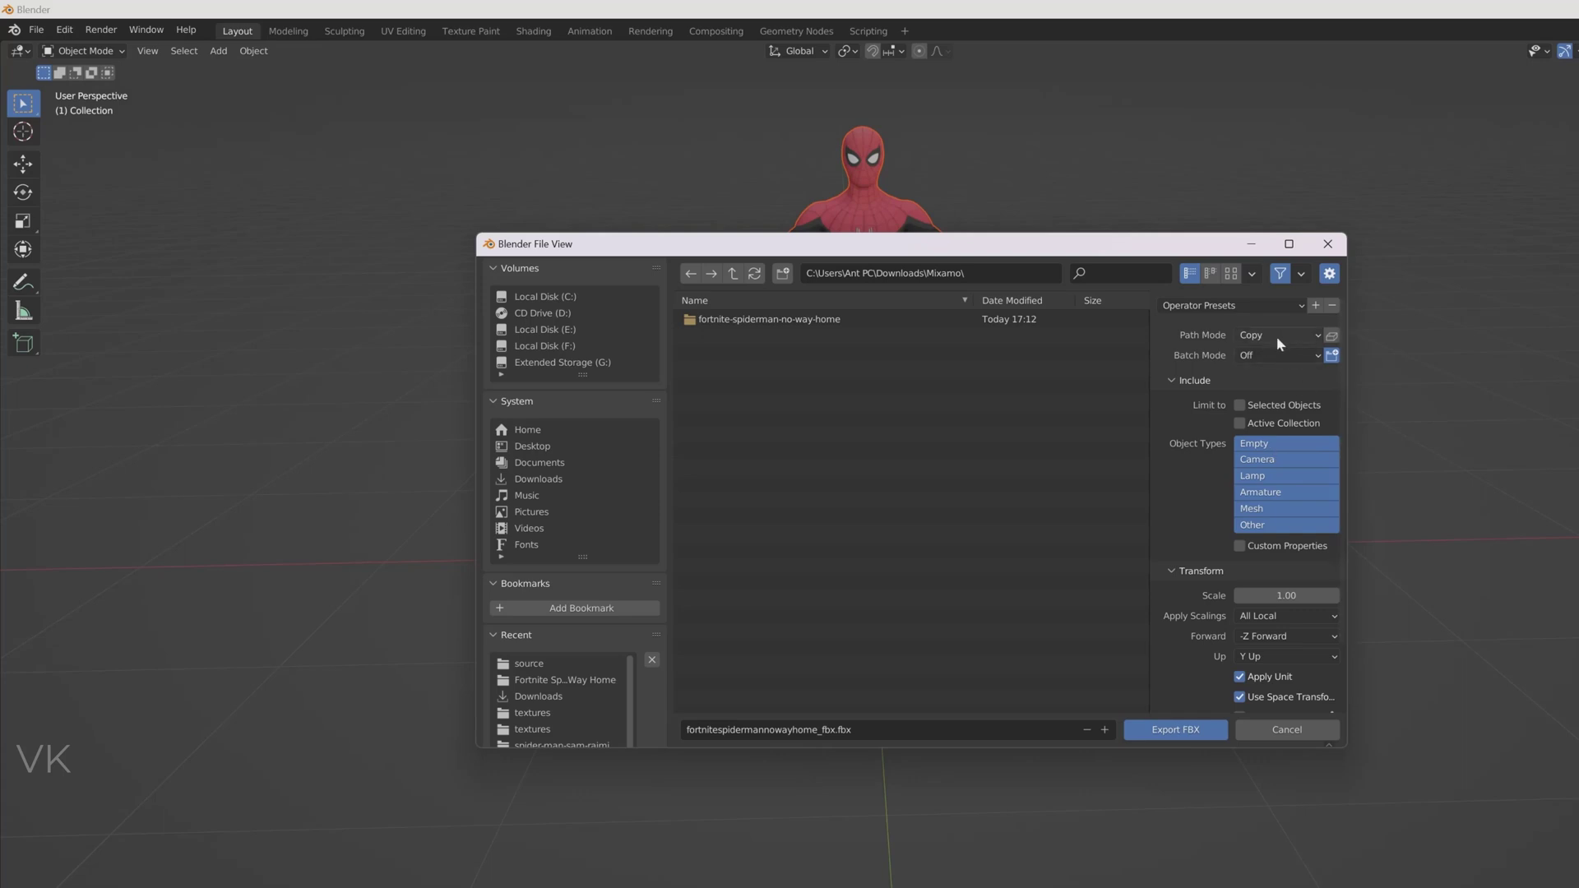
mouse_move(1330, 335)
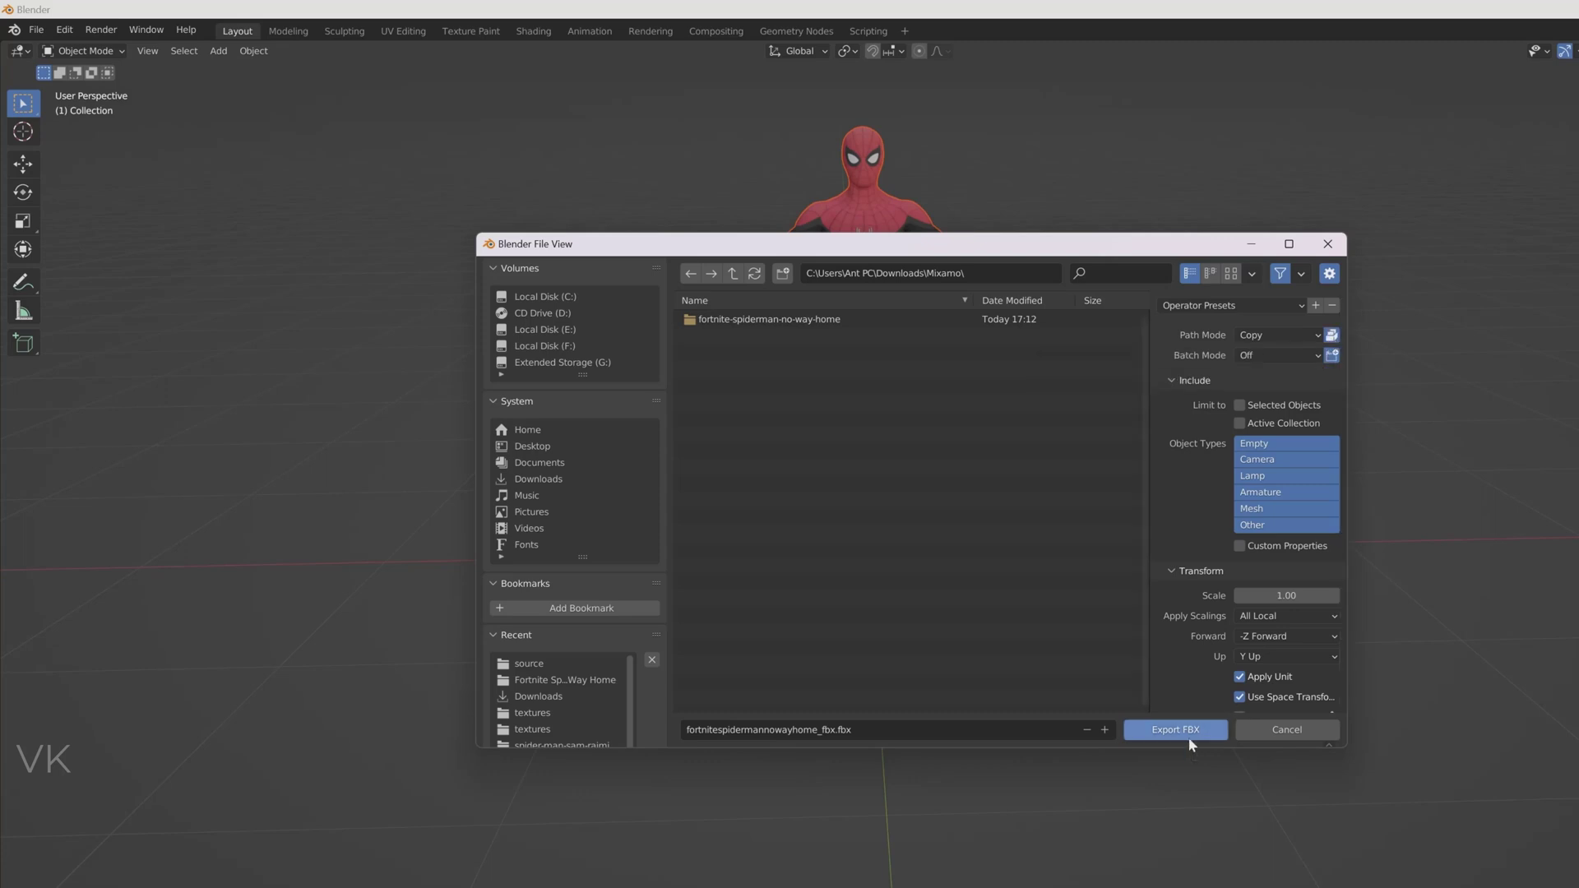
mouse_move(1174, 729)
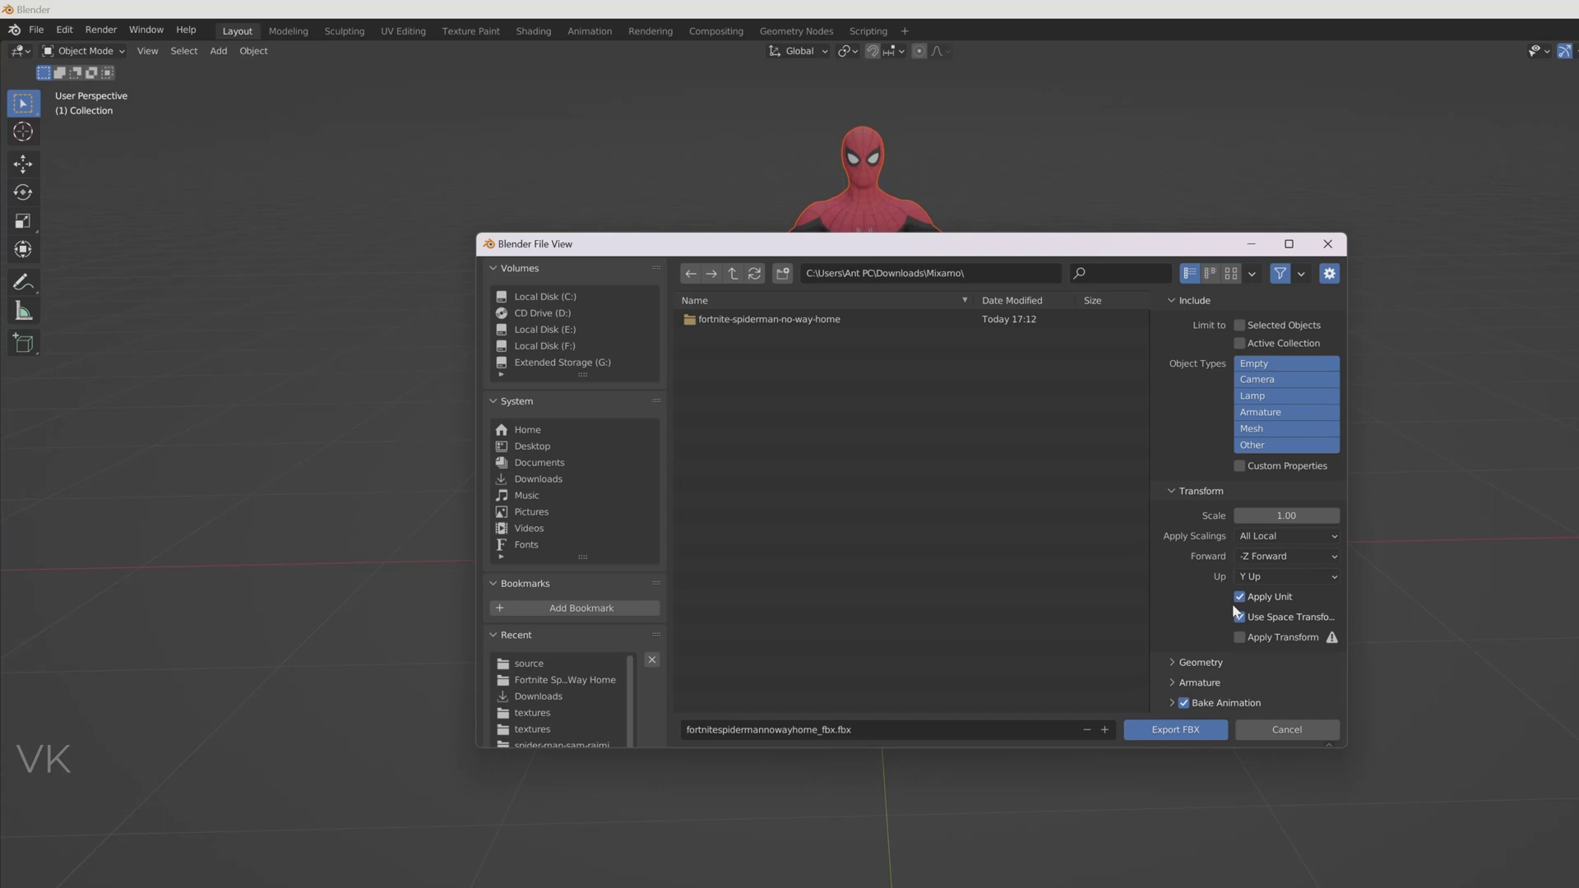
click(1238, 617)
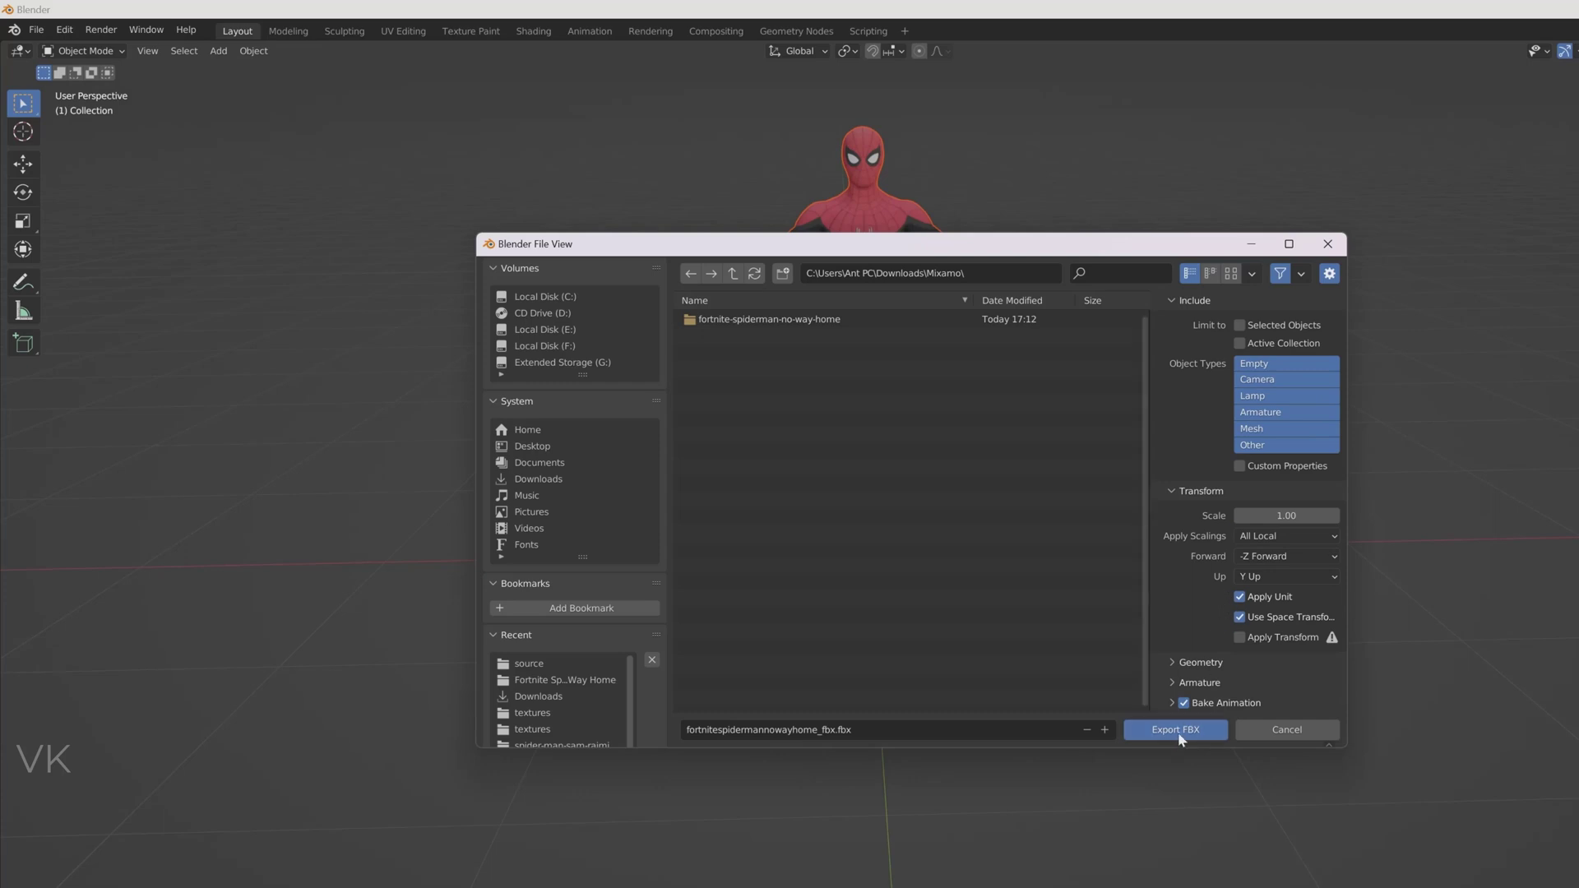
click(1173, 728)
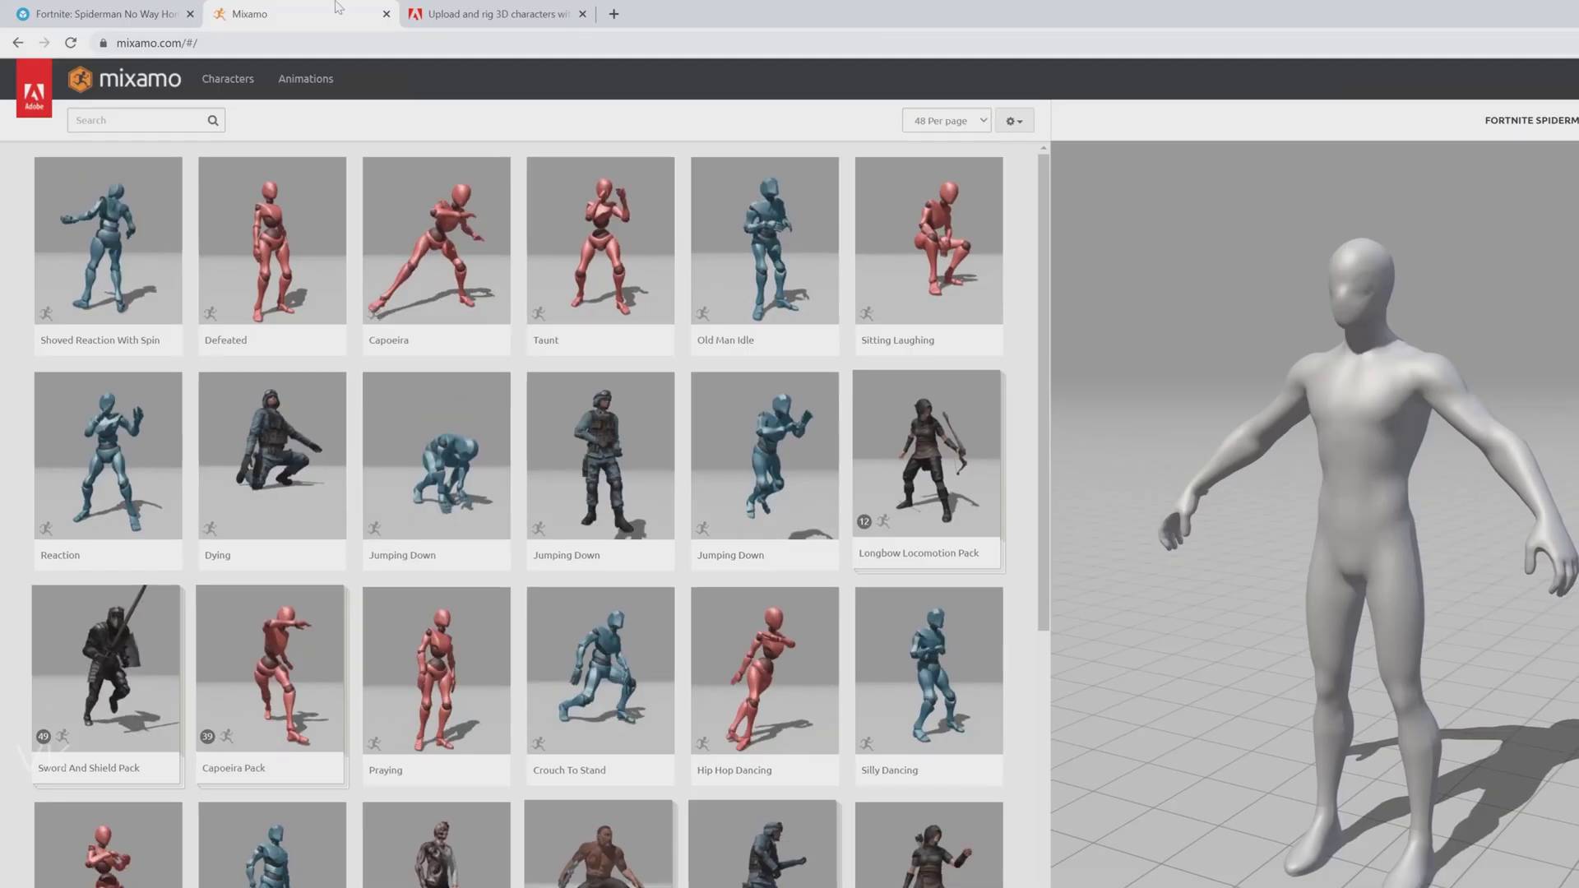
- Upload the exported Spiderman FBX from the Mixamo downloads folder as a new character
click(1461, 167)
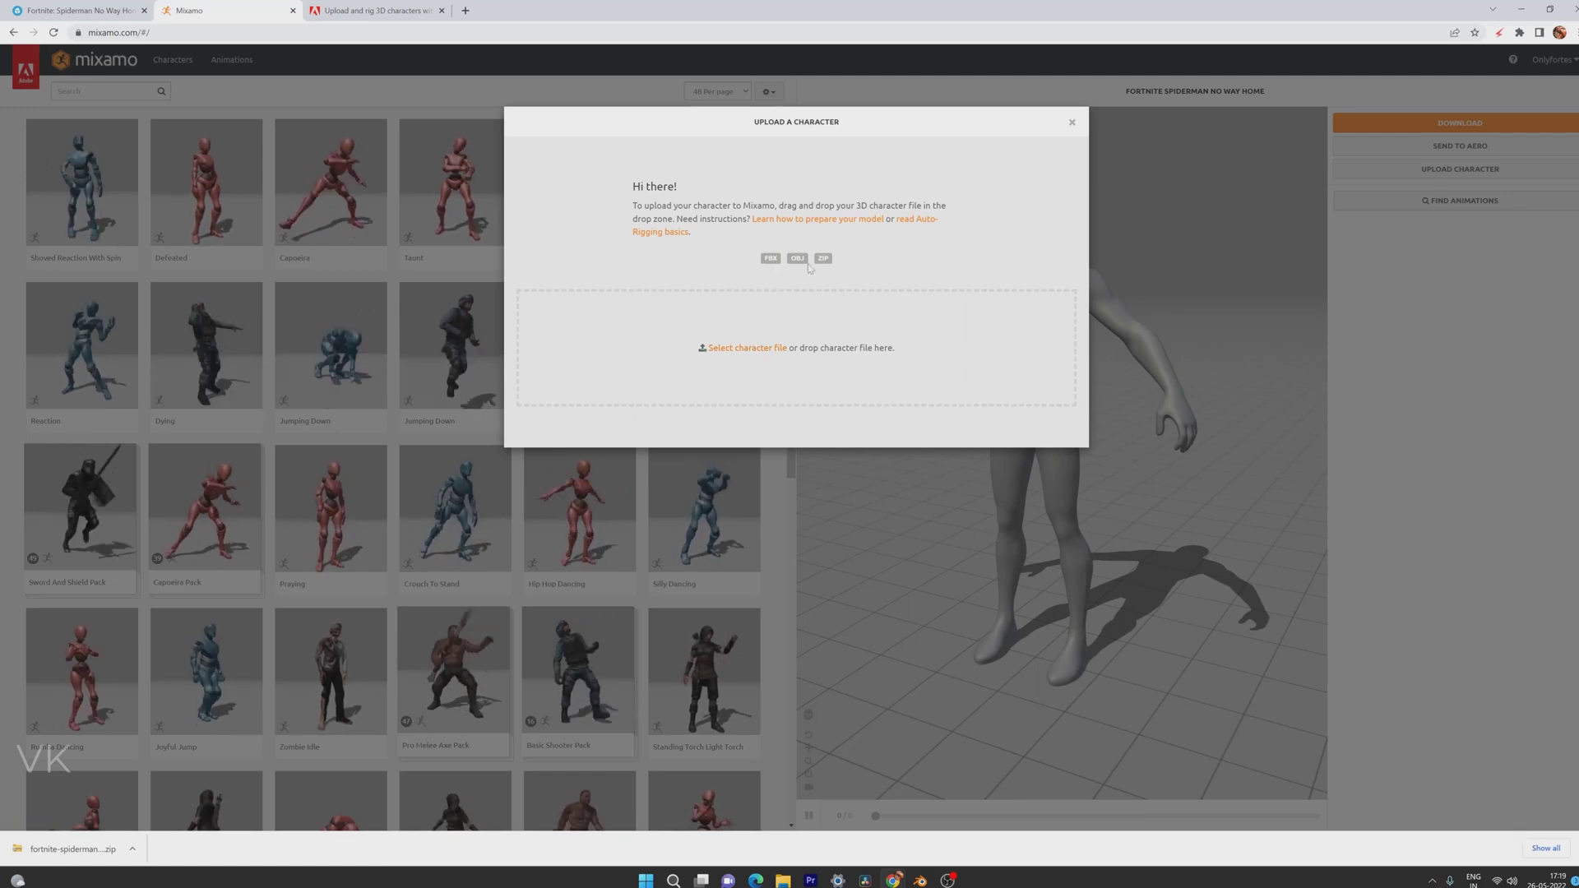
click(747, 347)
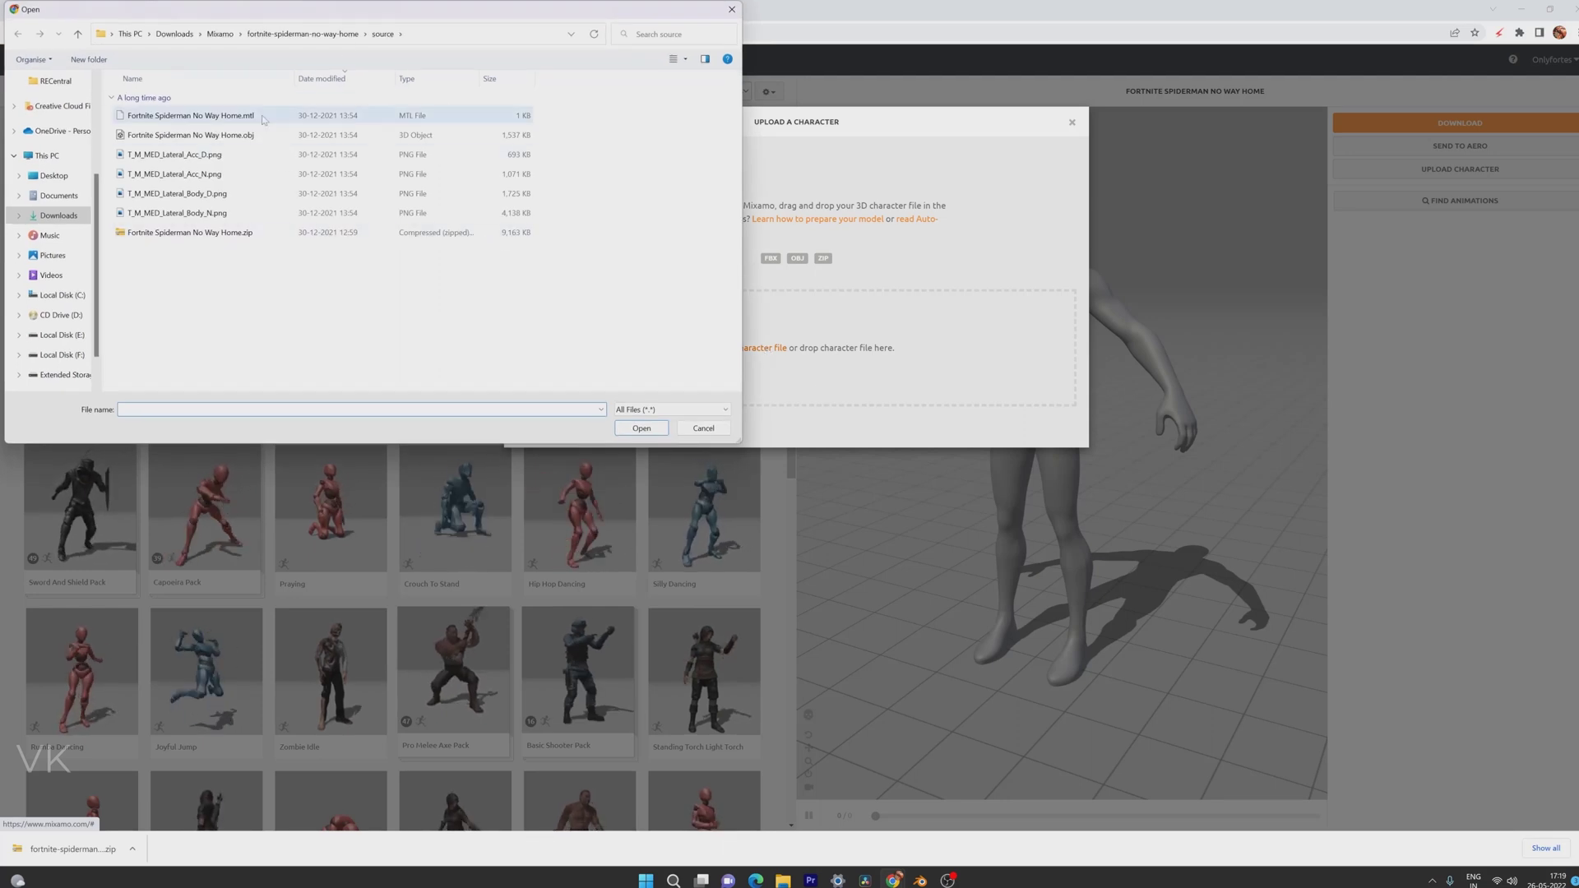
click(217, 32)
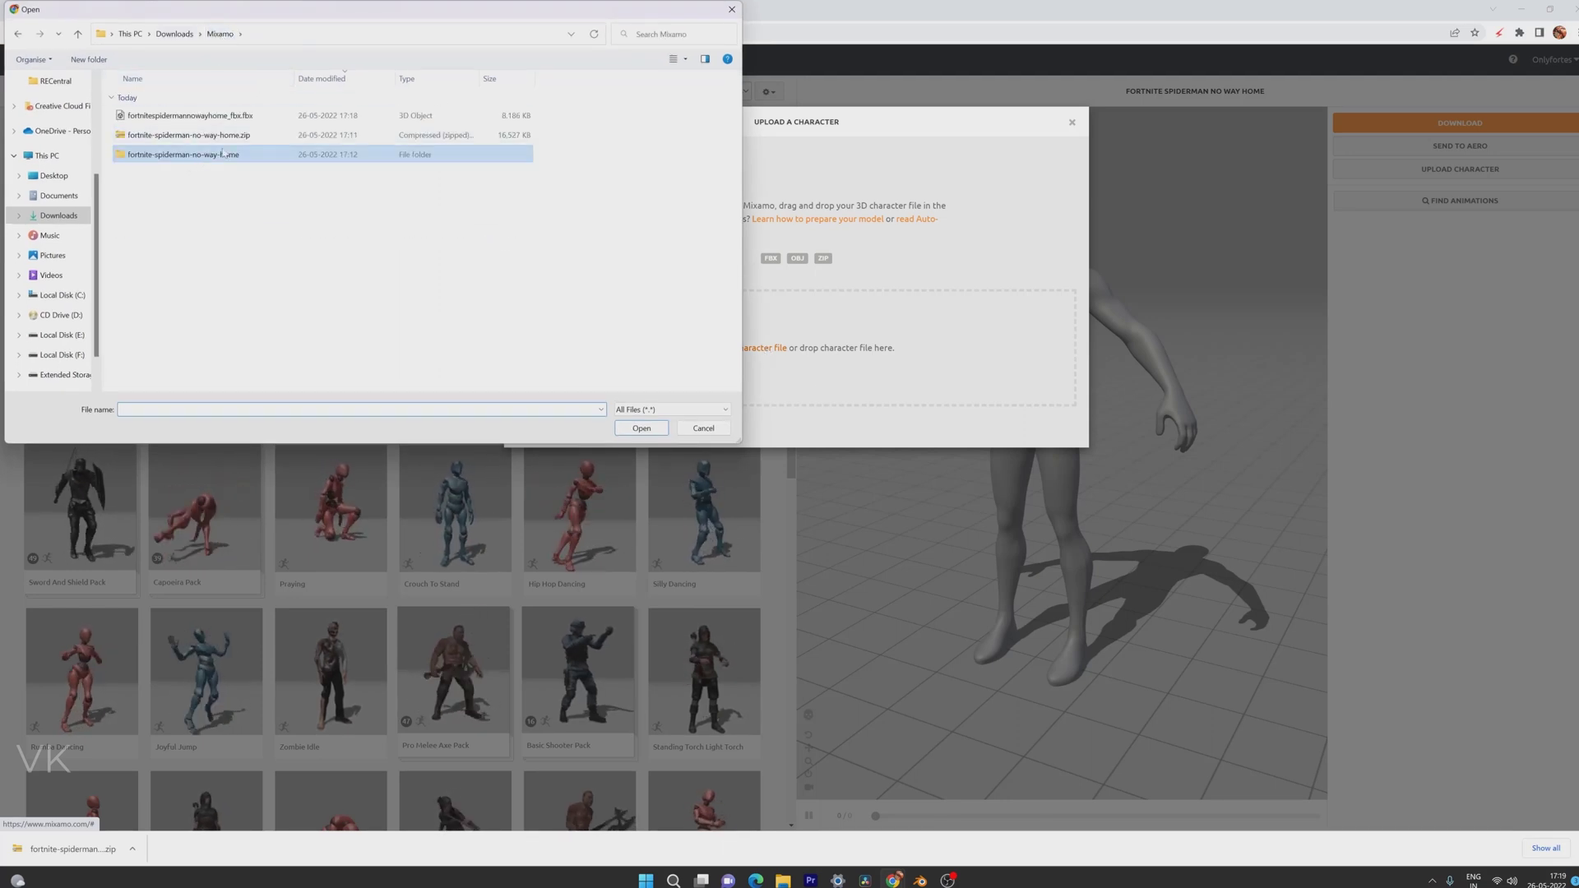
click(191, 116)
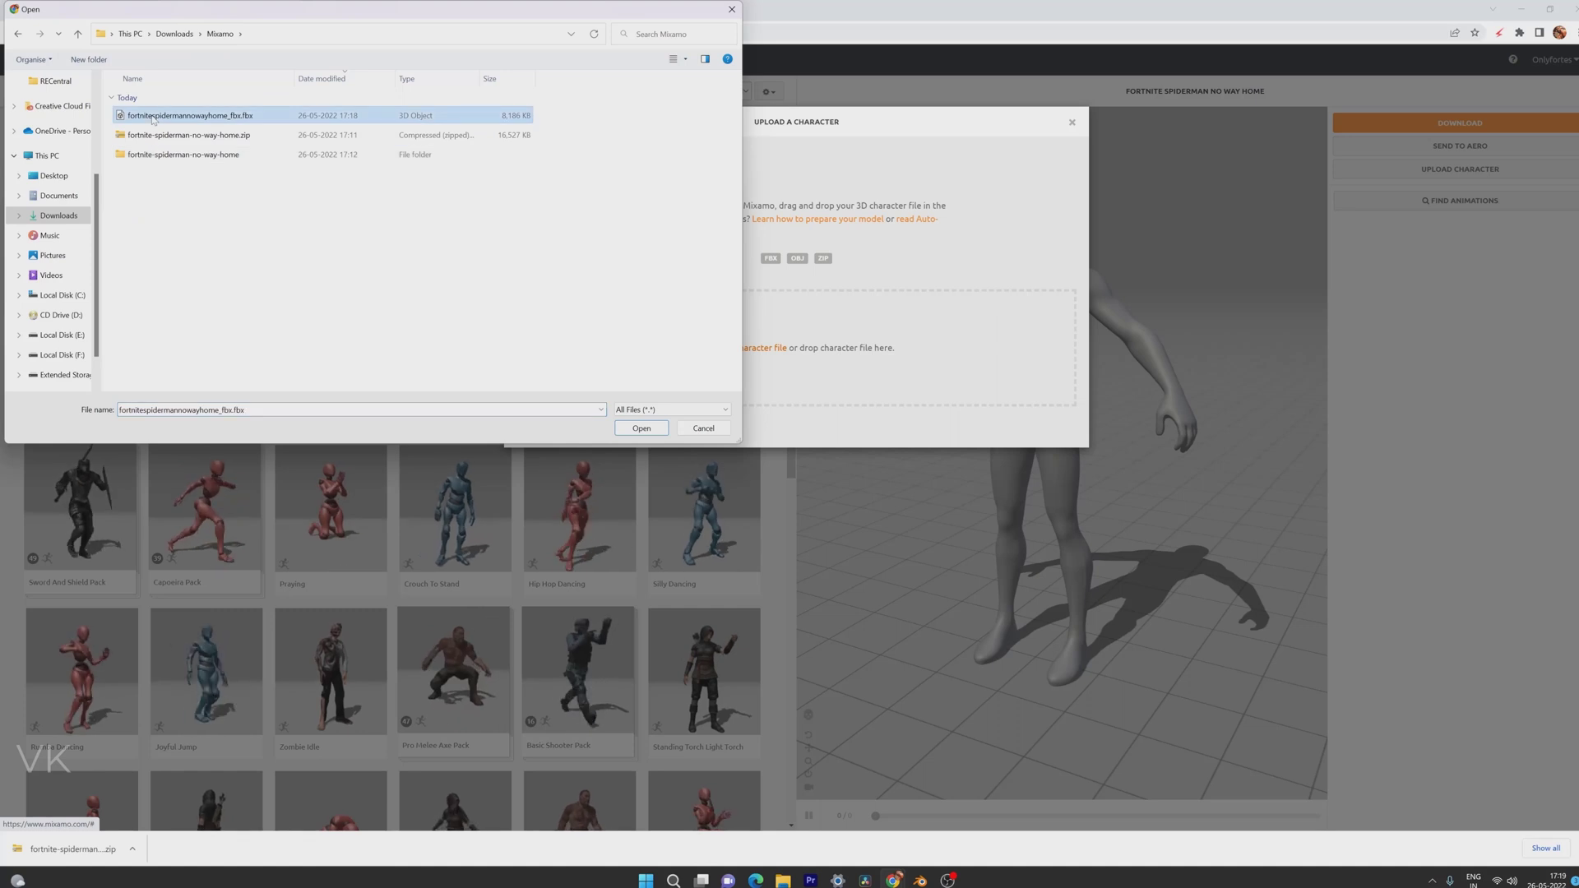
click(640, 428)
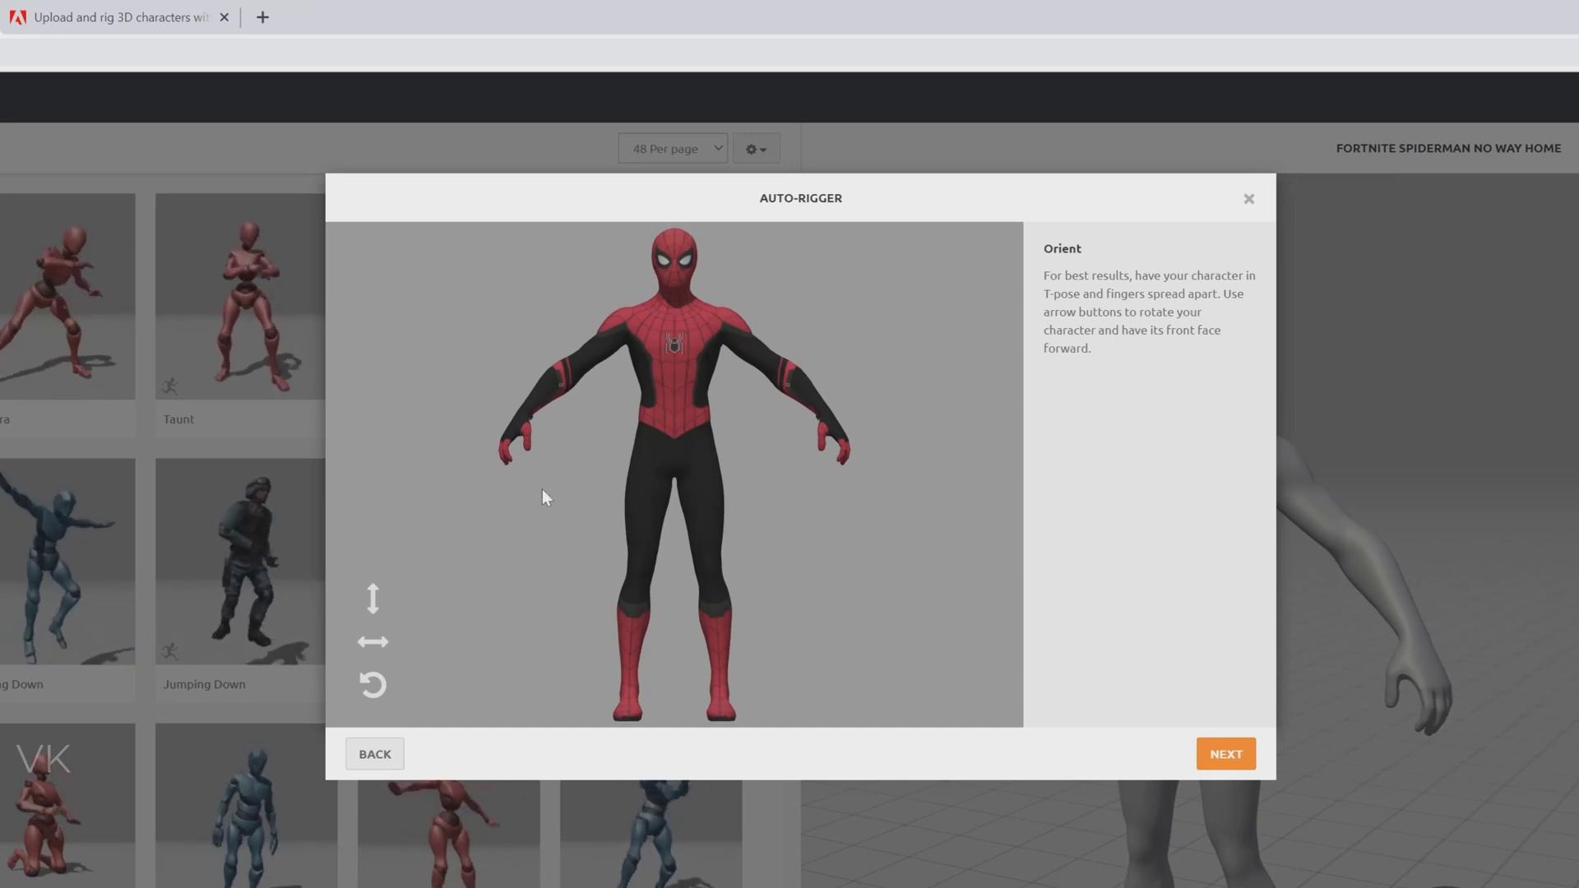
- Rotate the character on the X axis until upright, then continue to marker placement
click(372, 599)
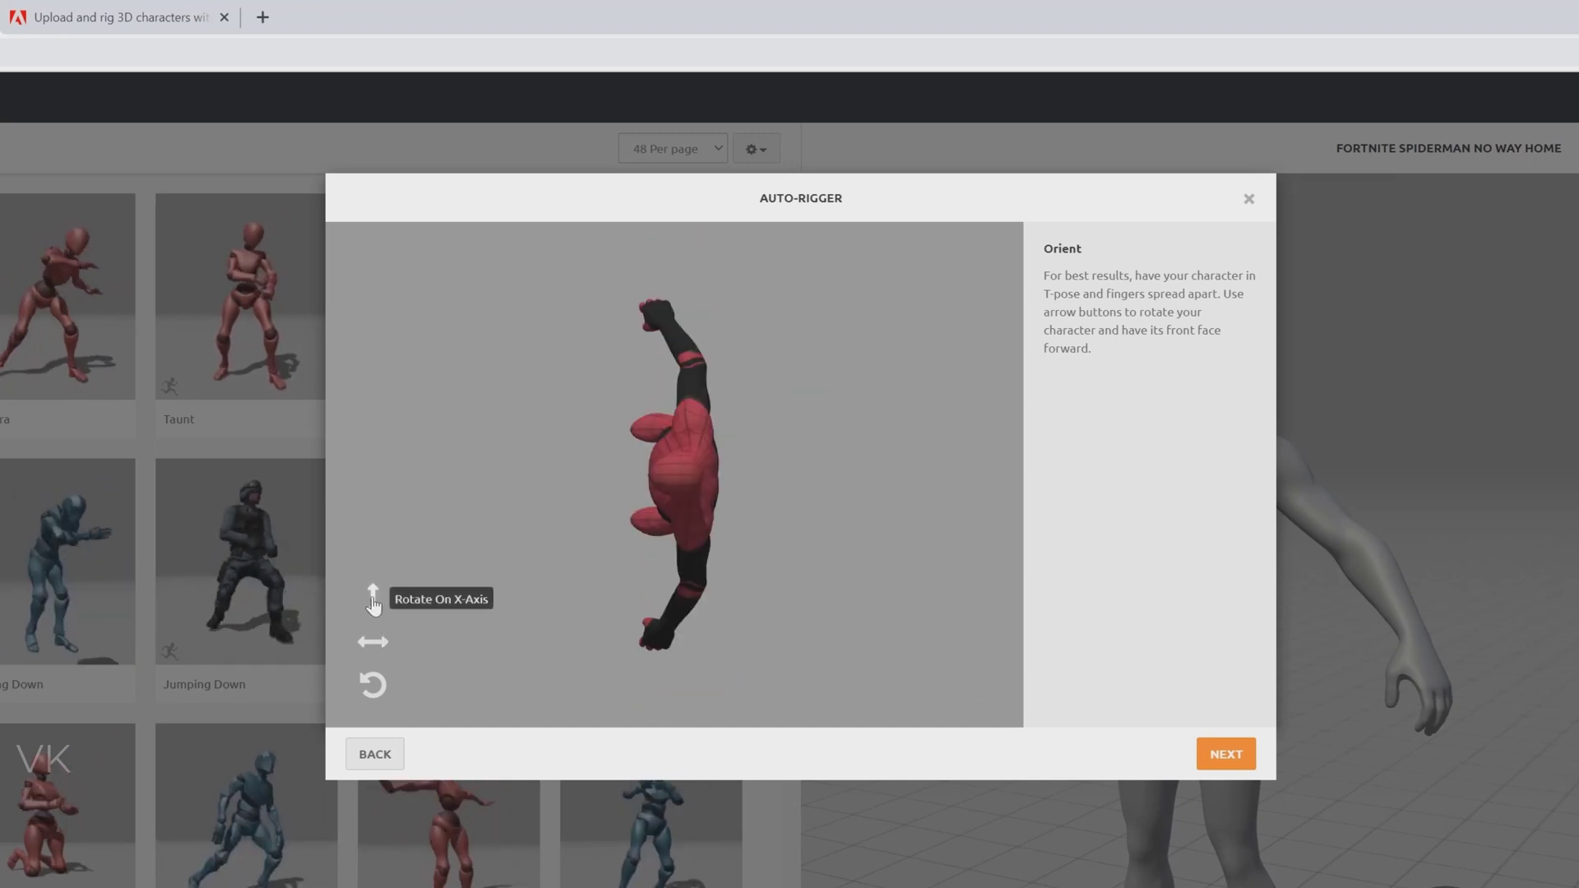
click(371, 592)
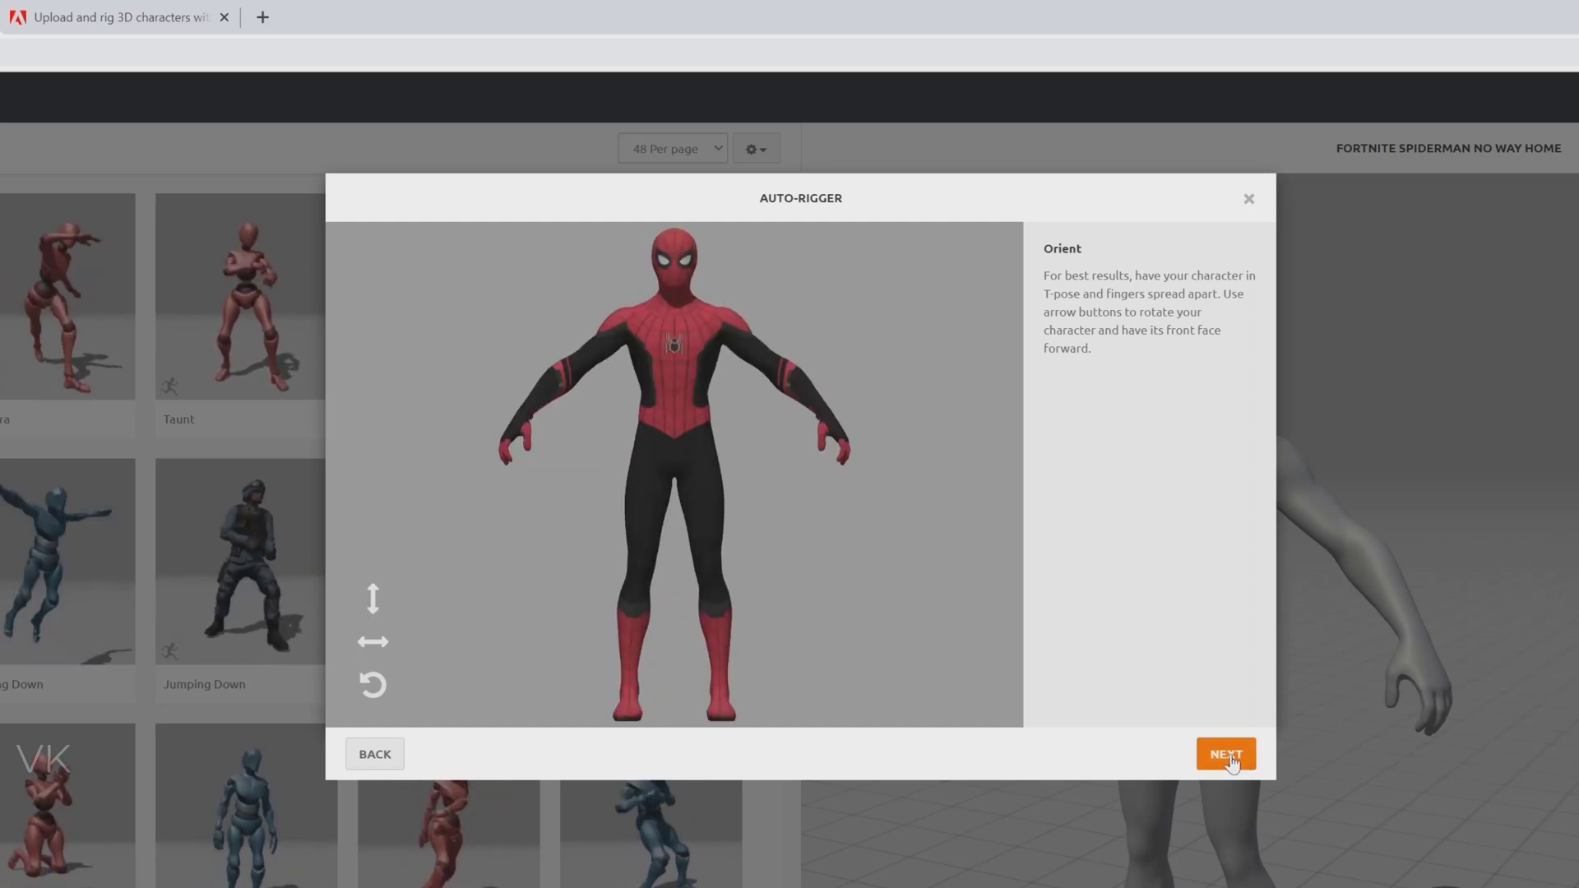
click(1224, 753)
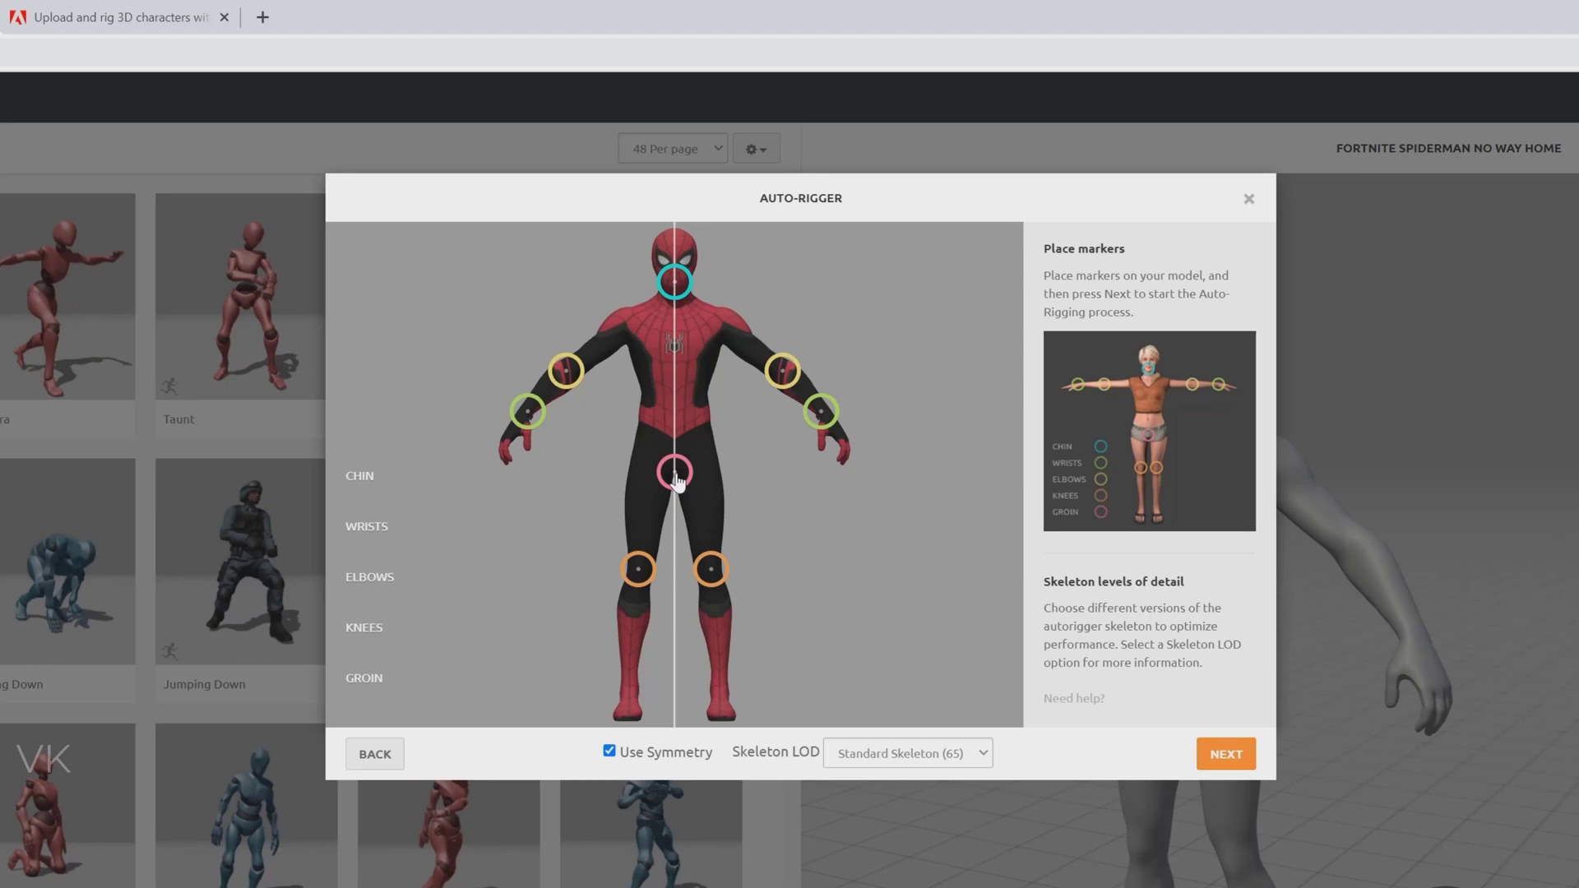
mouse_move(1224, 754)
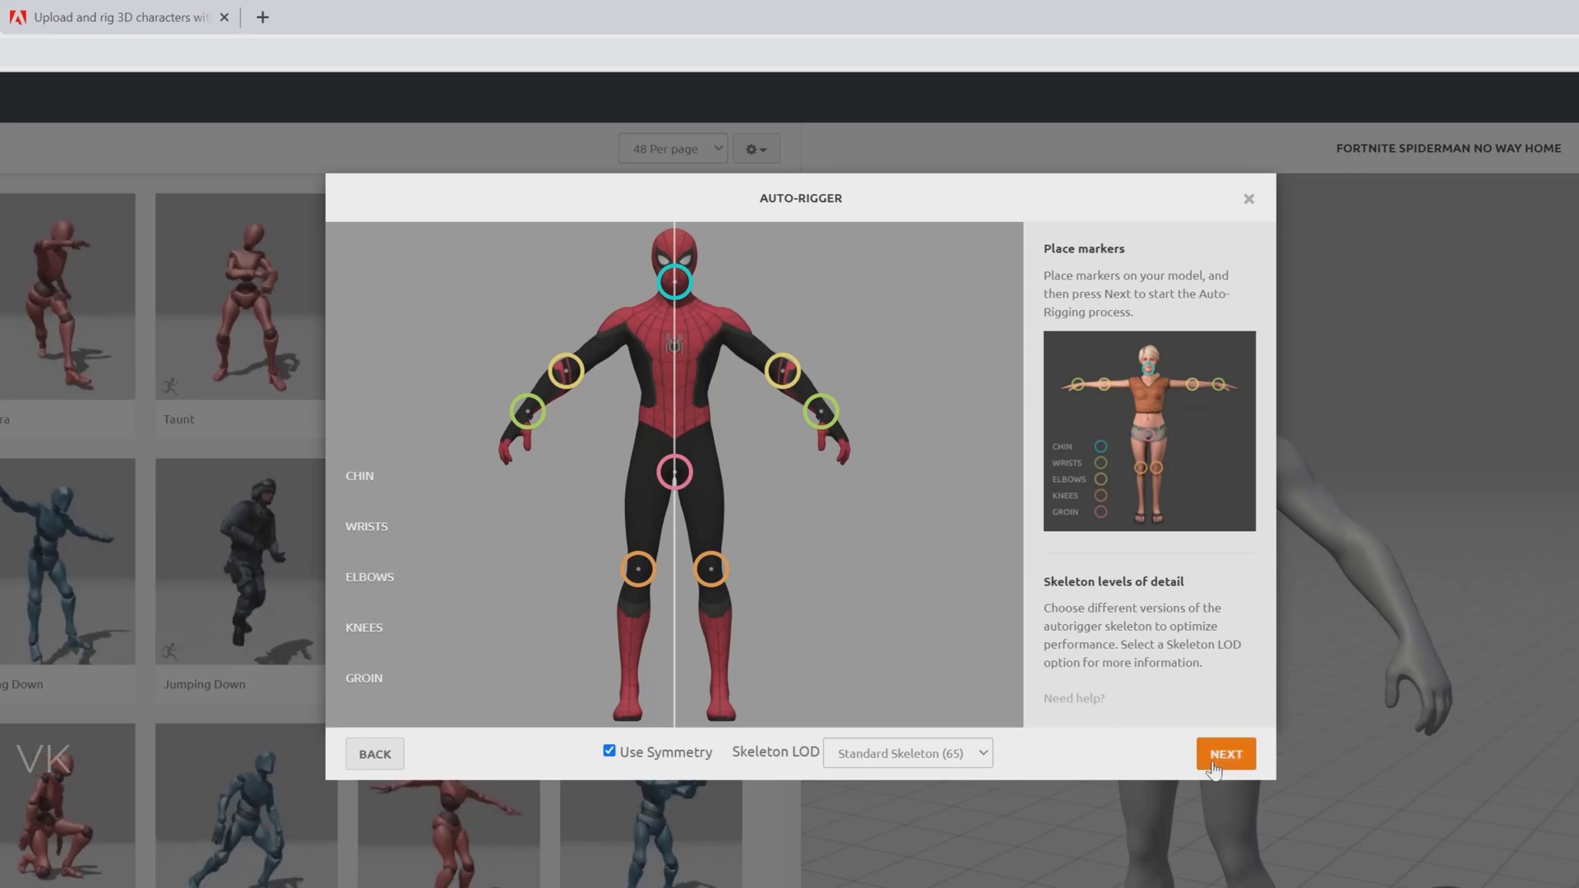
- Run auto-rigging with the placed chin, wrist, elbow, knee and groin markers and accept the result
click(1224, 753)
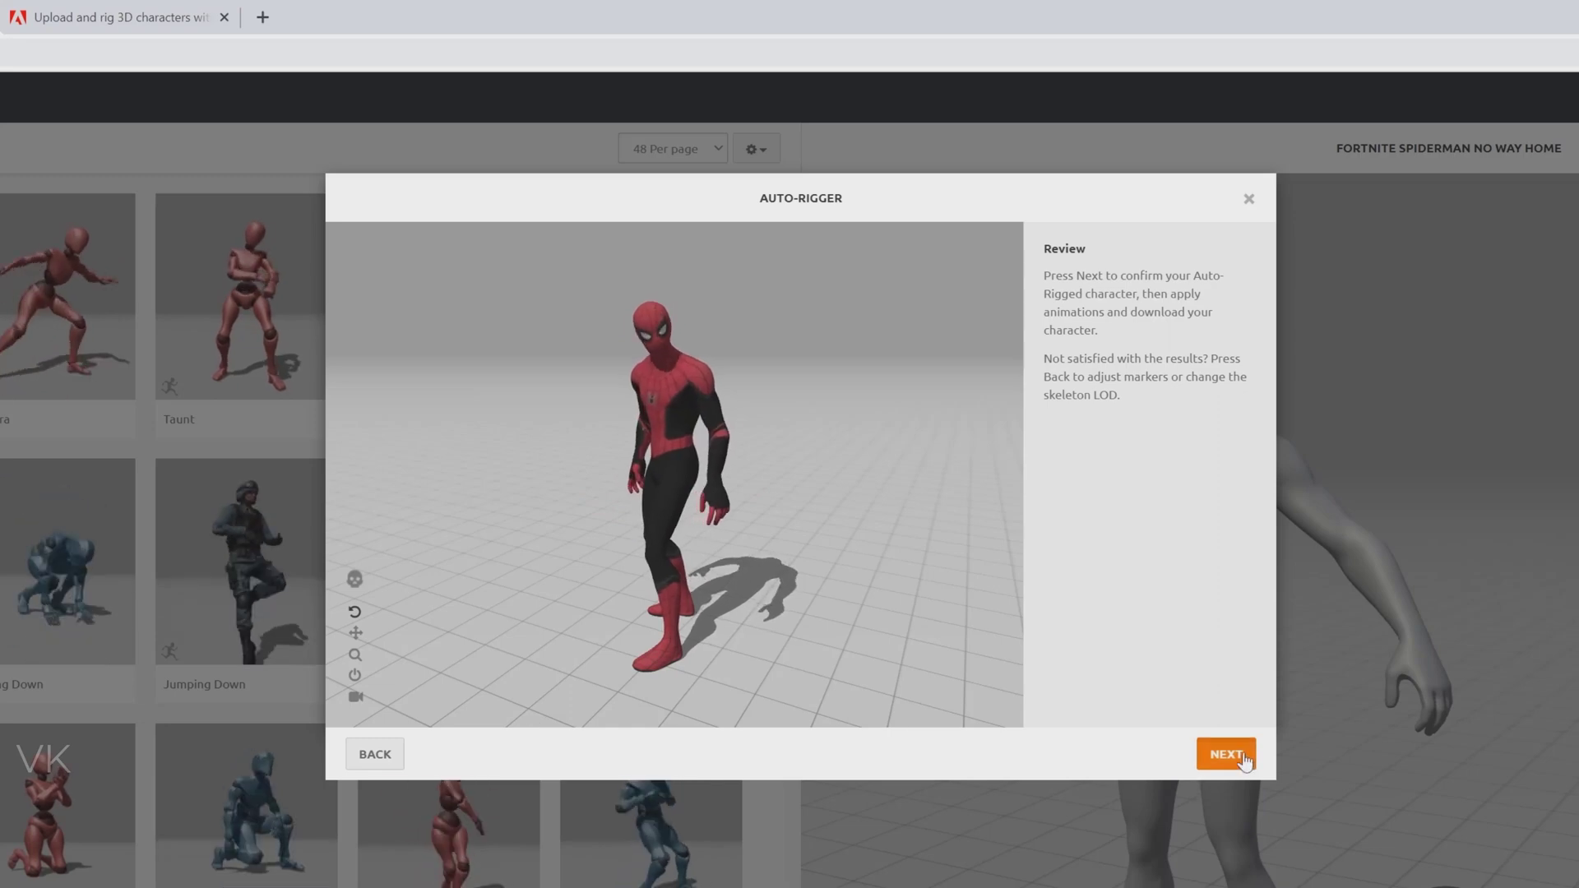
click(1224, 754)
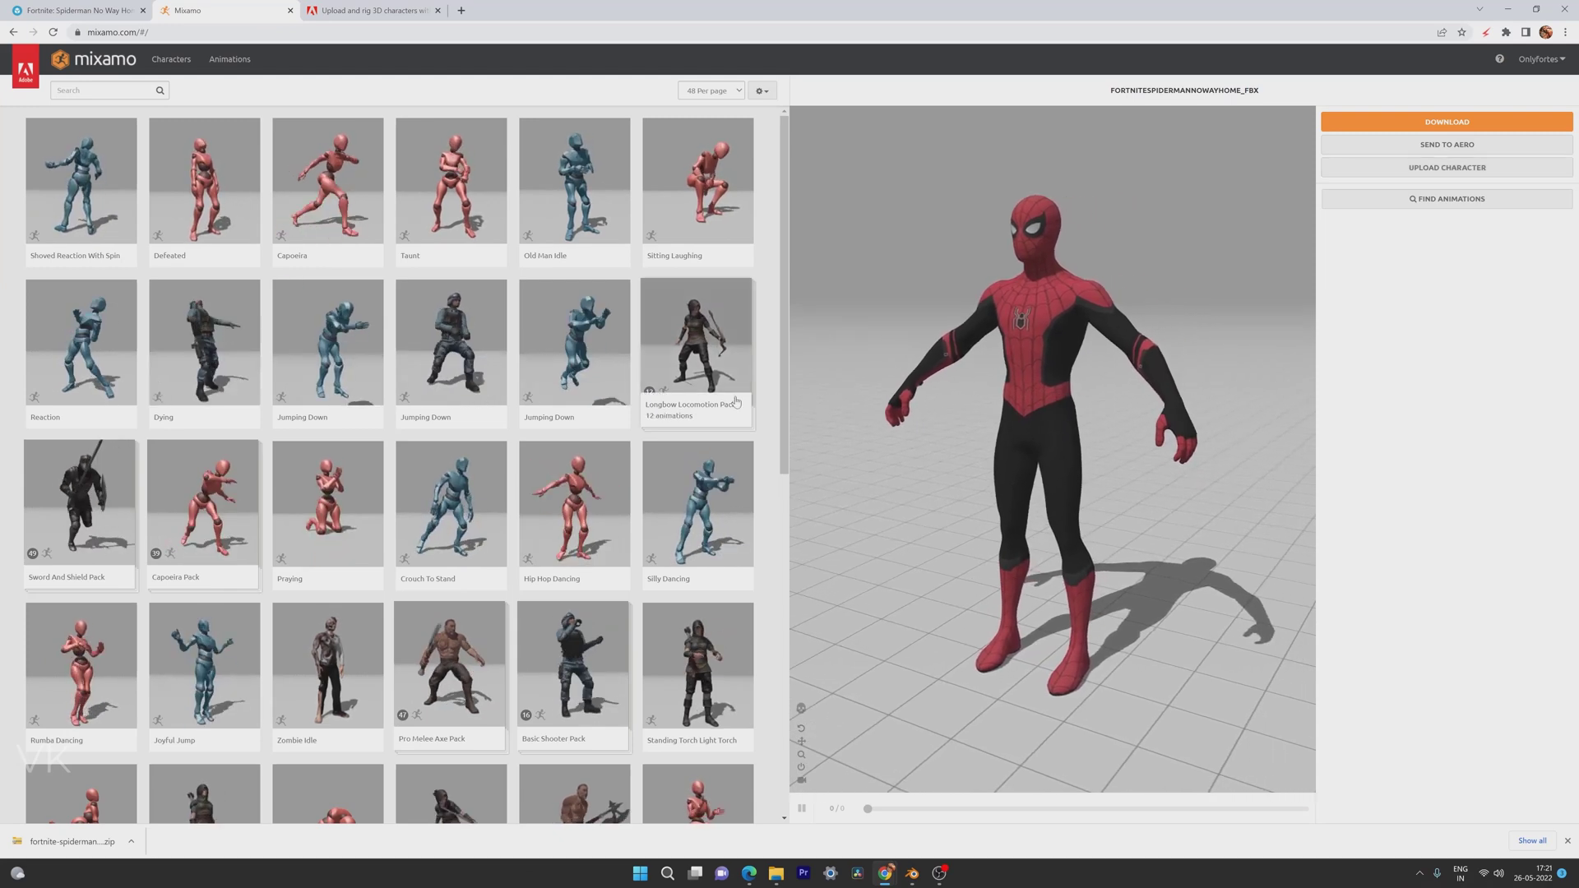
- Remove the Defeated animation and download the rigged Spiderman as a T-pose FBX binary
click(204, 179)
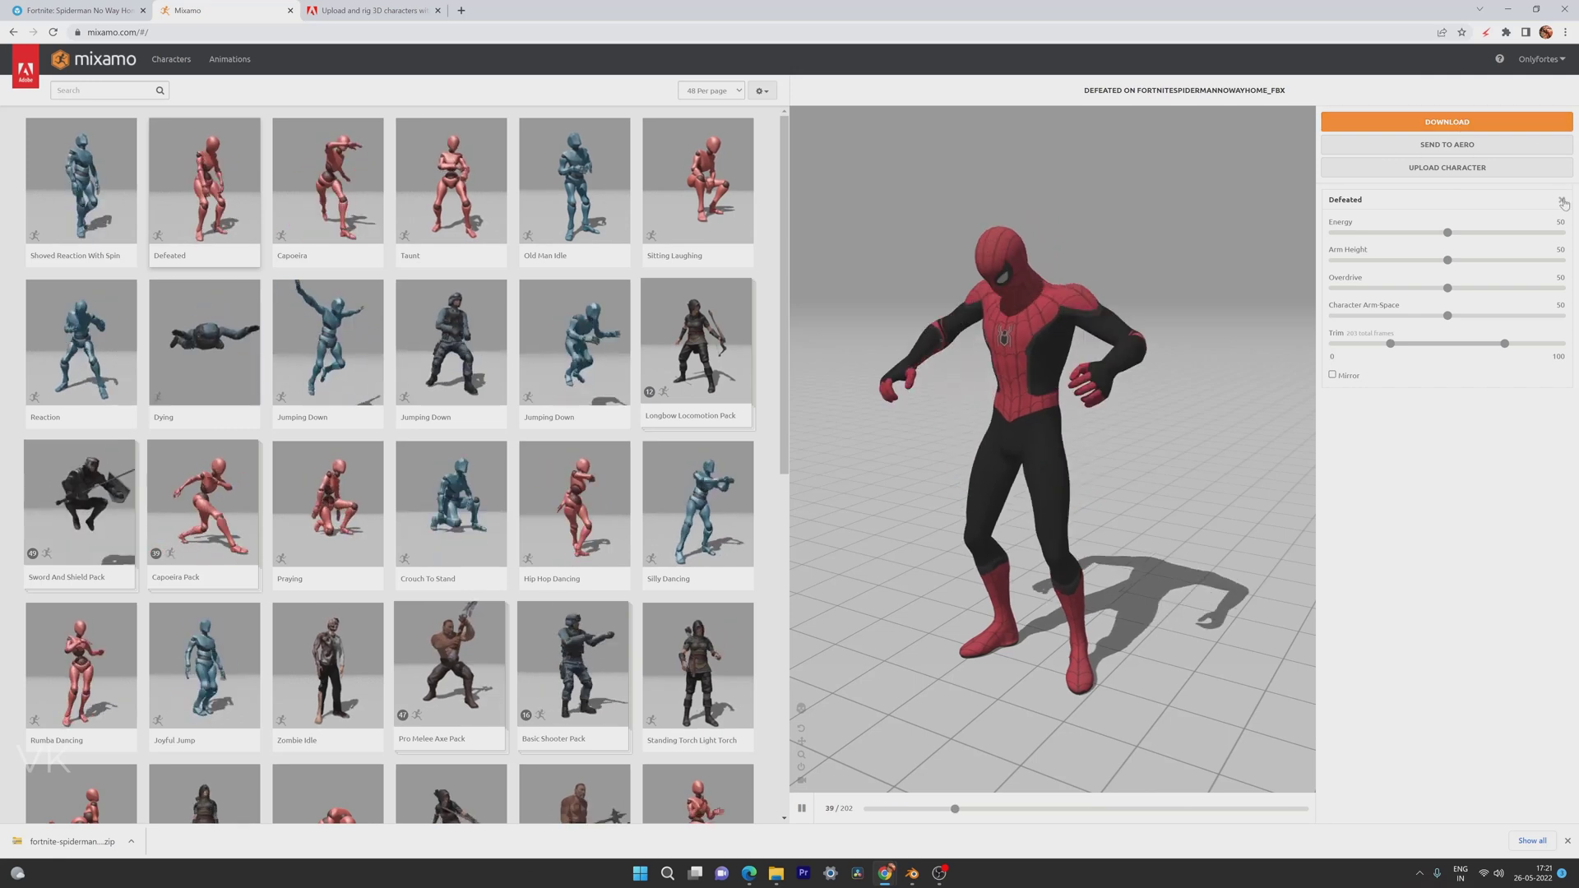
click(1446, 122)
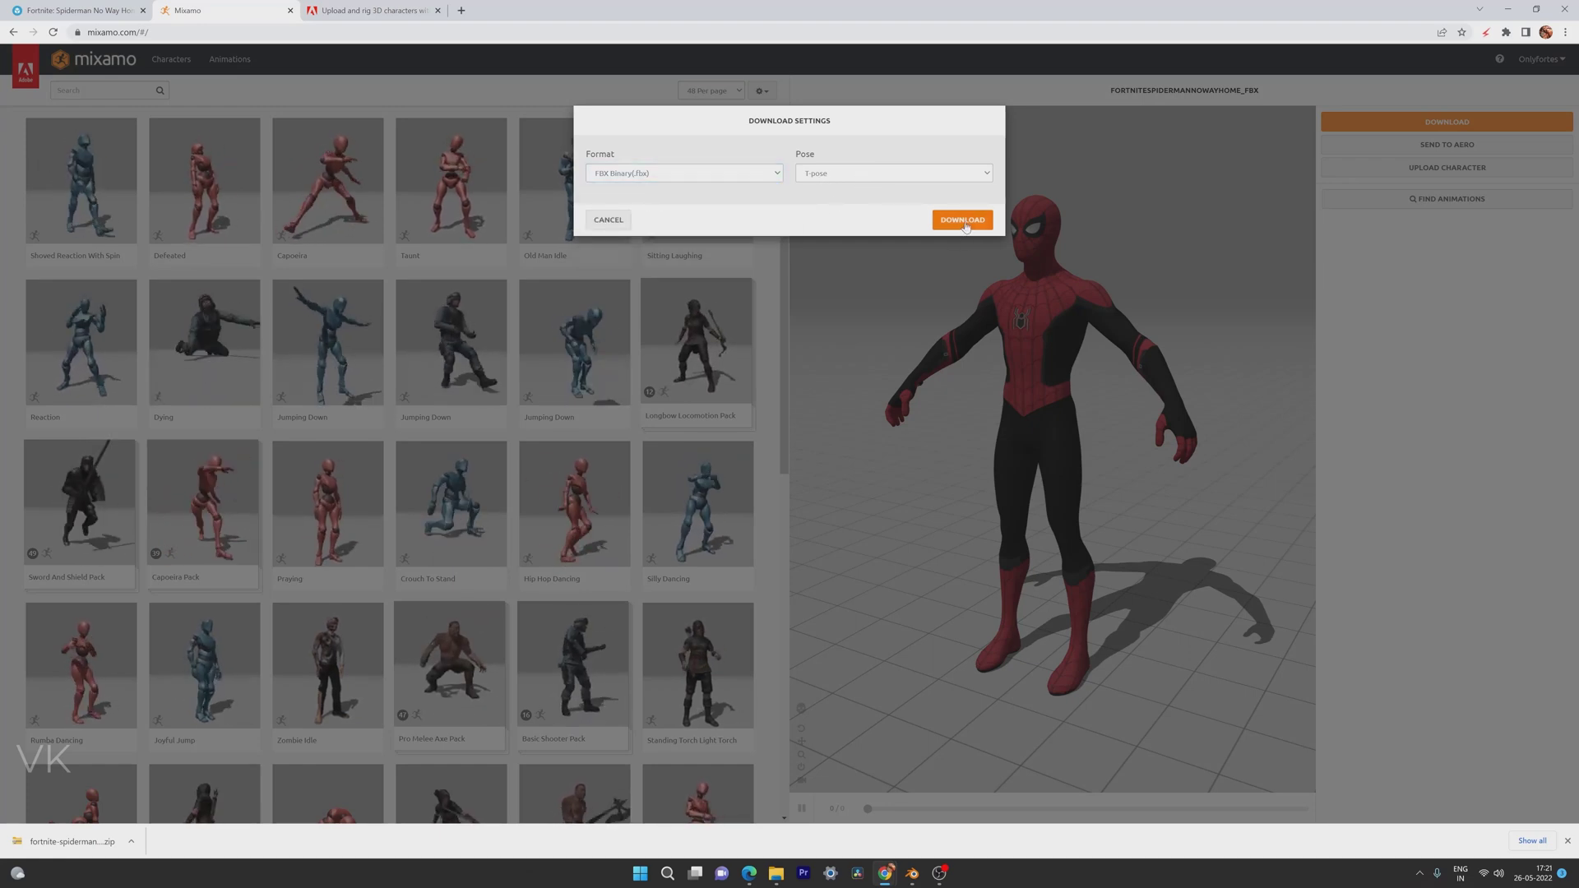
click(959, 219)
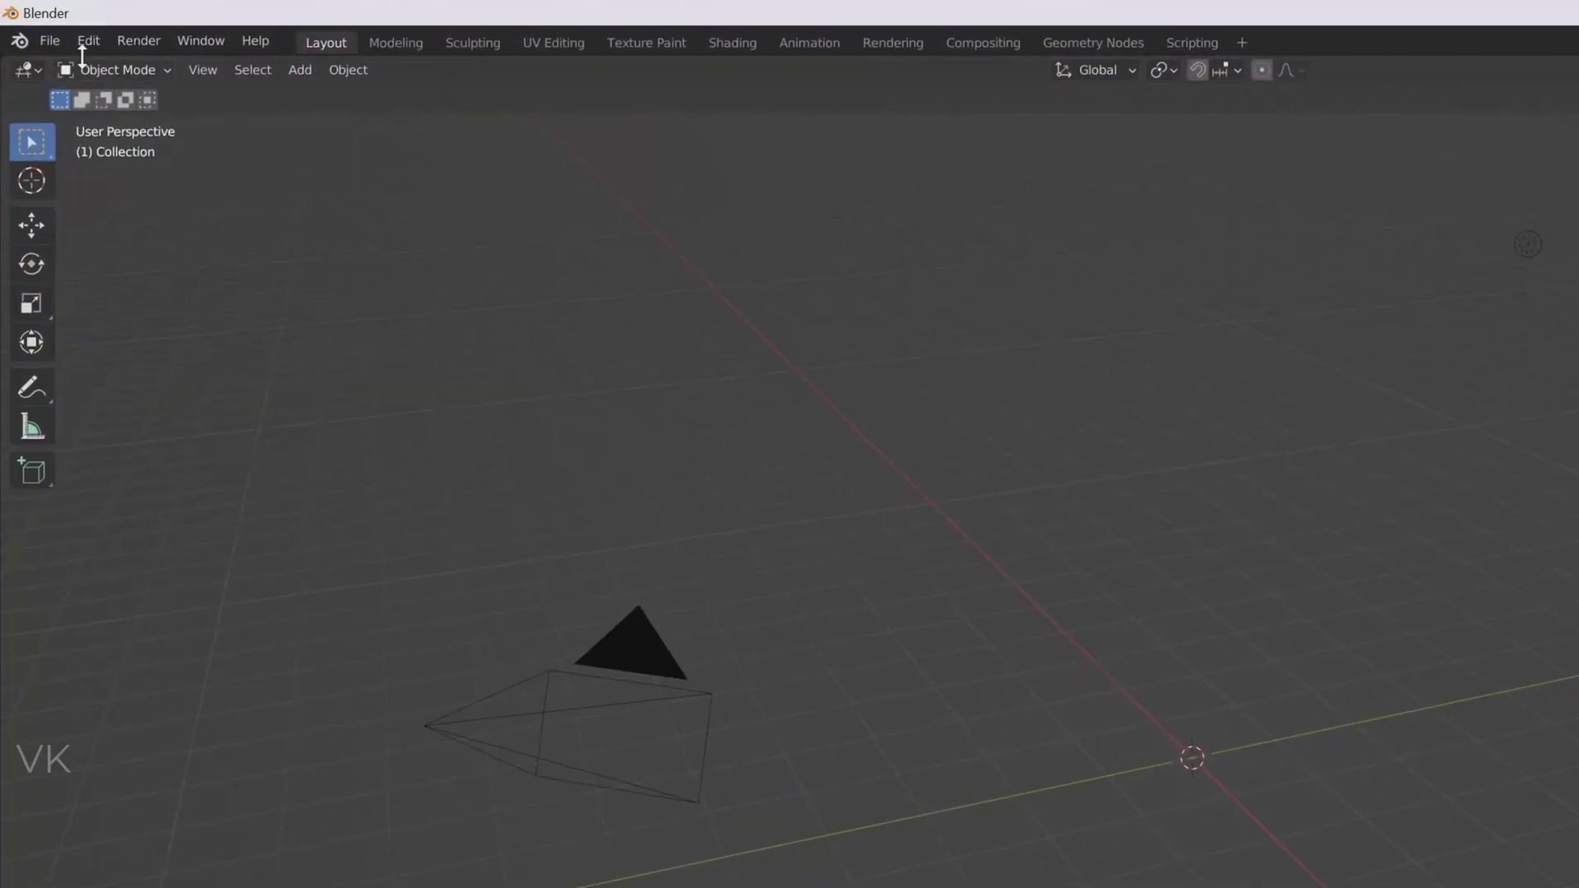
- Import fortnitespidermannowayhome_fbx.fbx so the rigged T-pose Spiderman with armature appears in the scene
click(47, 41)
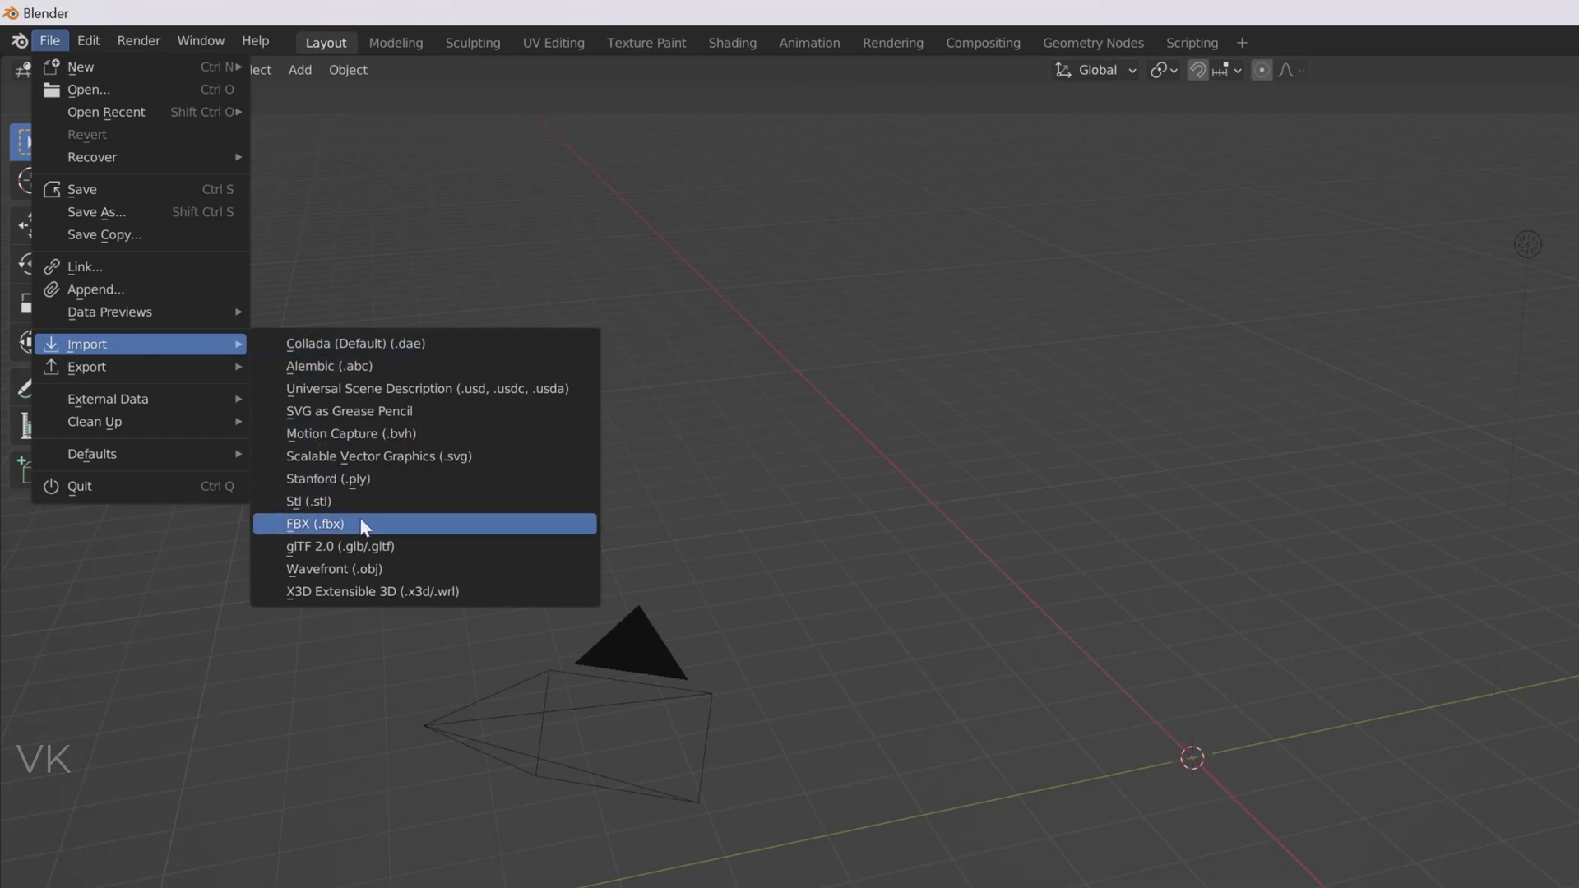
click(316, 523)
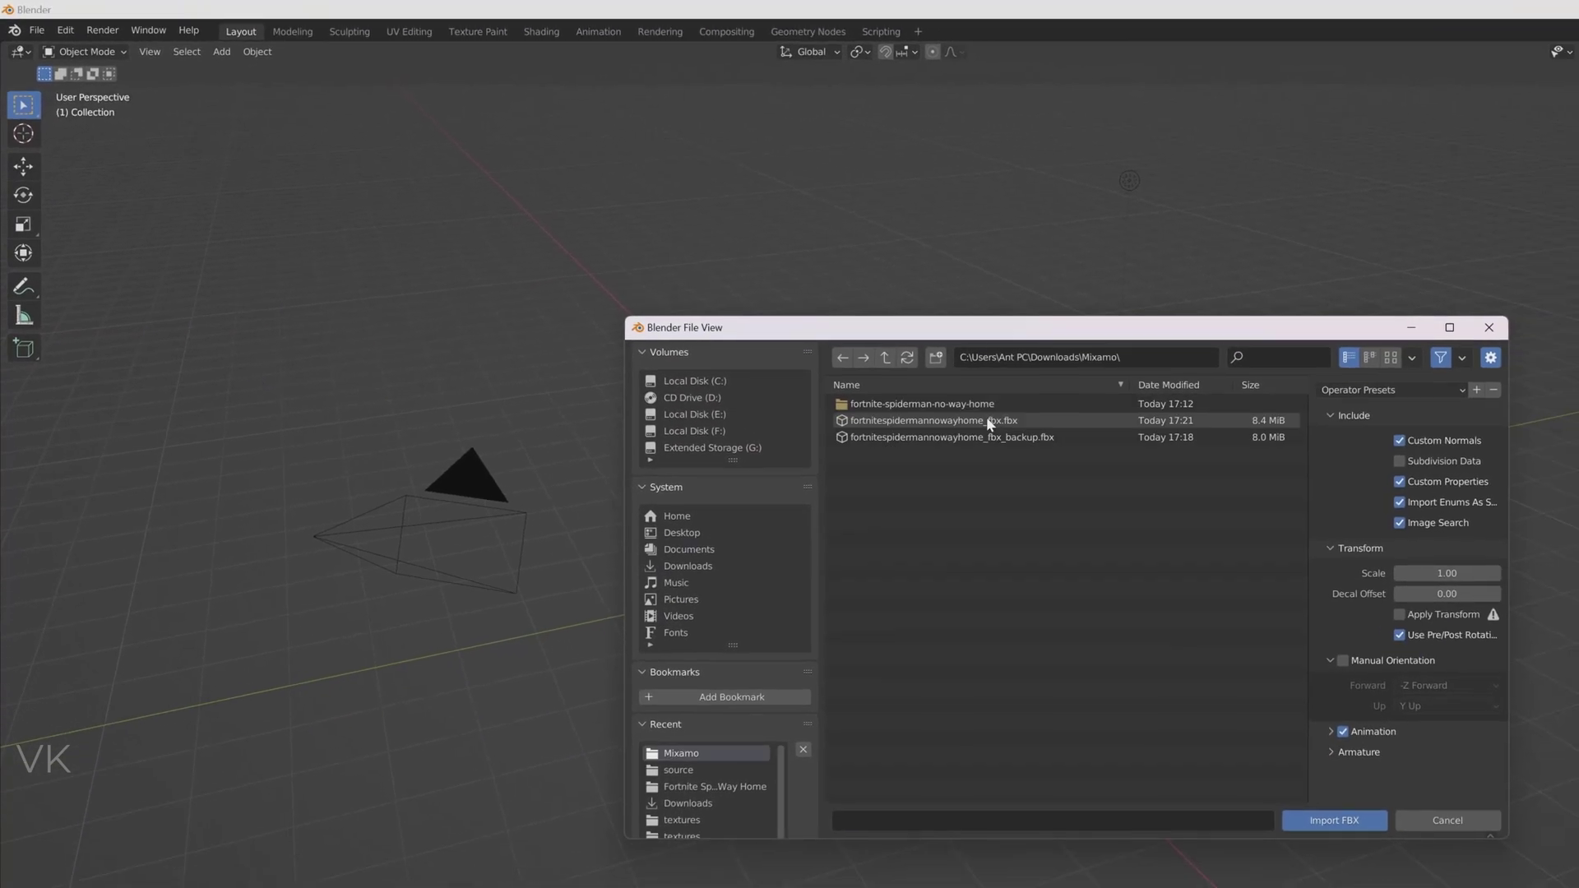
click(931, 419)
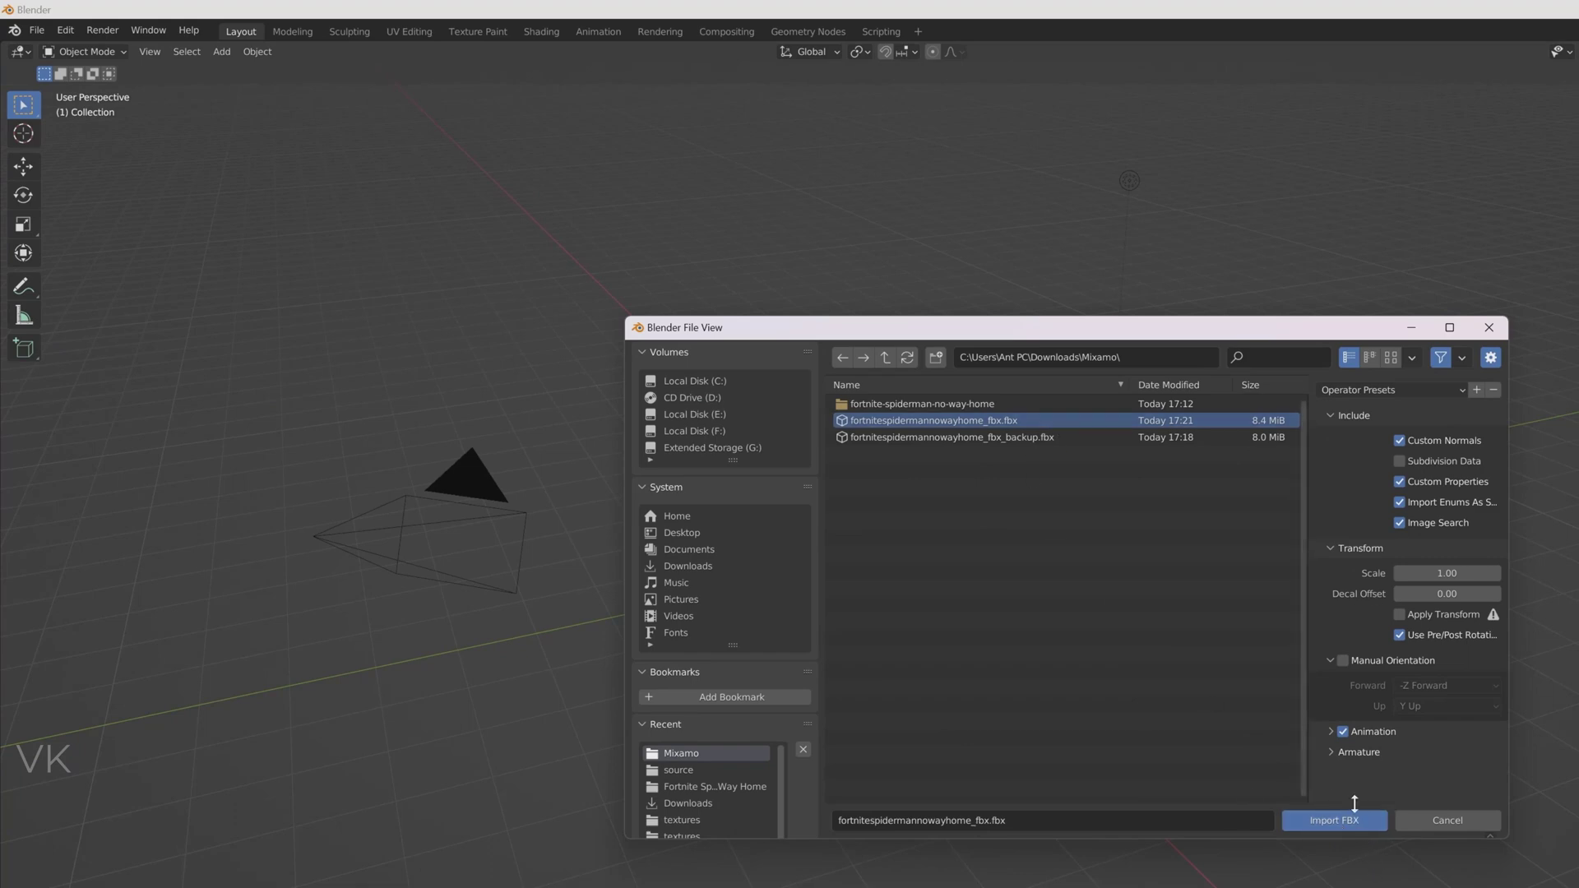
click(1334, 820)
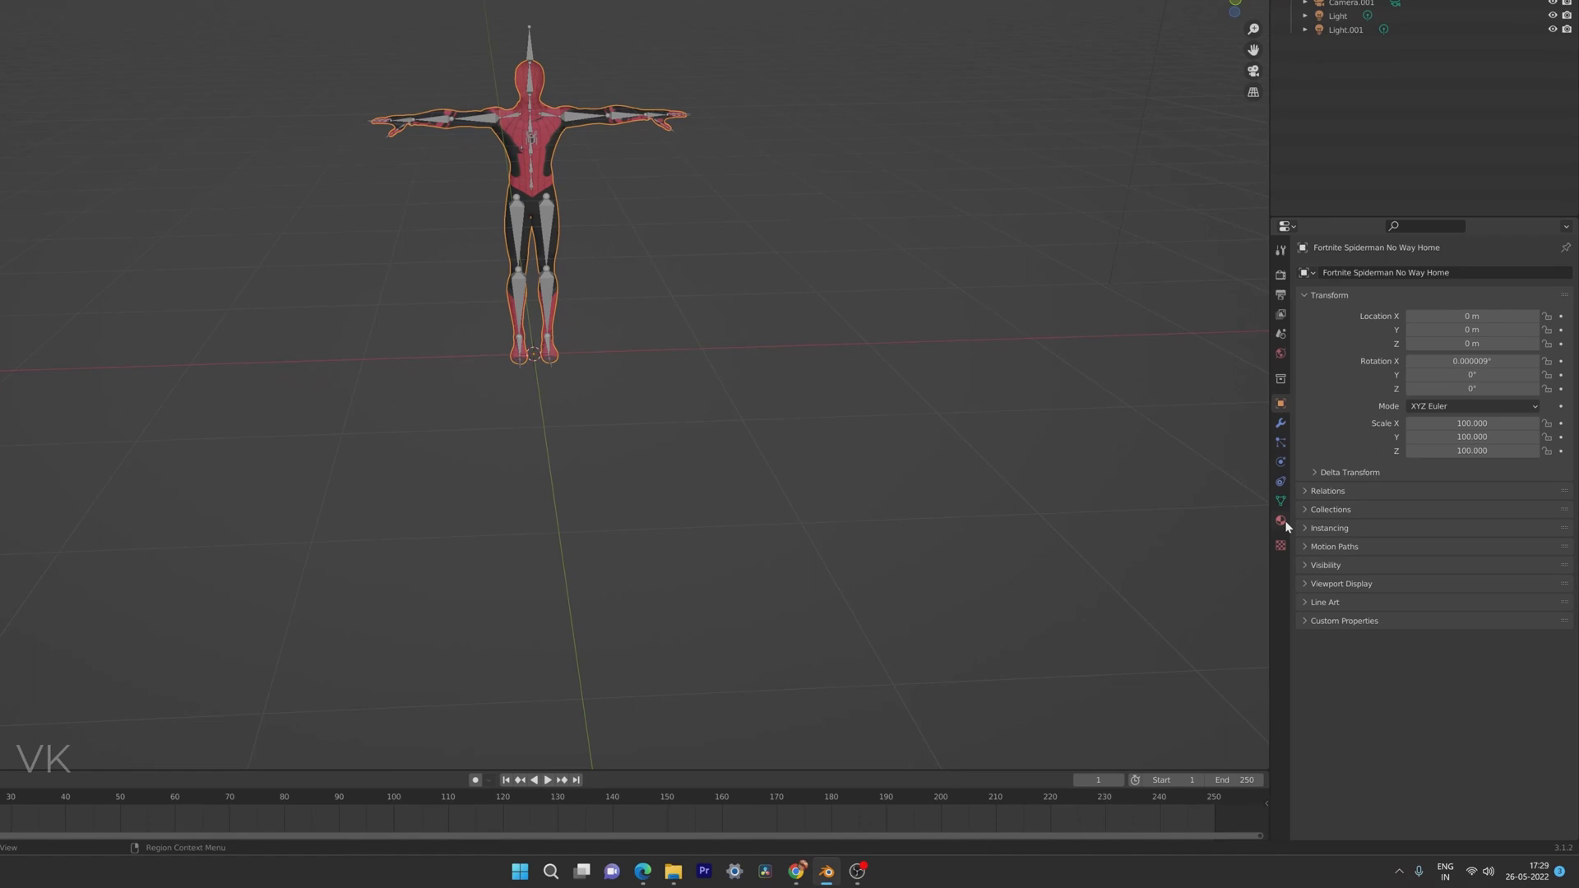
- Change the Spiderman material's Blend Mode from Alpha Blend to Opaque in Material Properties Settings
click(1273, 510)
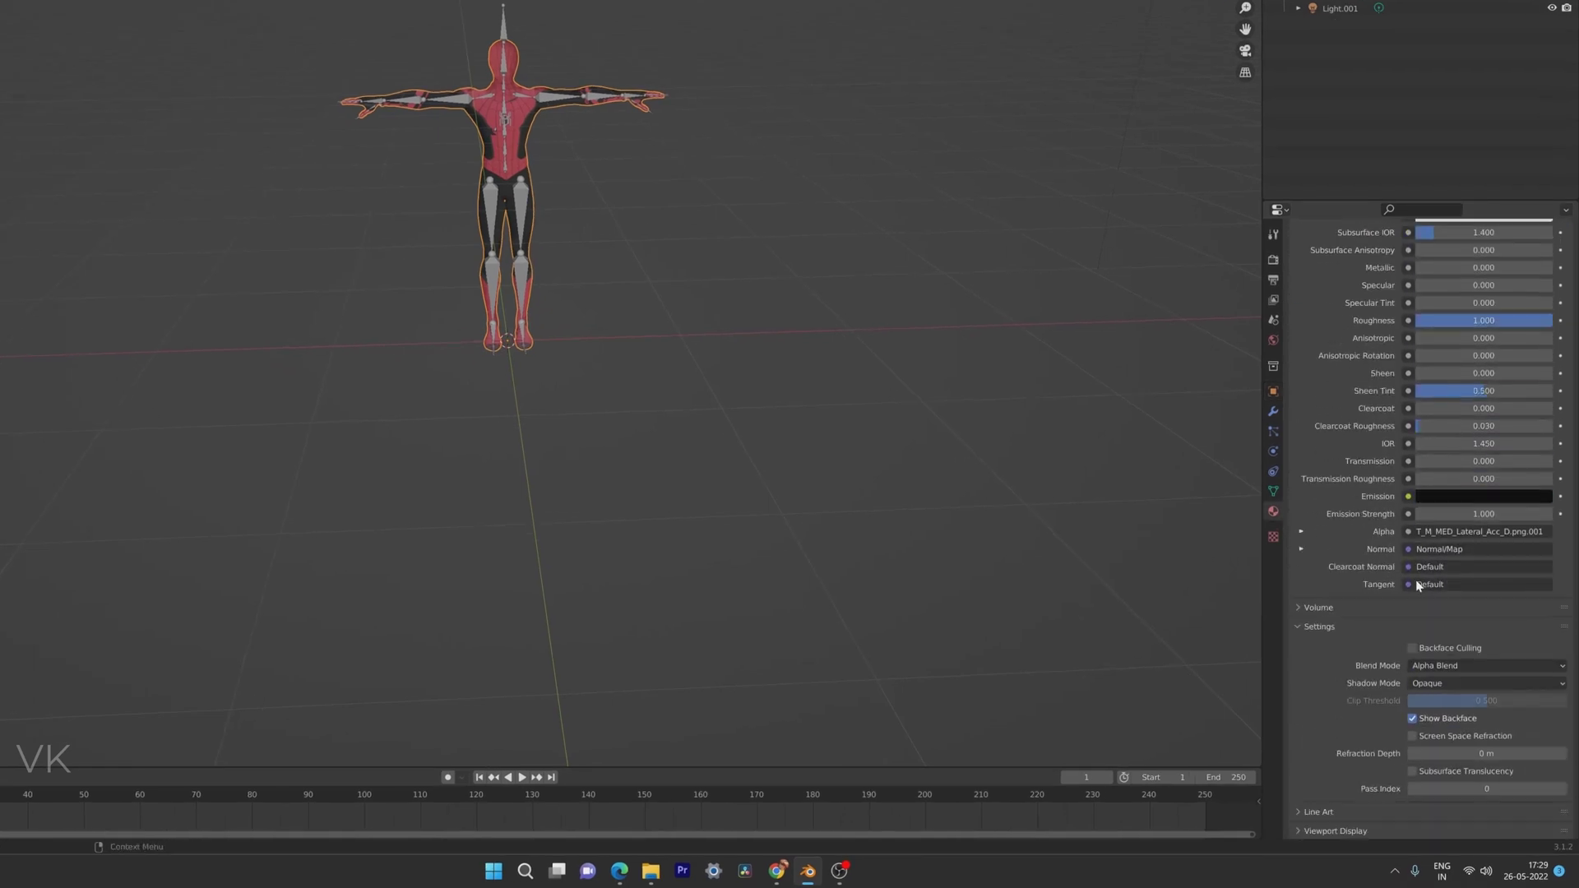
scroll(down, 3)
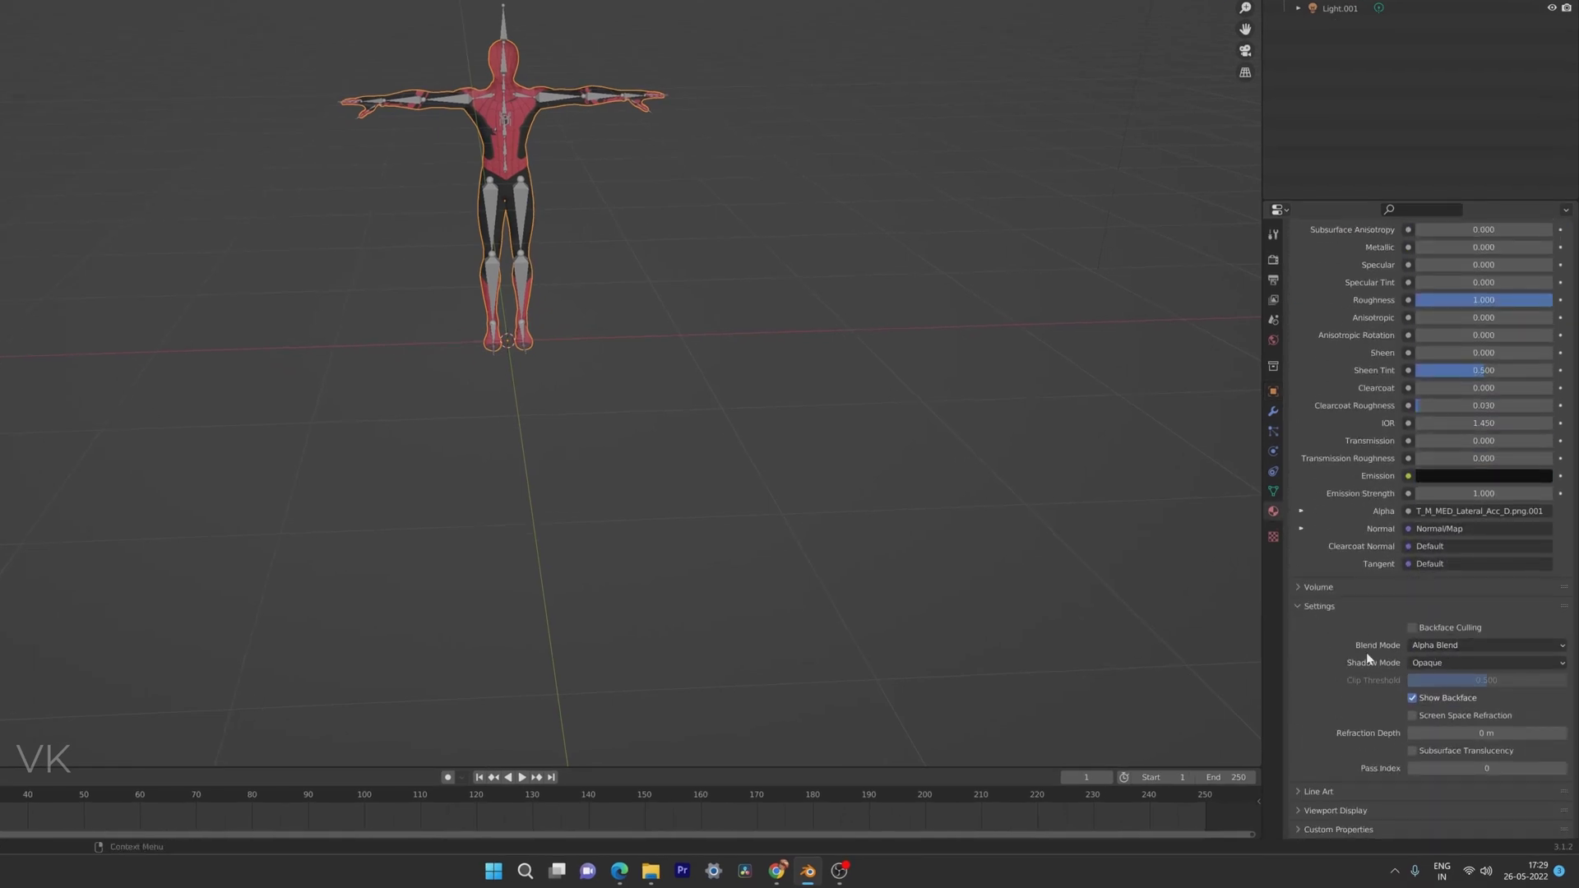
click(1486, 663)
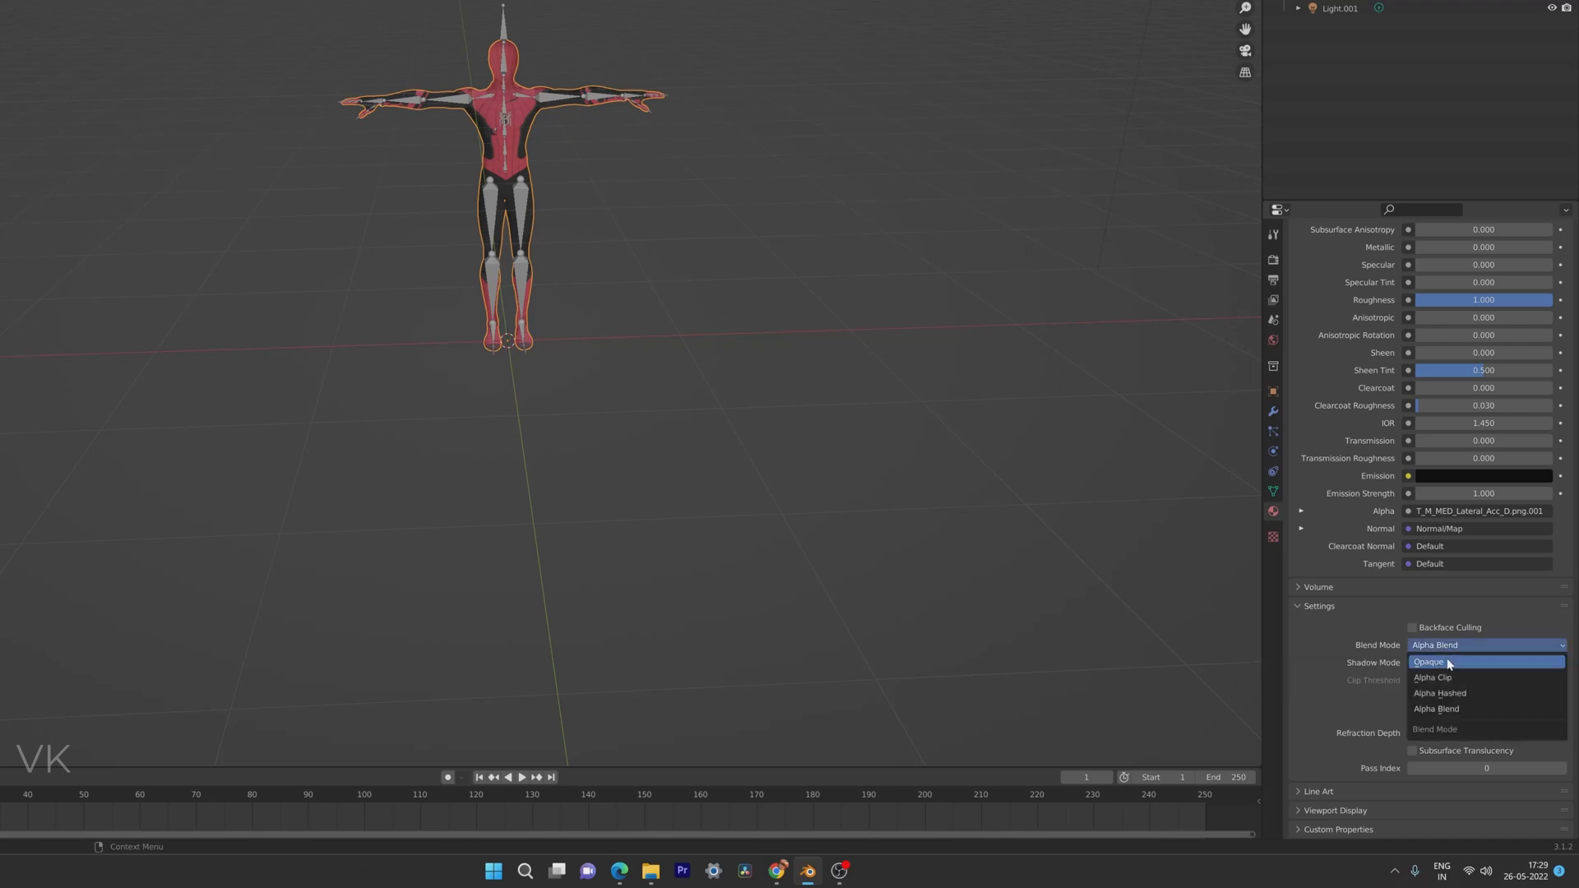
click(1441, 661)
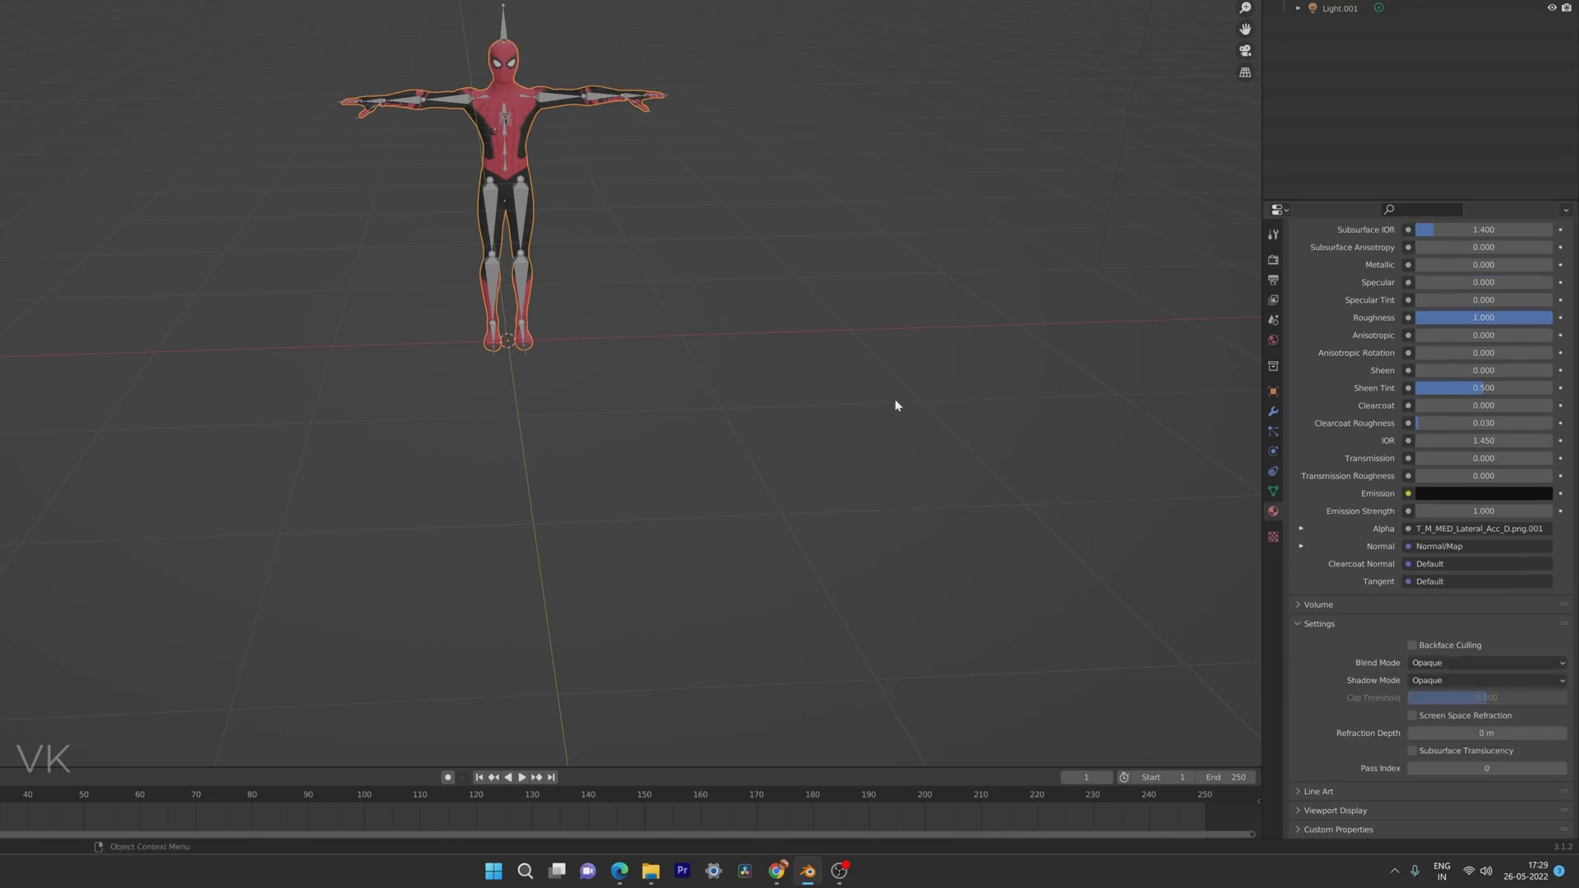
mouse_move(967, 426)
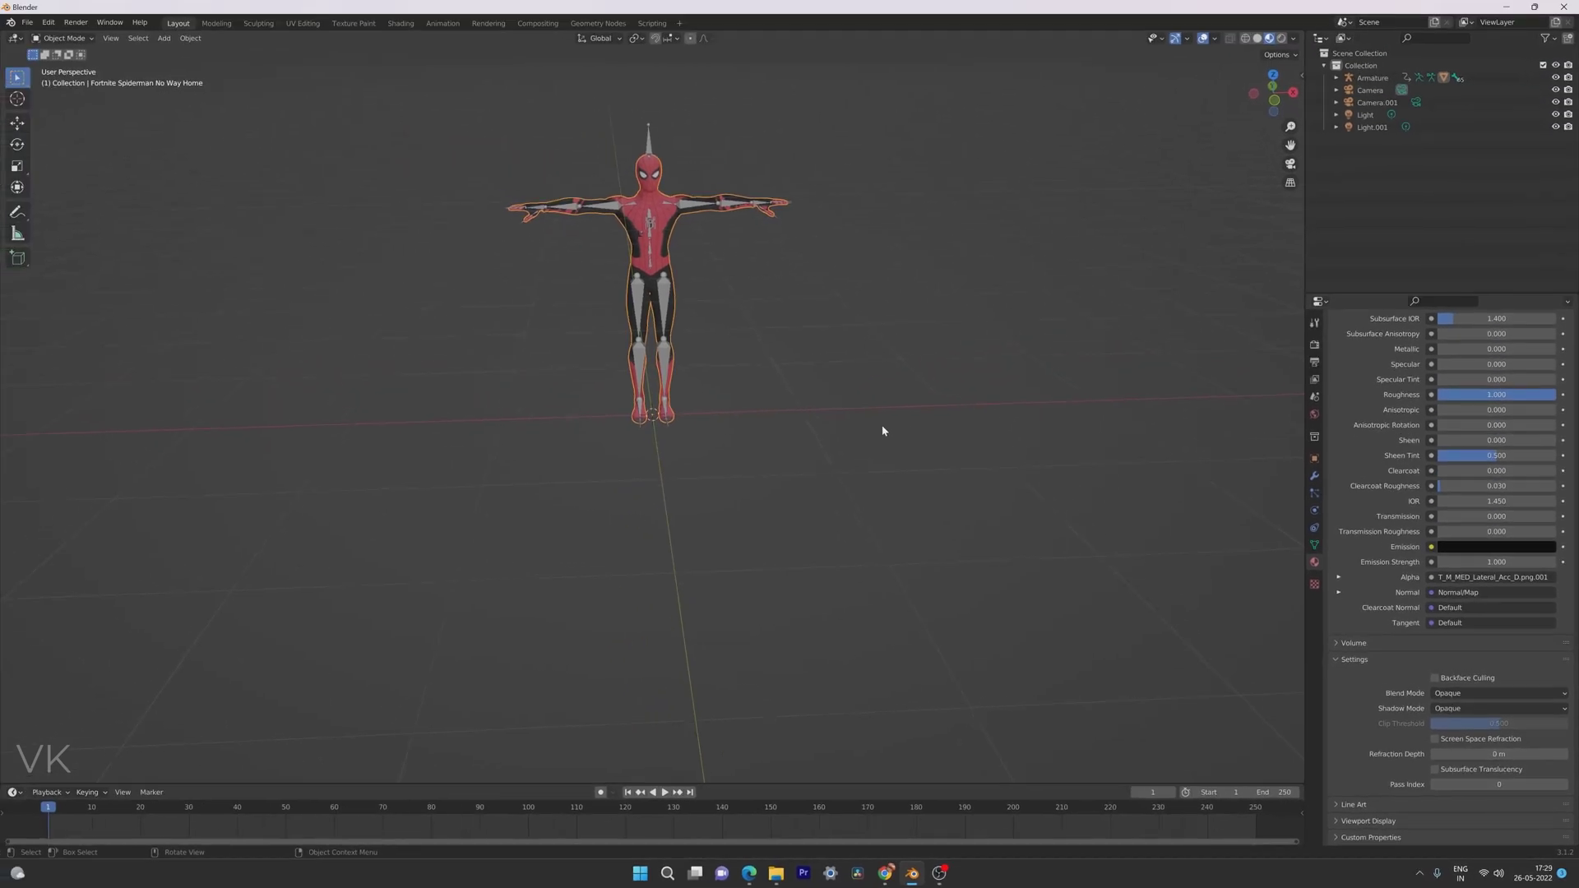
mouse_move(709, 370)
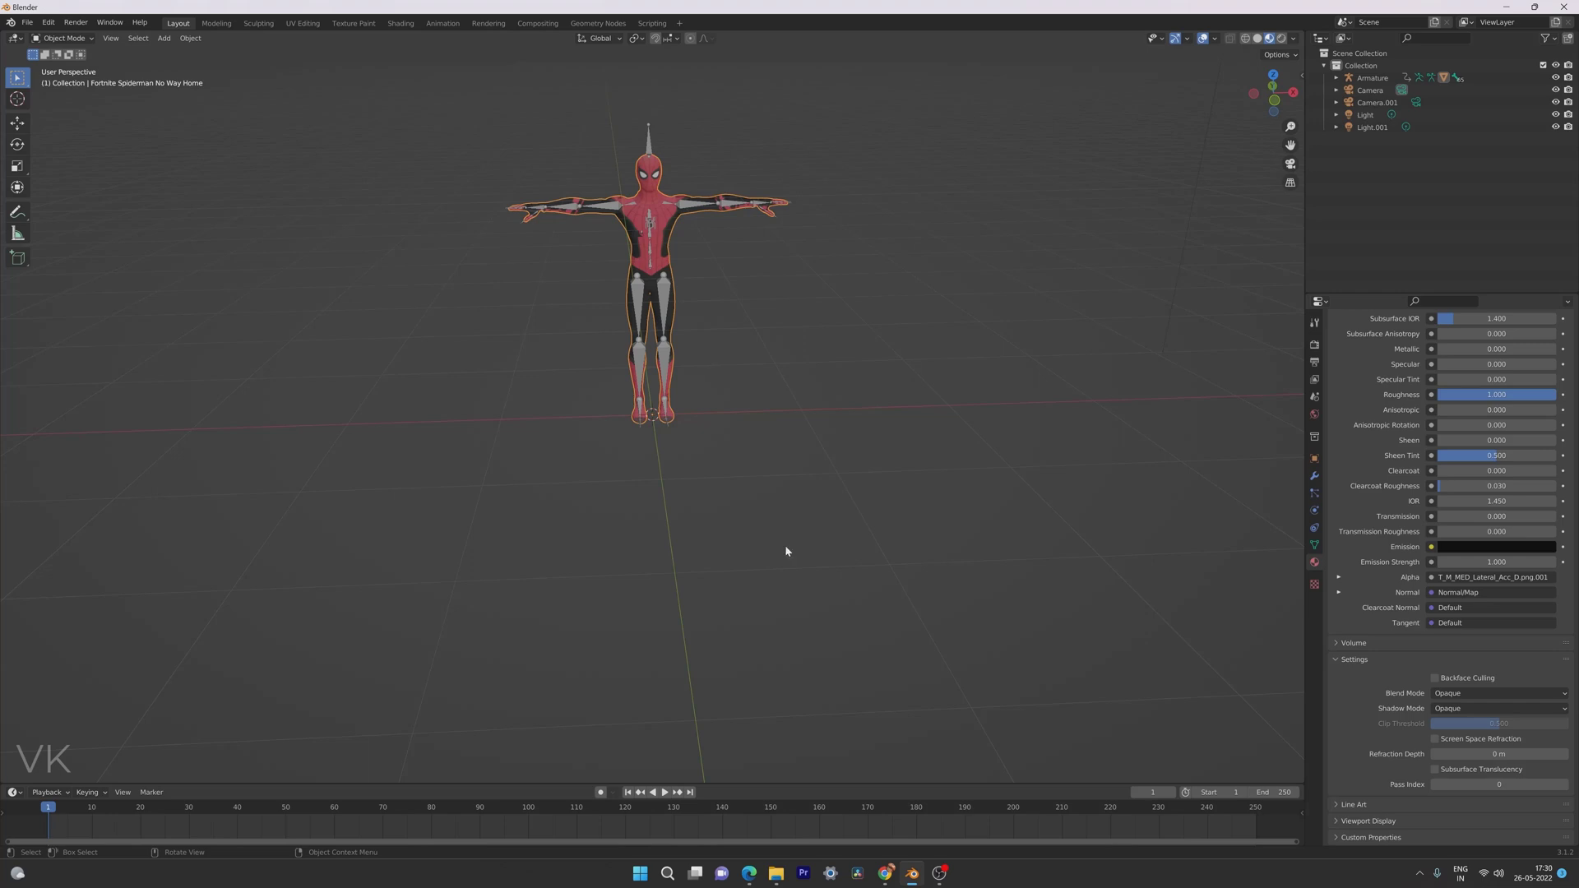
mouse_move(793, 571)
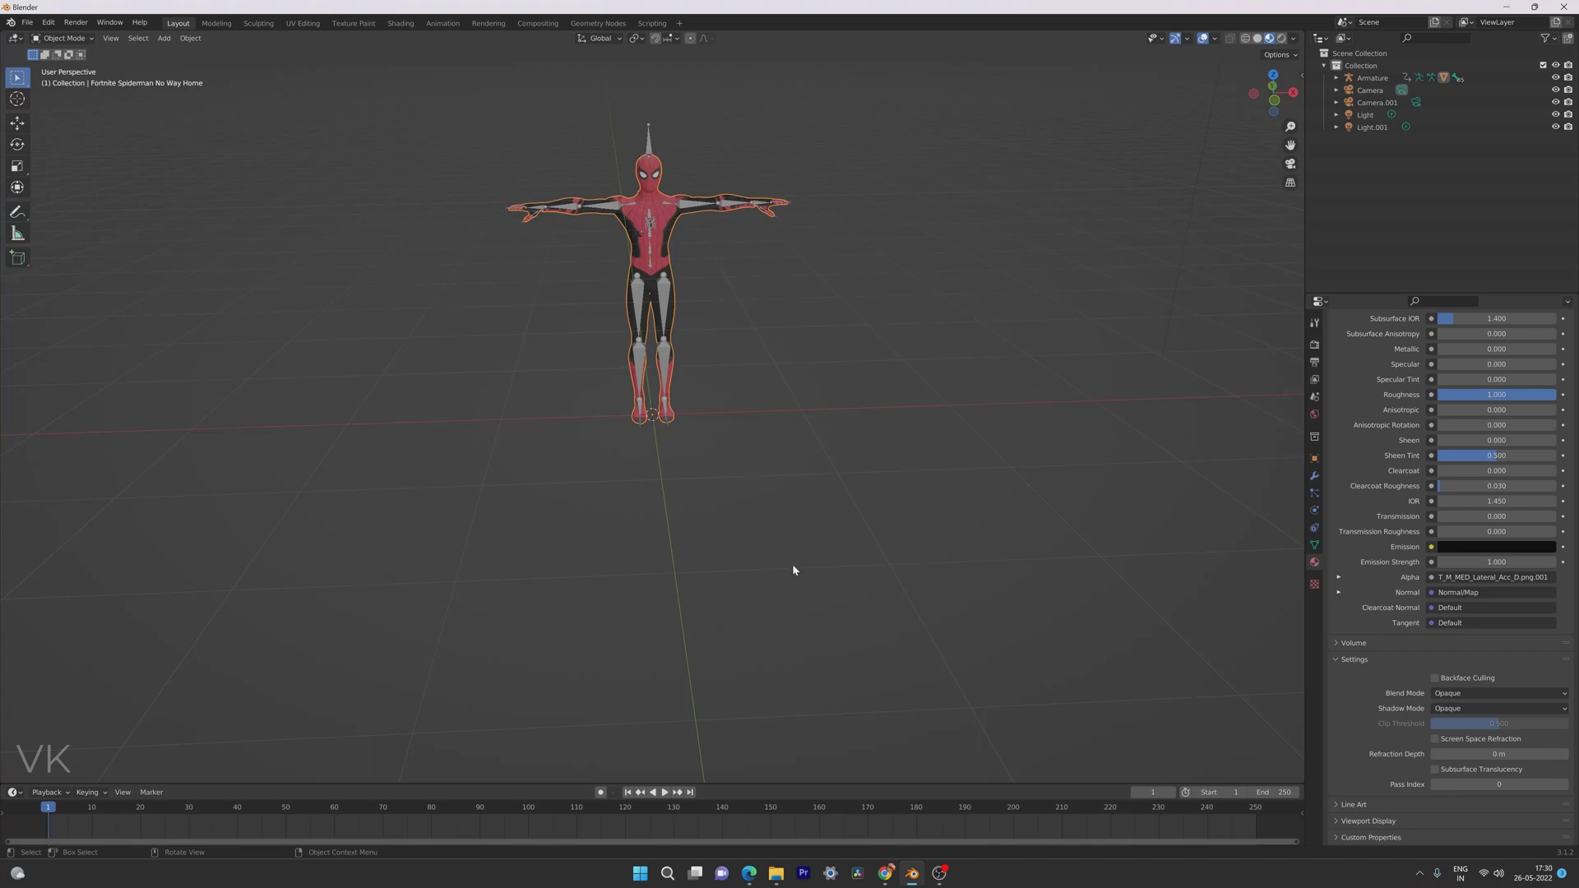
mouse_move(774, 521)
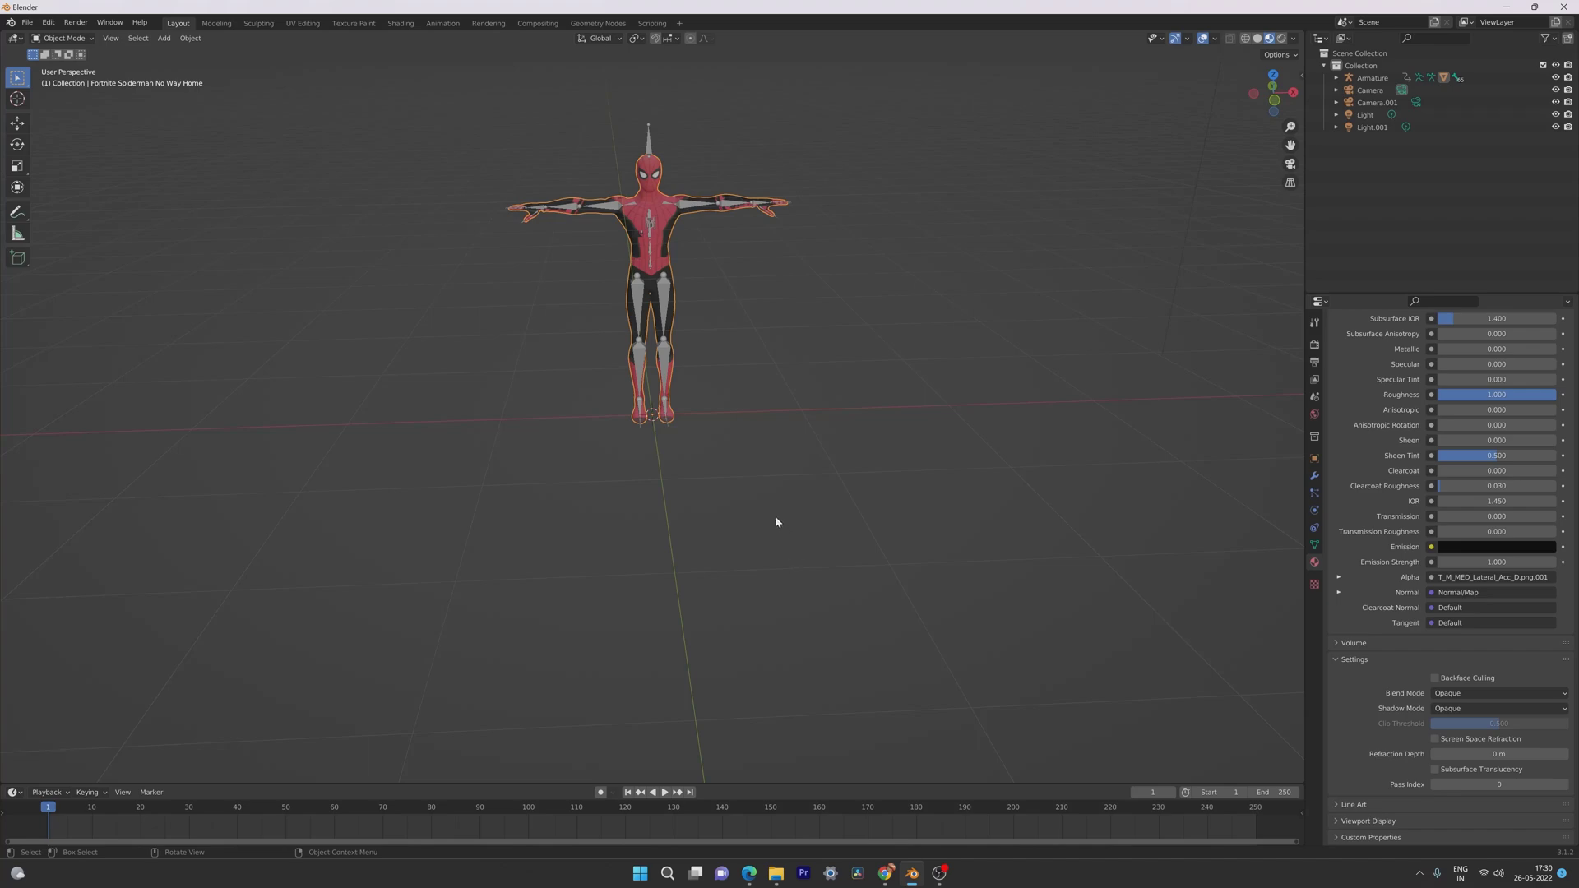